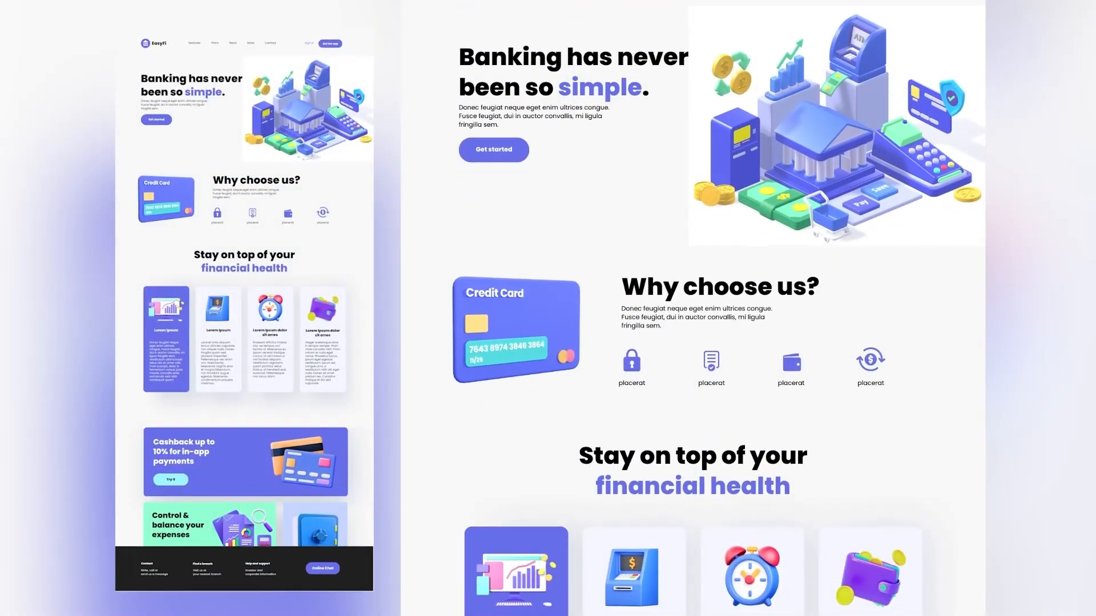
Scroll down the PixCap homepage showing 3D designs for web and apps.
scroll("down", 3)
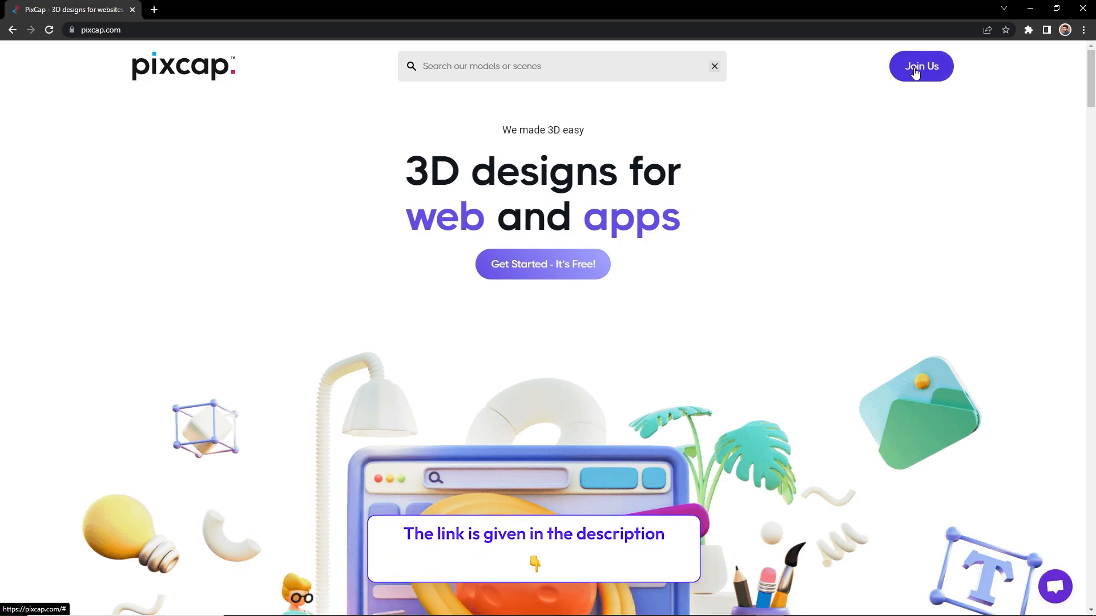
Sign in, add a library rocket, colour its nose cone and fins blue, and view it through a new camera.
left_click(920, 66)
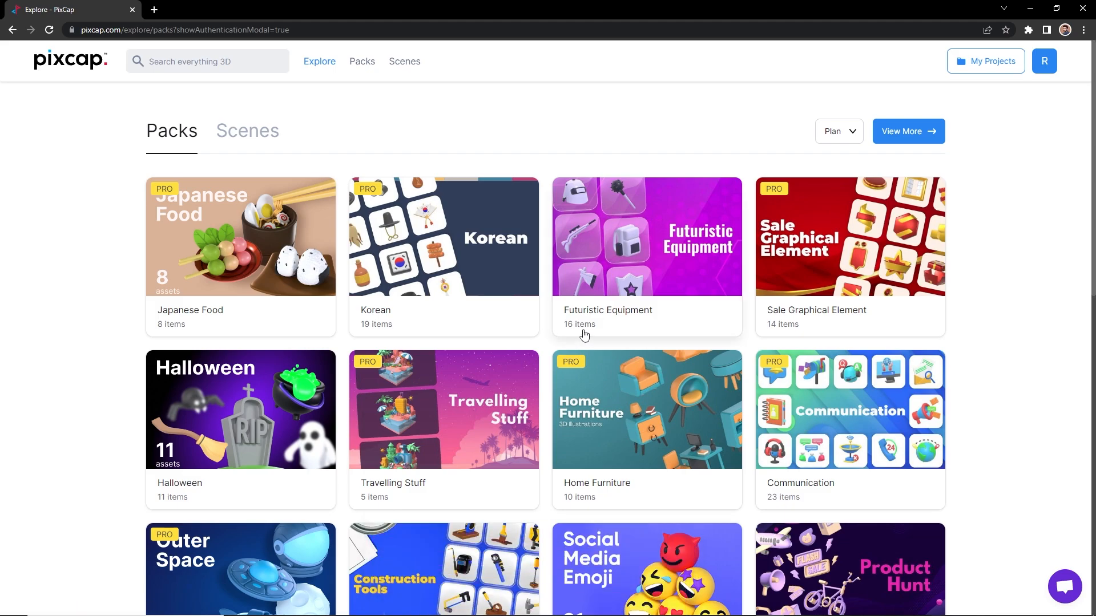
left_click(985, 60)
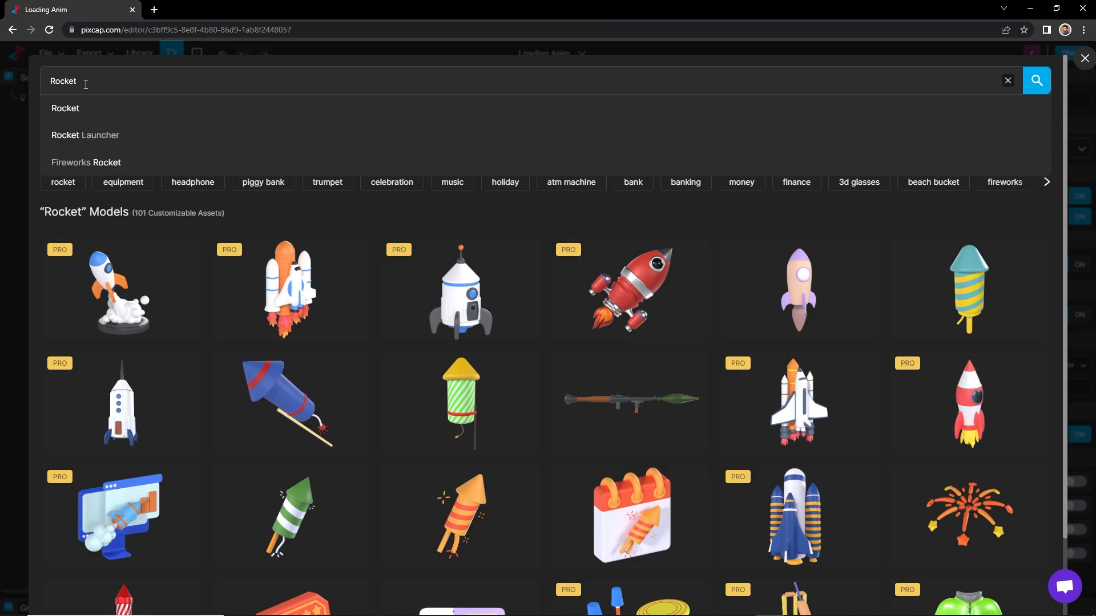
mouse_move(705, 292)
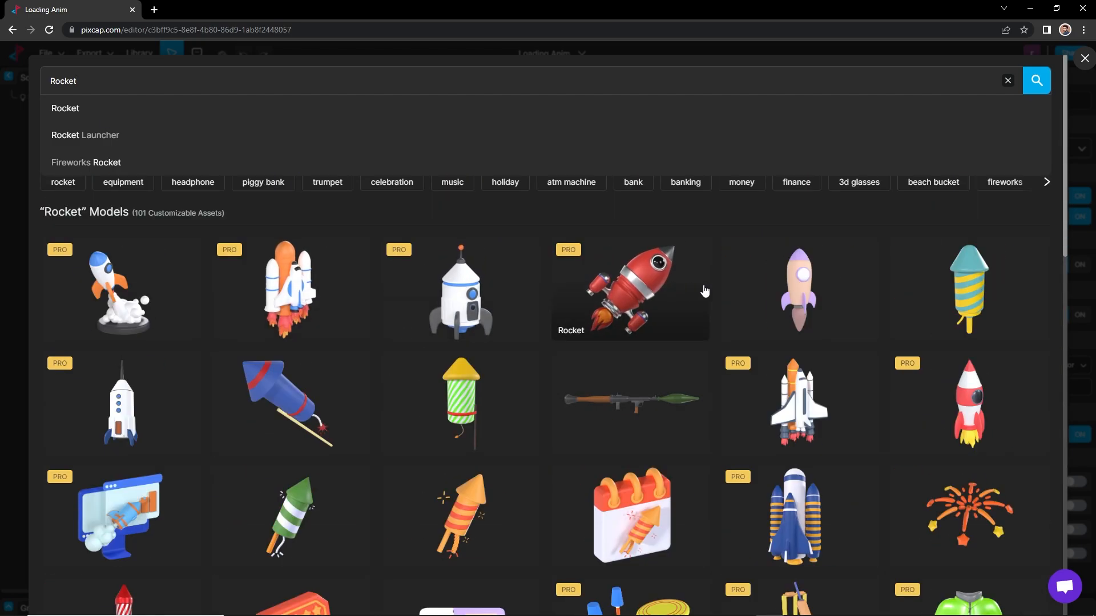
left_click(792, 290)
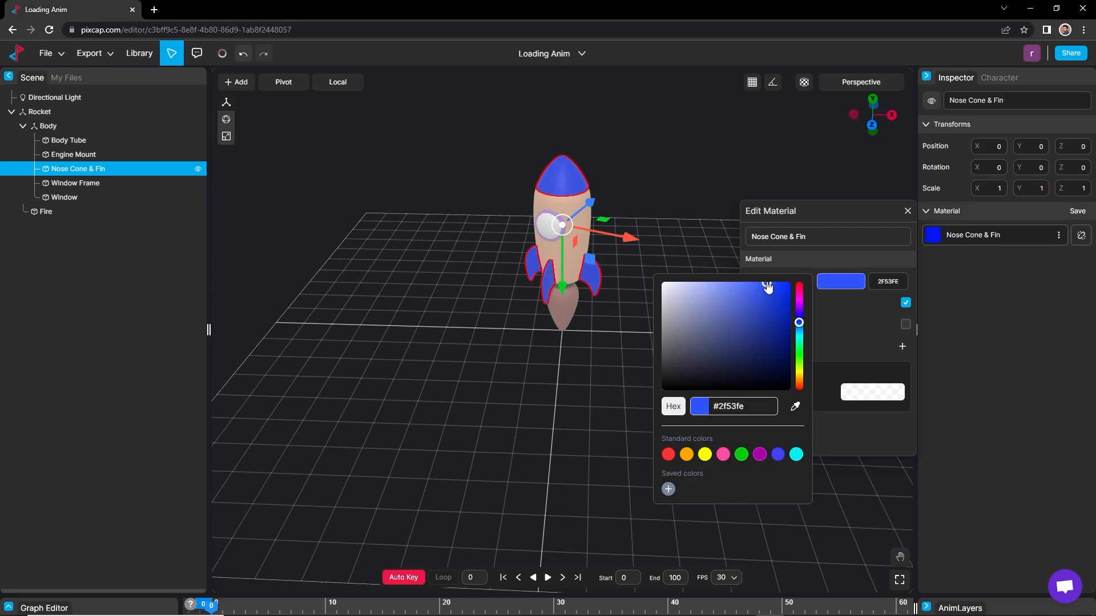
left_click(41, 212)
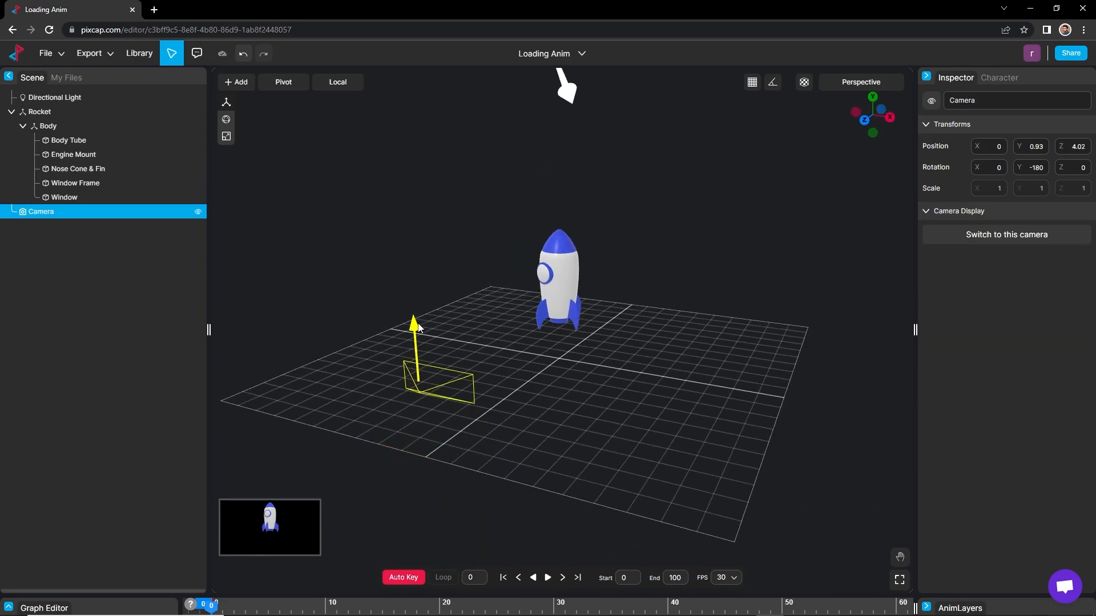
left_click(45, 212)
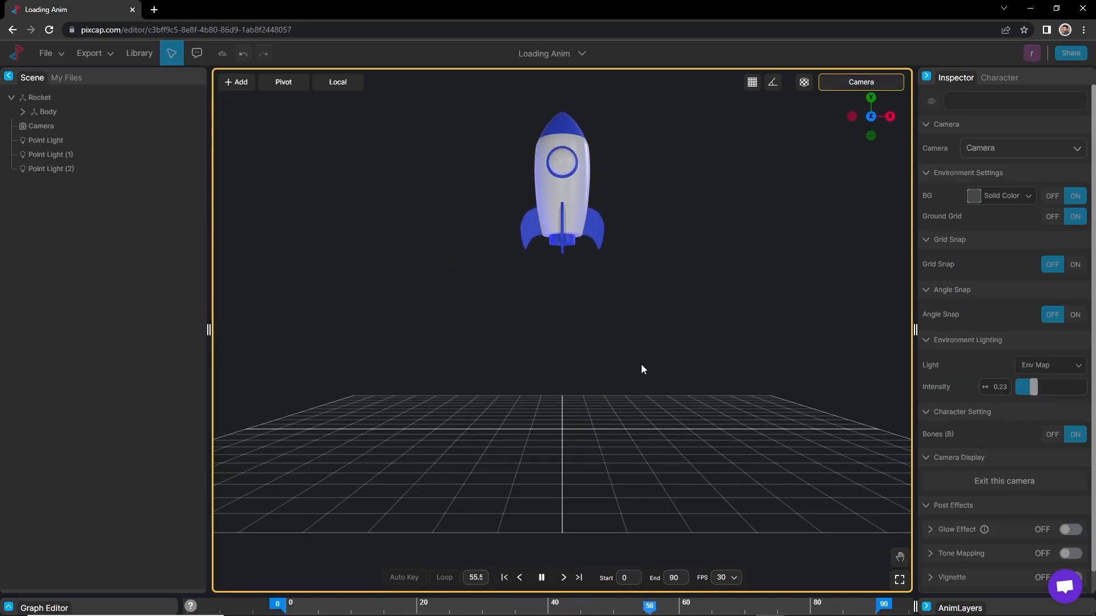
Export the baked Loading Anim animation as a GIF and pick the exported file.
left_click(89, 54)
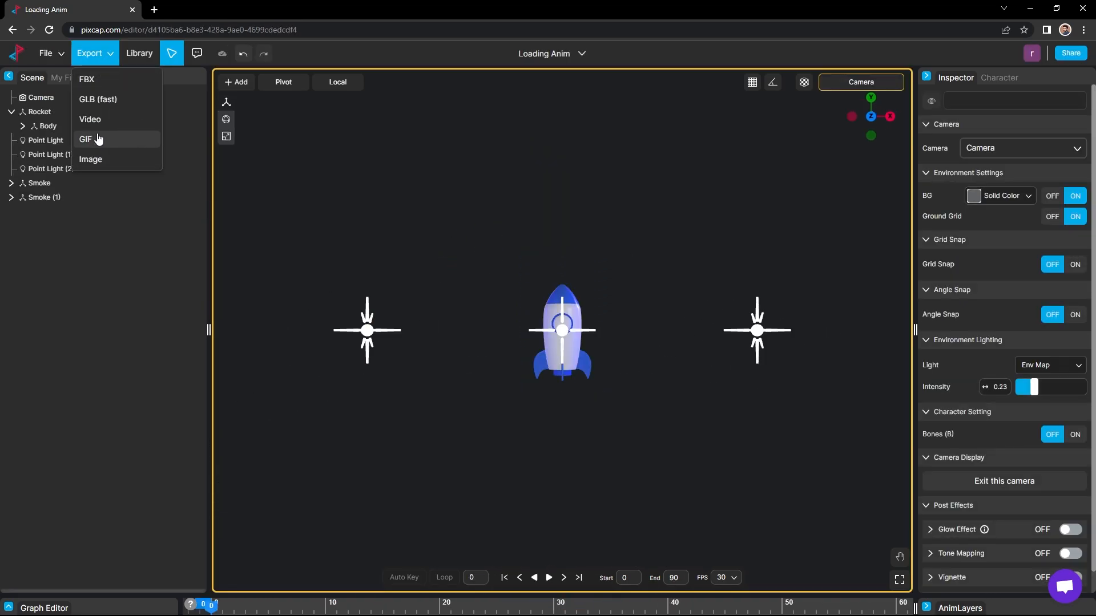
left_click(98, 100)
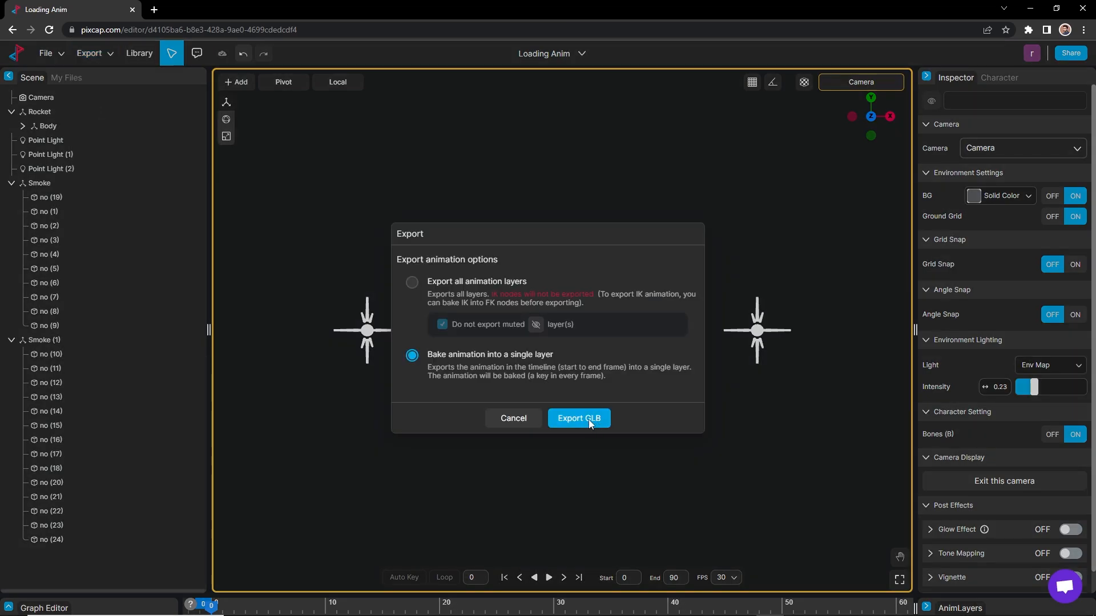
left_click(579, 418)
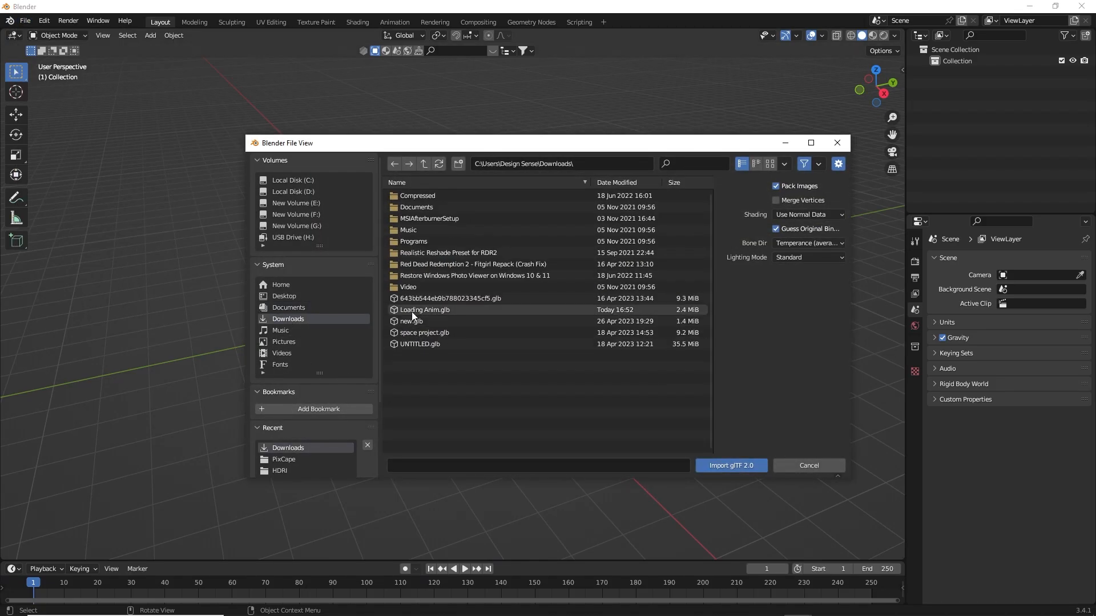
left_click(729, 466)
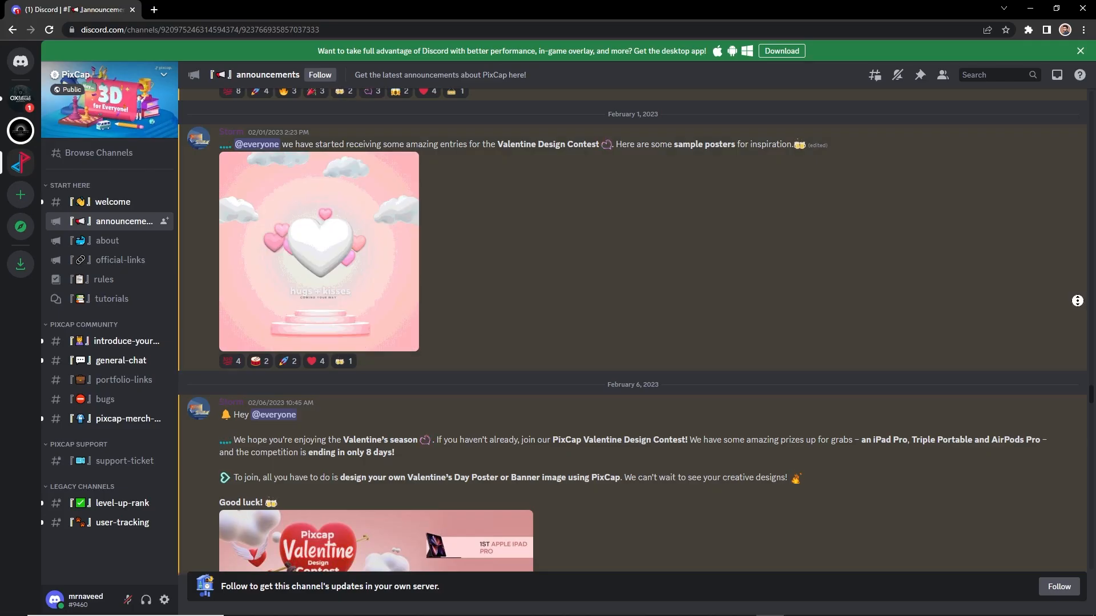
scroll("down", 3)
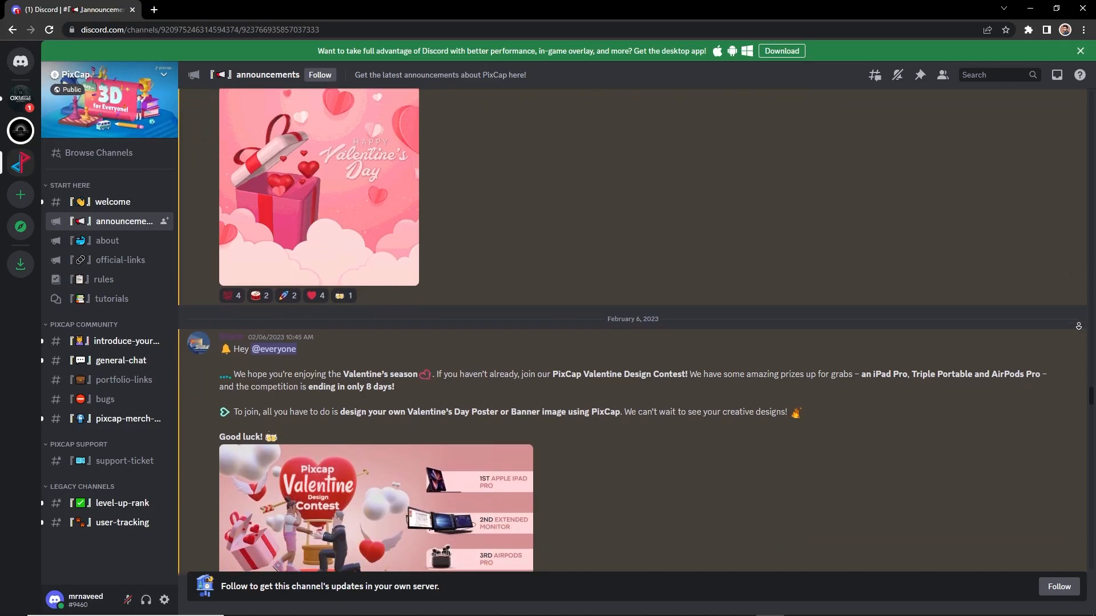
scroll("down", 3)
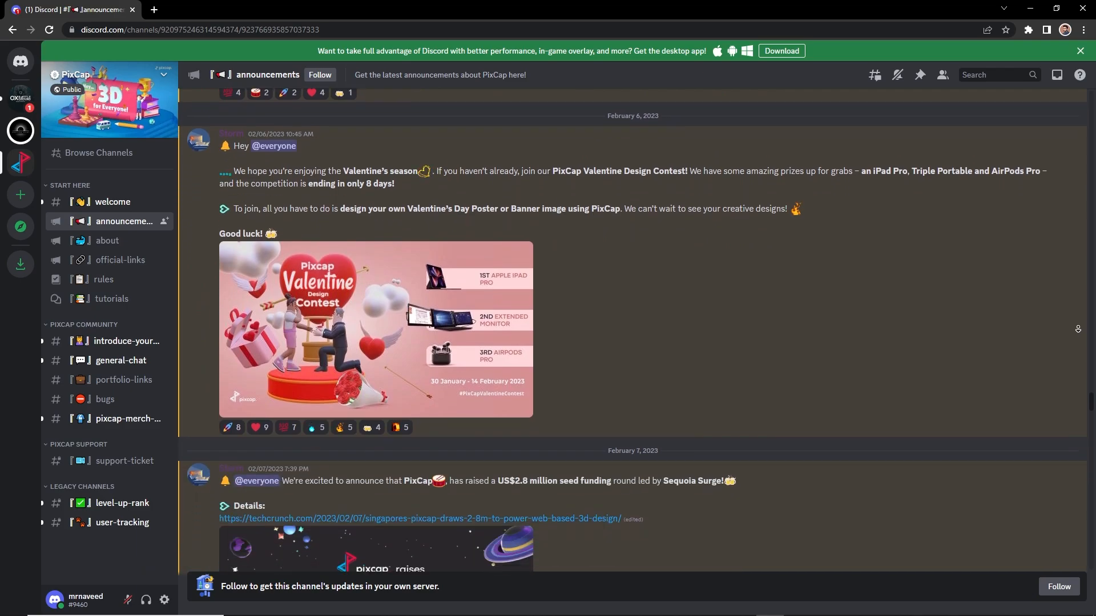
scroll("down", 3)
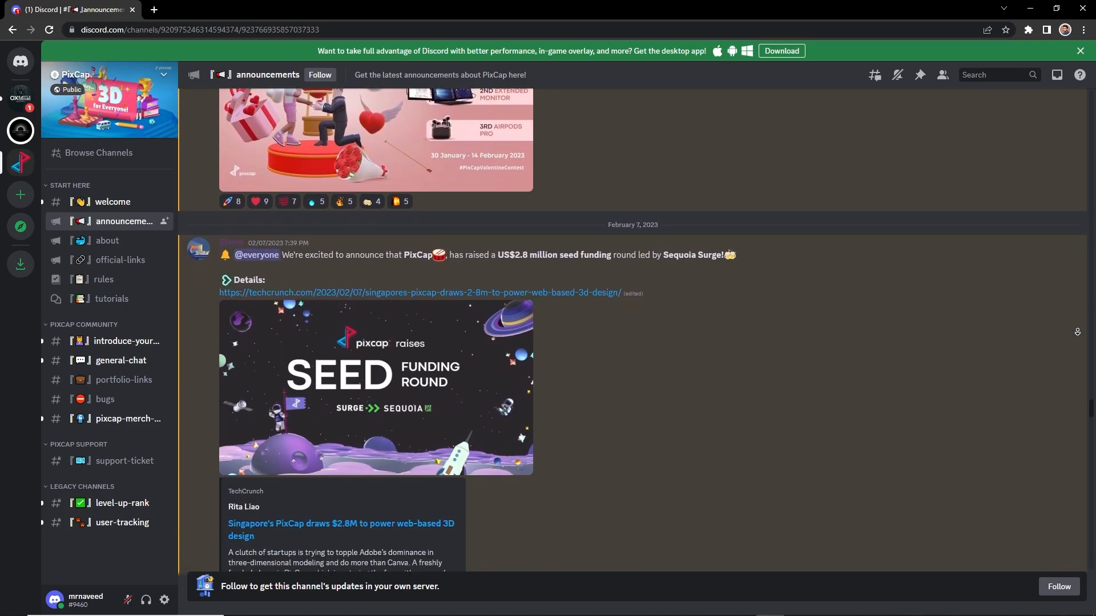
scroll("down", 3)
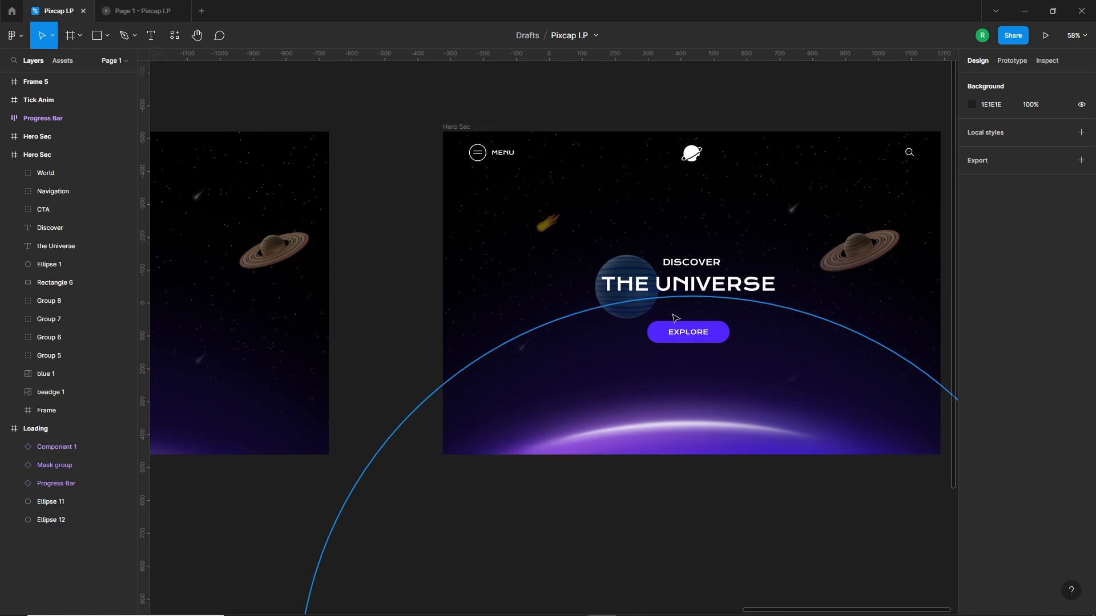
mouse_move(803, 410)
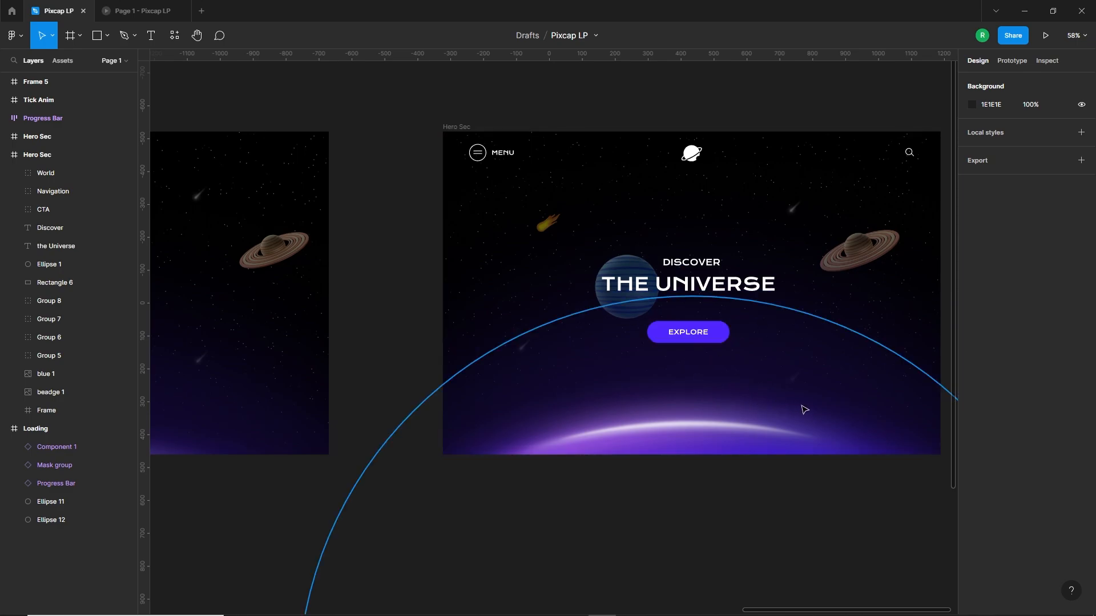
Look over the Hero Sec and Loading frames, then play the Pixcap LP prototype in Present mode.
scroll("down", 3)
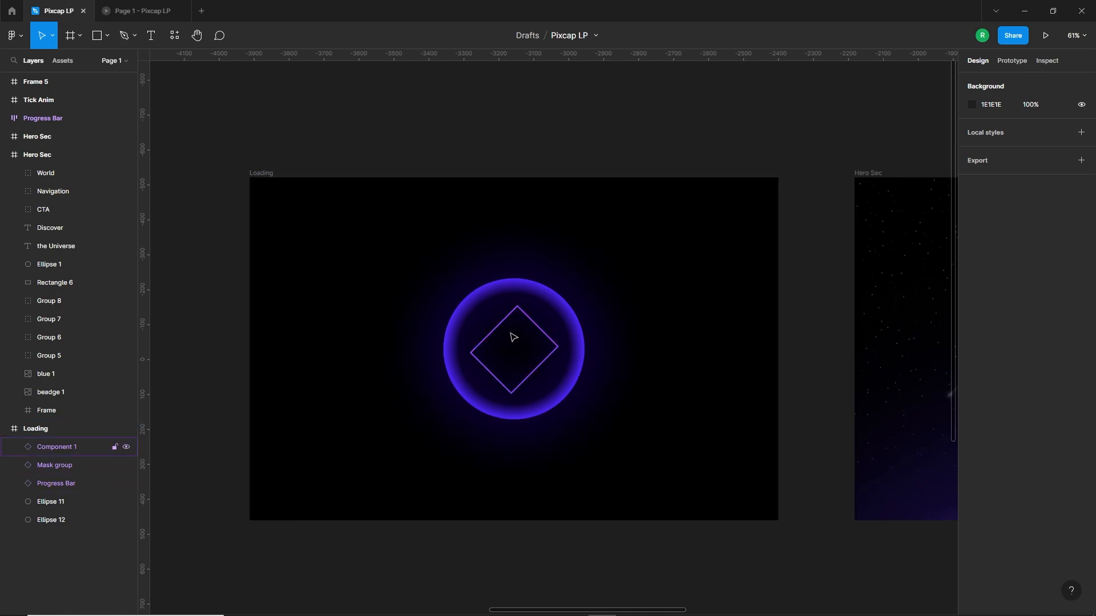
mouse_move(510, 378)
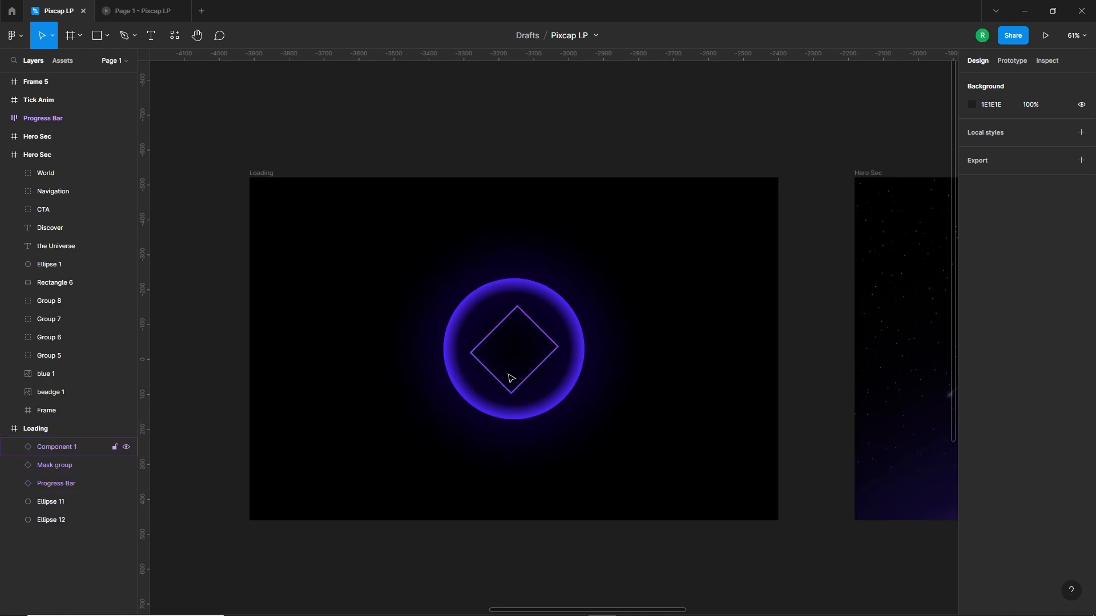
left_click(1046, 35)
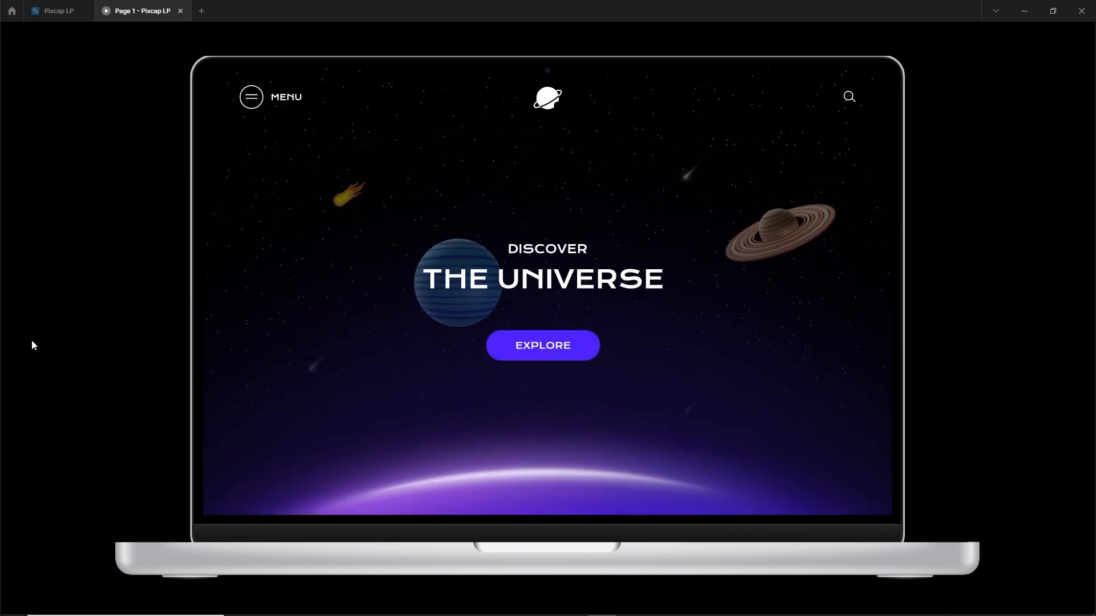
Create a new empty project named Loading Anim from My Projects.
left_click(56, 10)
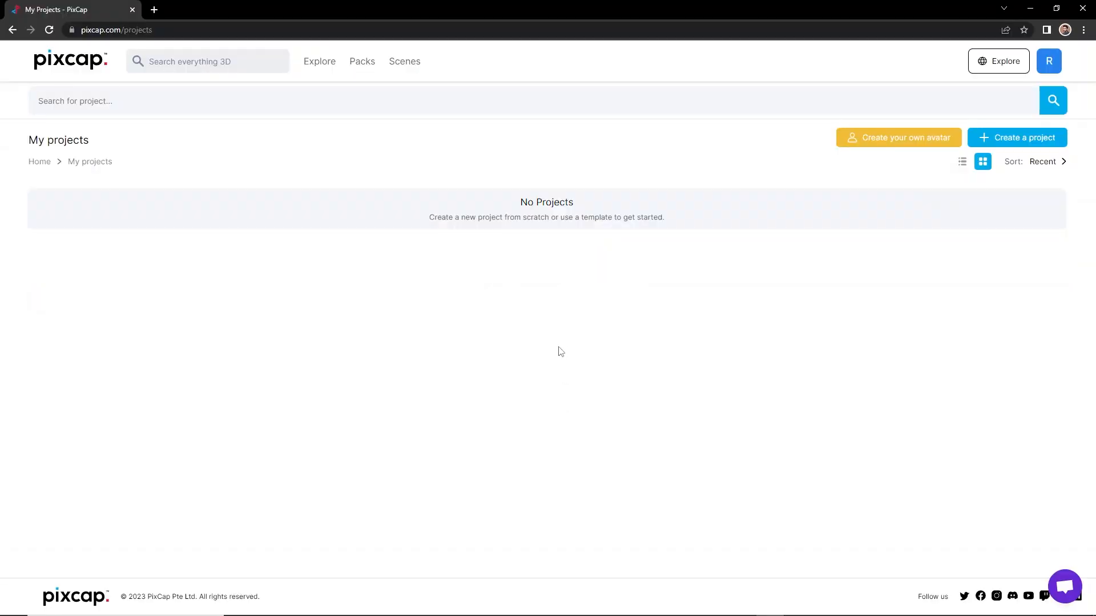
mouse_move(552, 363)
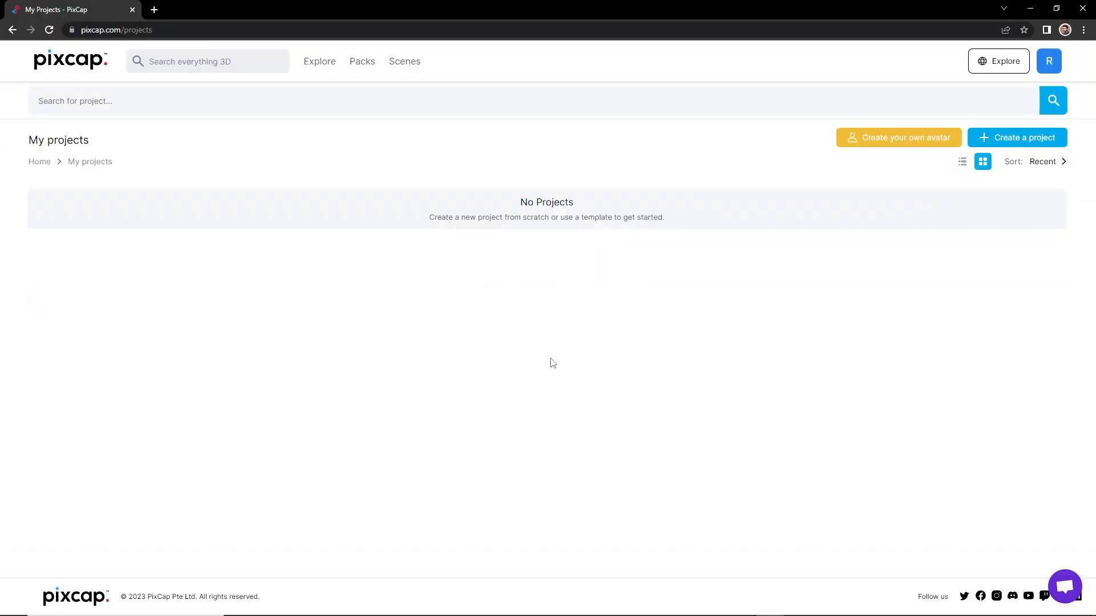
left_click(1017, 138)
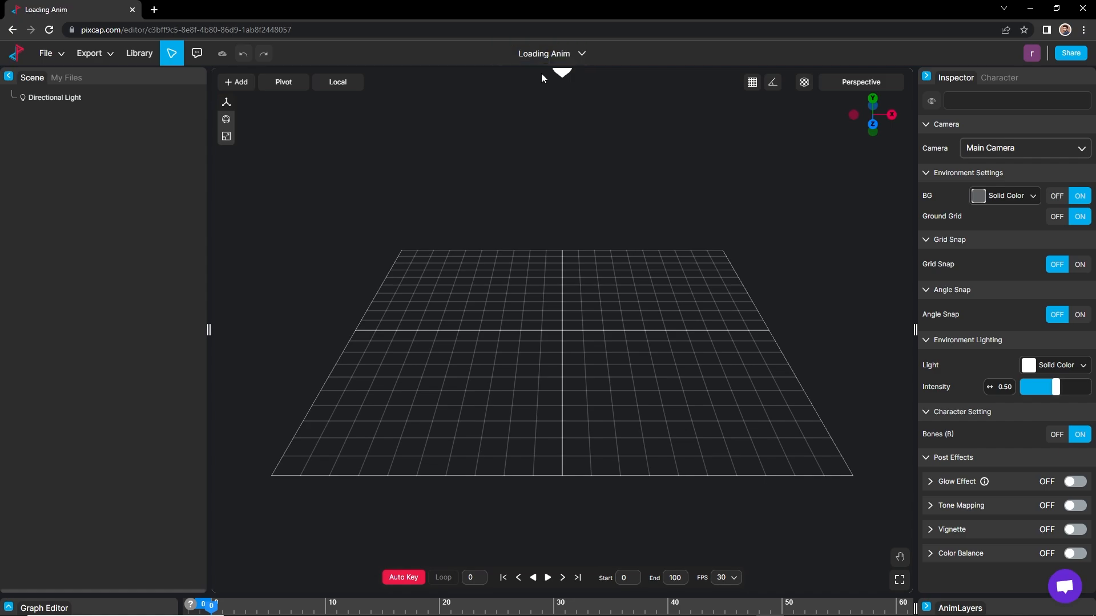
mouse_move(23, 105)
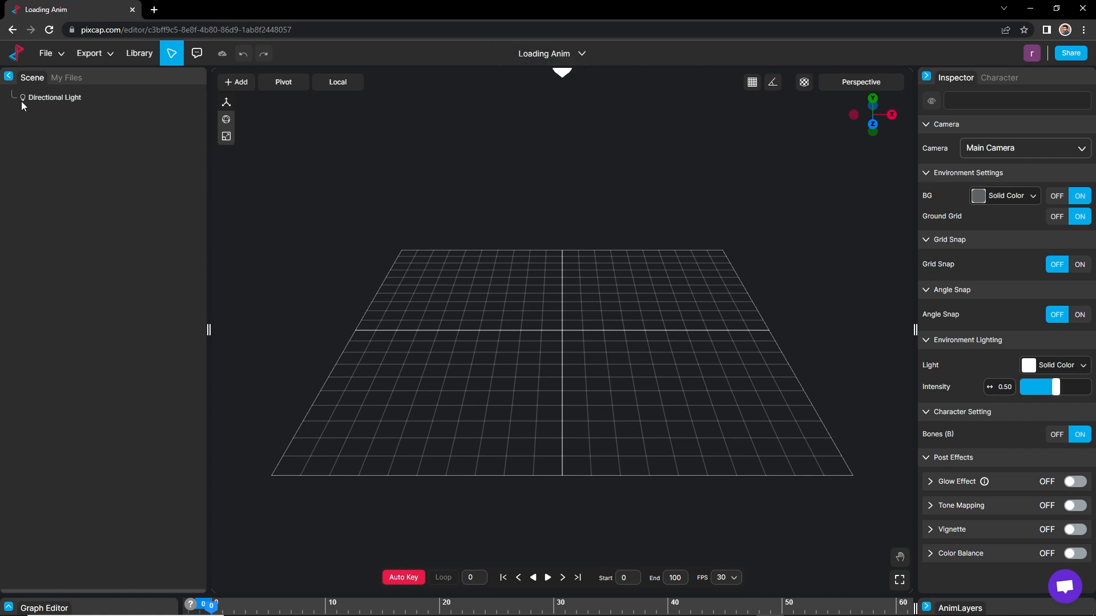
mouse_move(1031, 175)
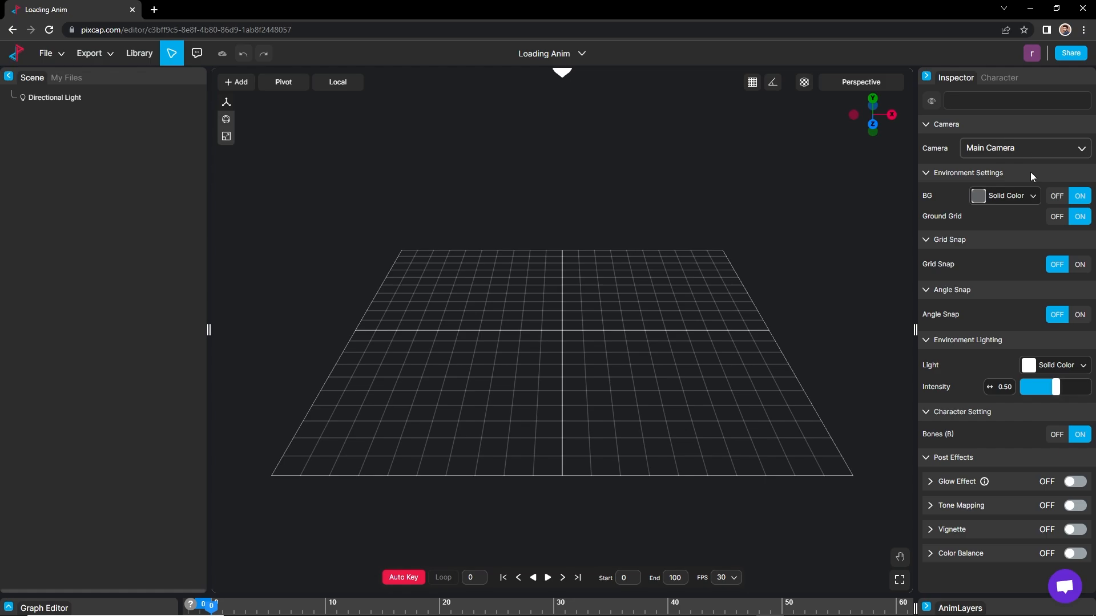
mouse_move(1004, 248)
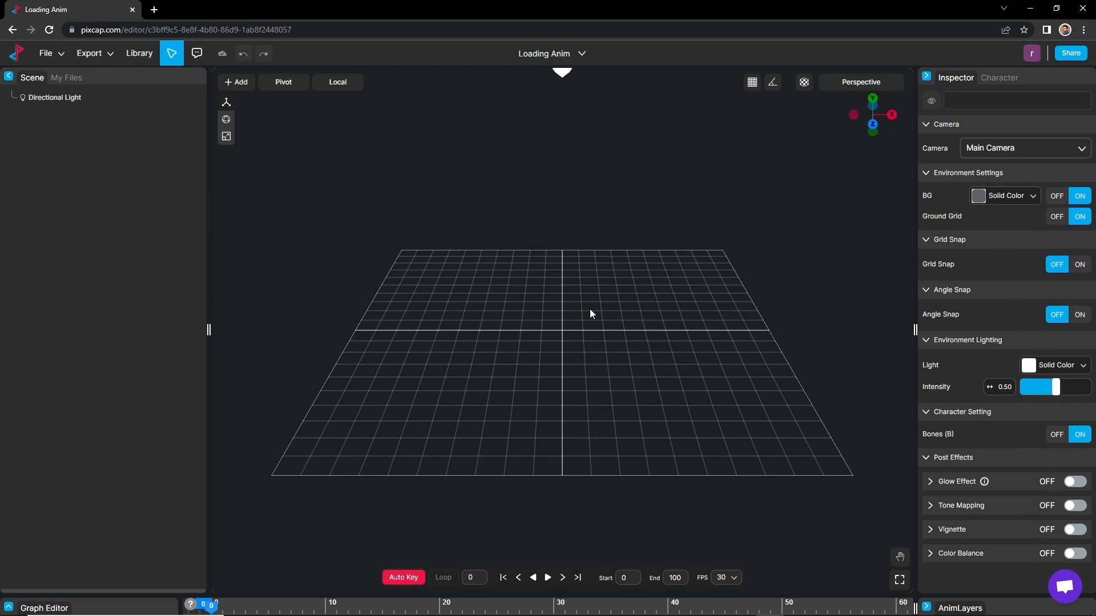
mouse_move(573, 310)
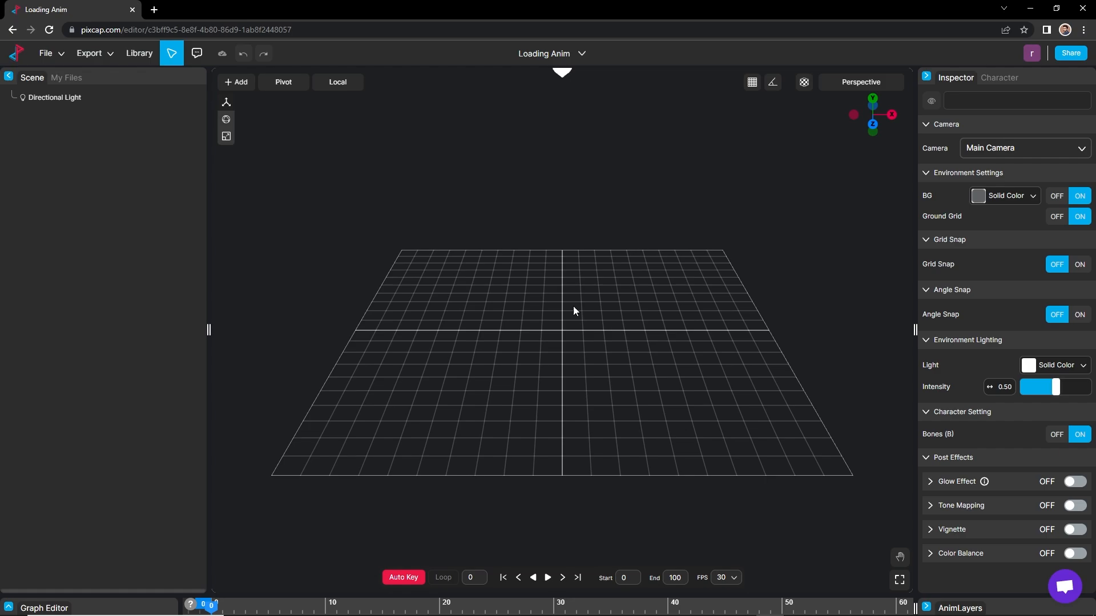
mouse_move(561, 309)
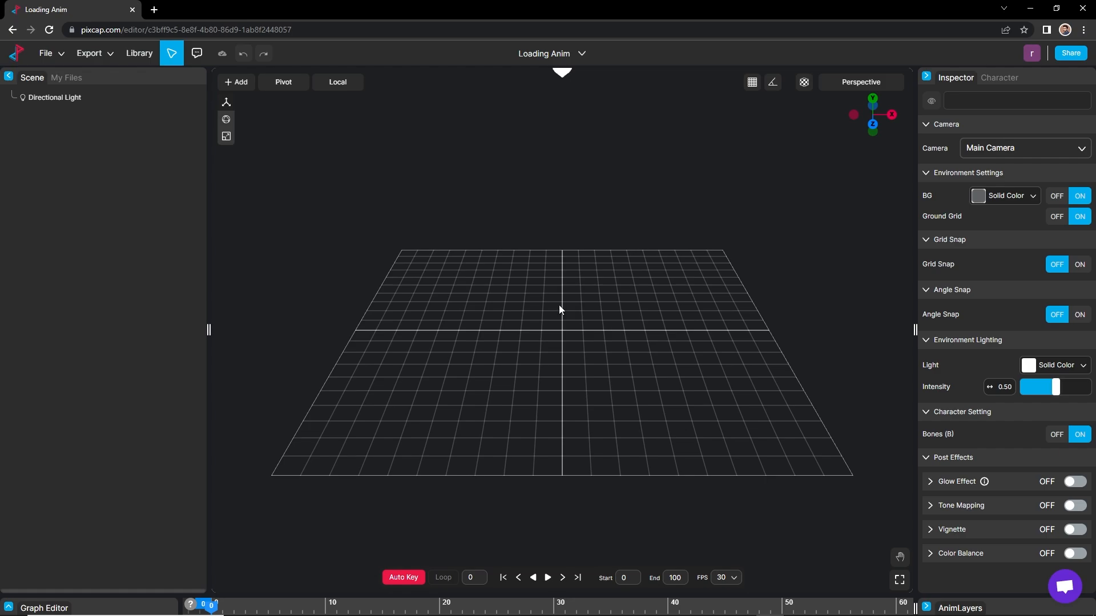
mouse_move(546, 307)
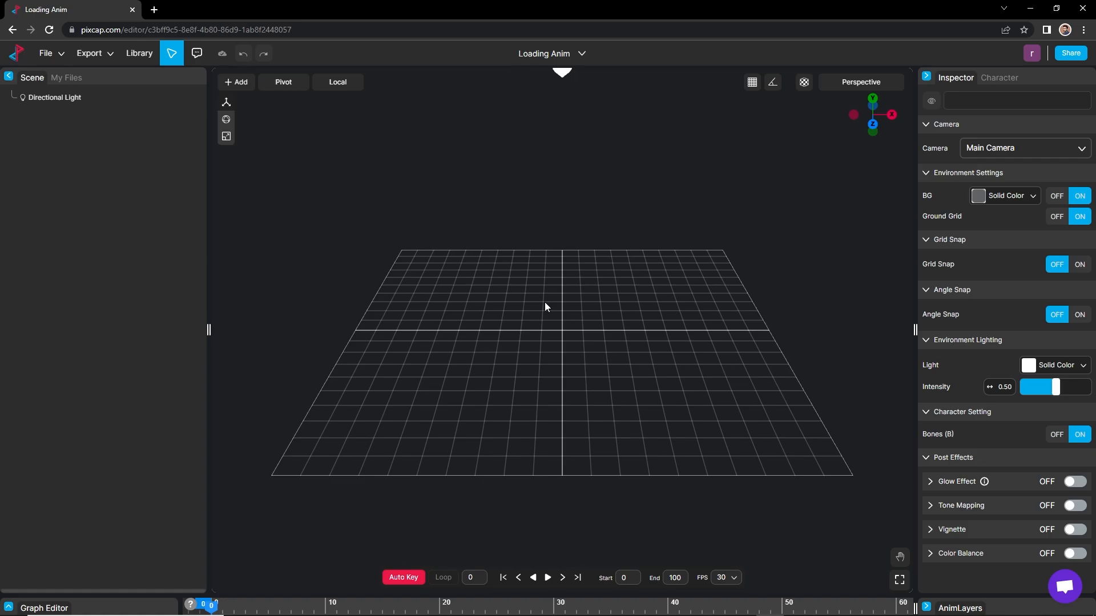
mouse_move(530, 306)
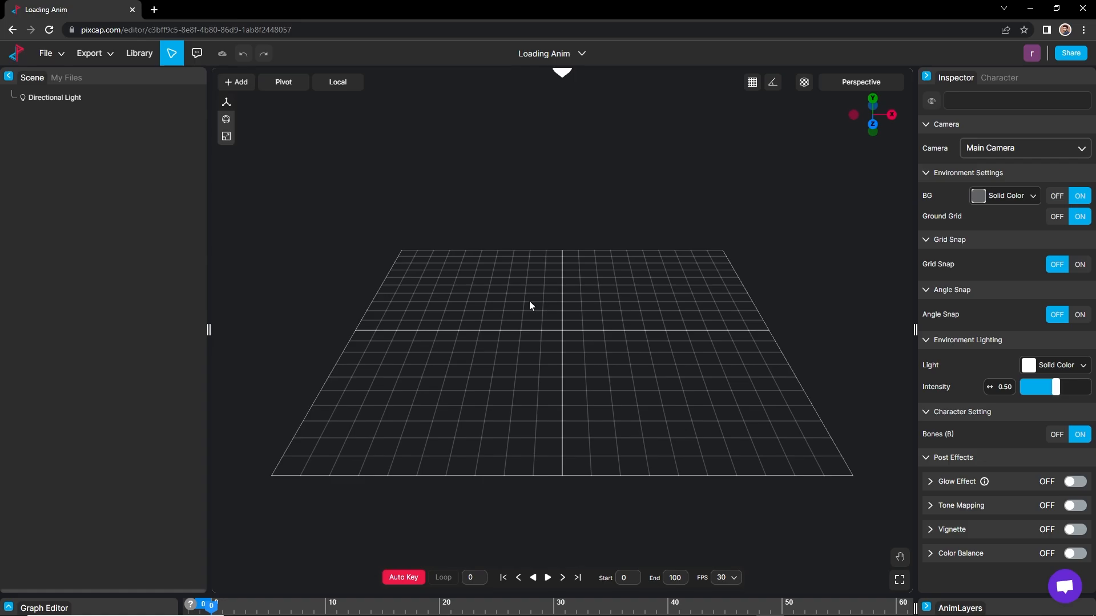
Browse the asset library's Scenes, Characters and Animations categories, then return to Models.
left_click(138, 54)
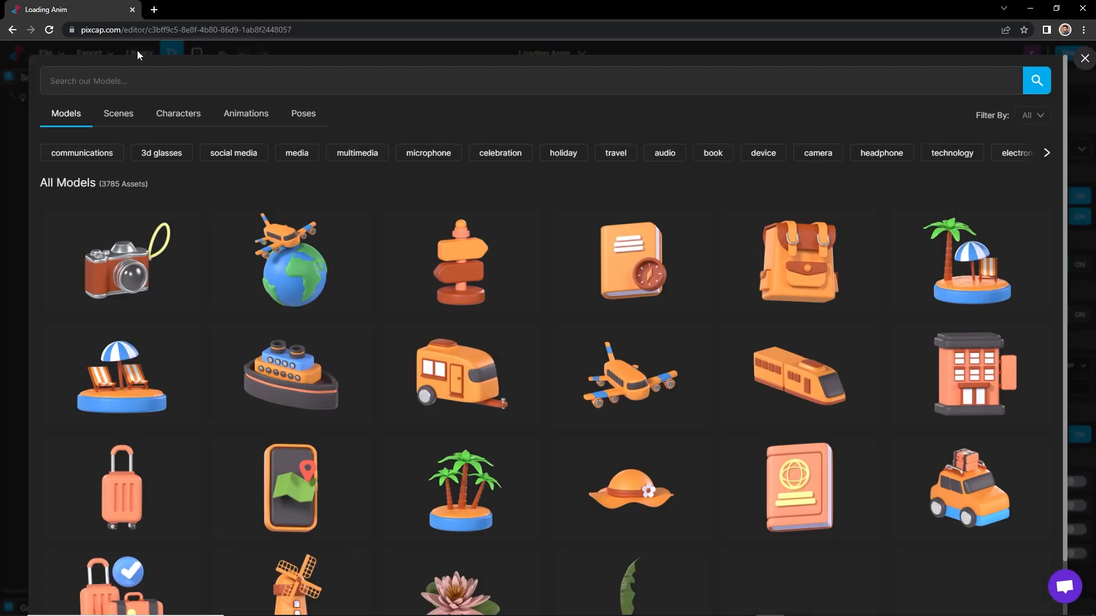
scroll("down", 3)
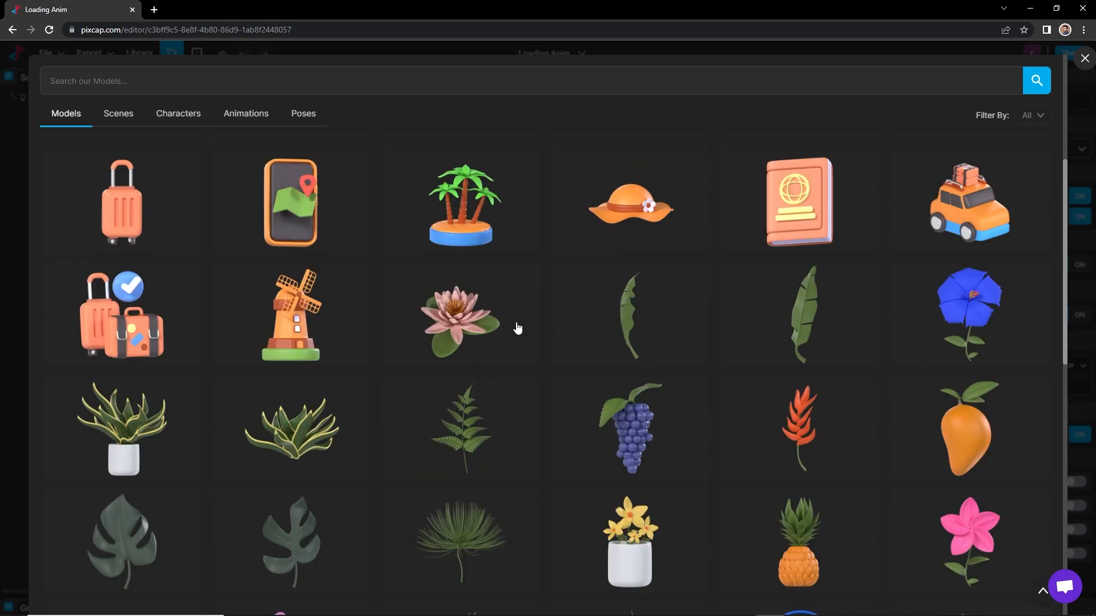
left_click(117, 113)
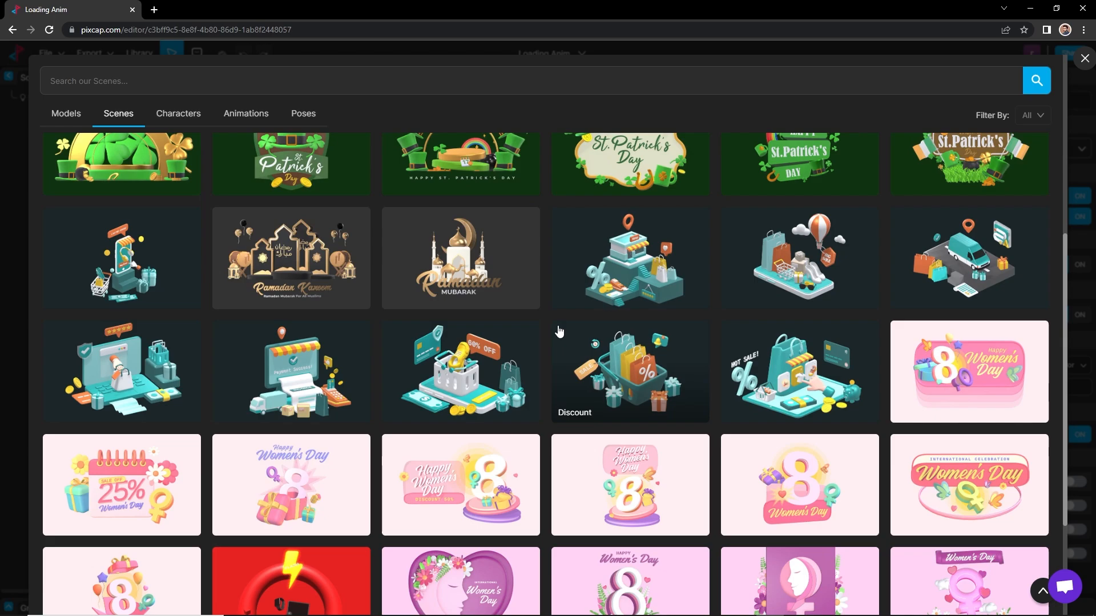
scroll("down", 3)
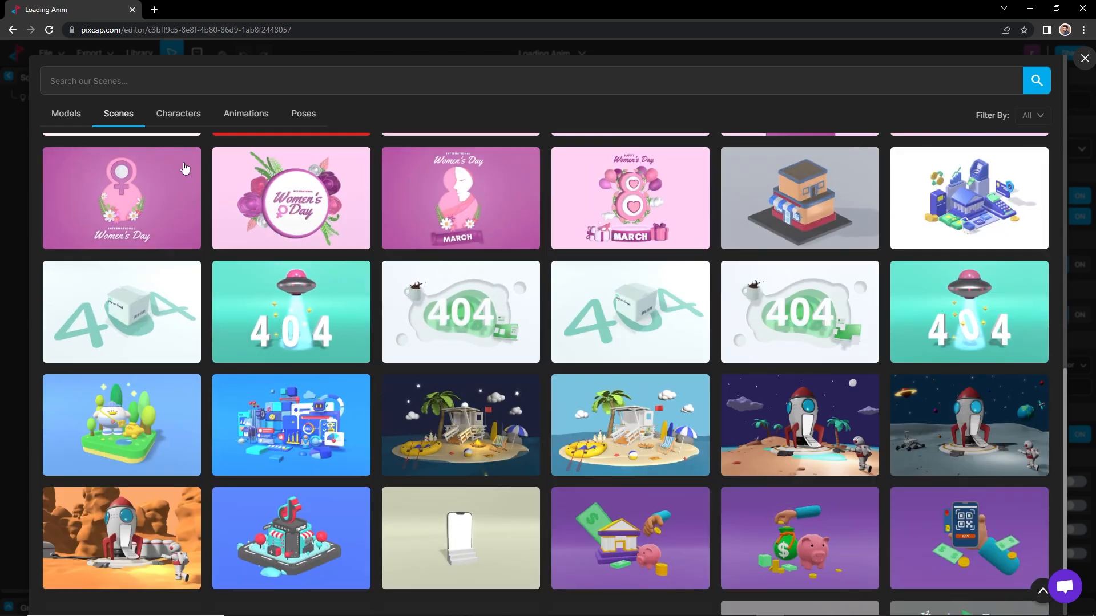
left_click(178, 113)
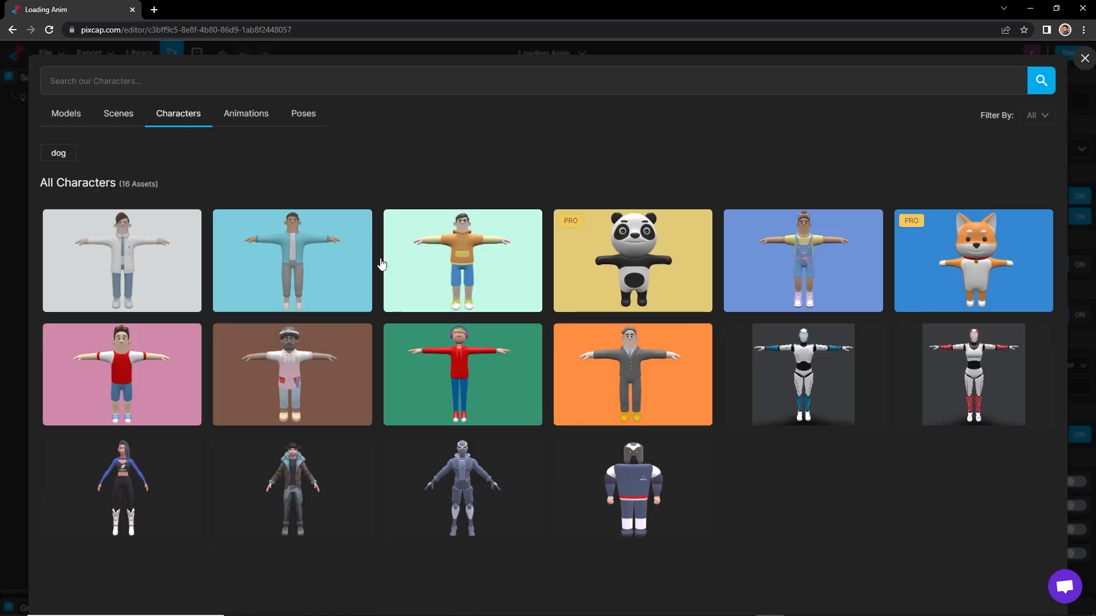
mouse_move(303, 342)
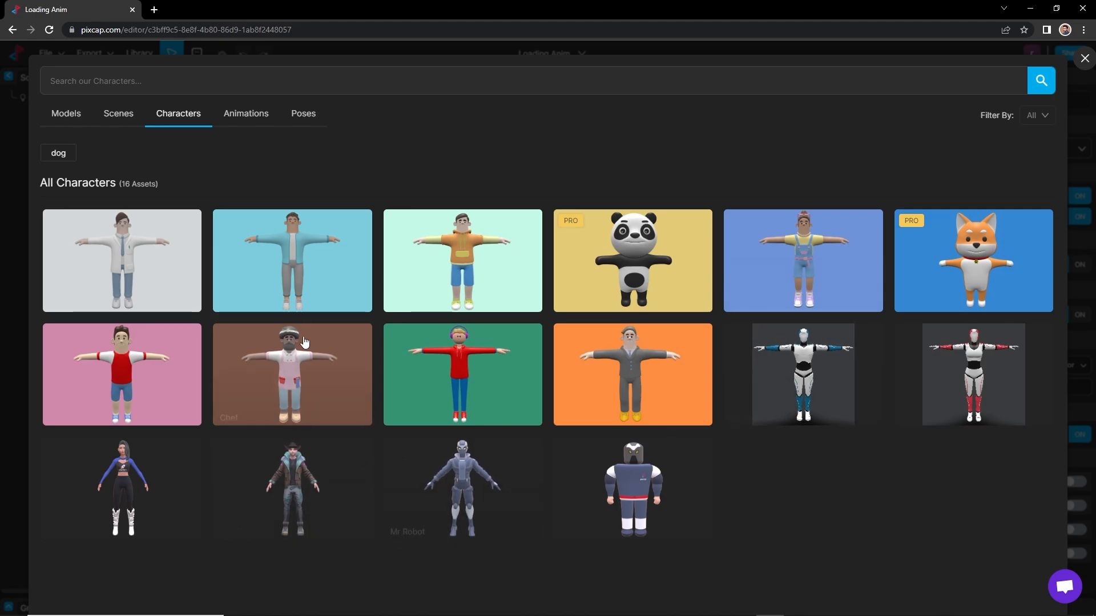
mouse_move(245, 113)
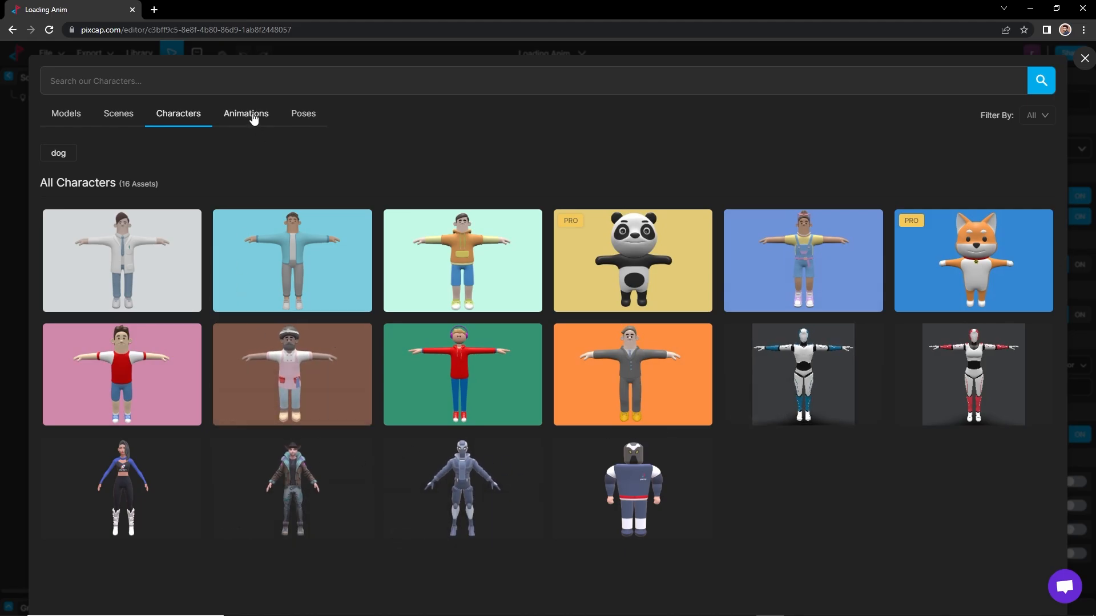
left_click(245, 113)
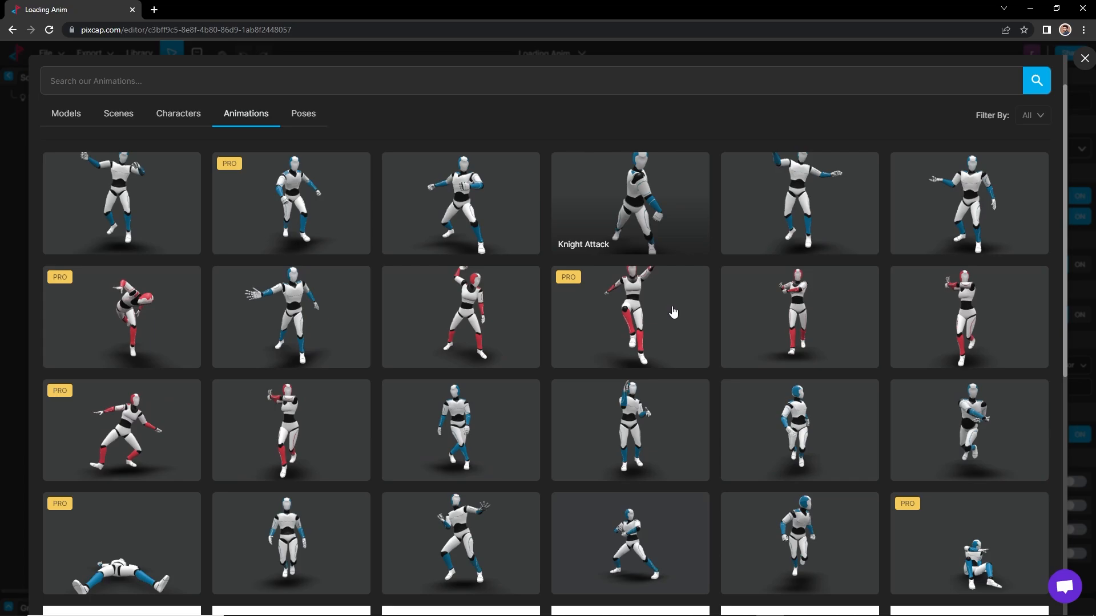
scroll("down", 3)
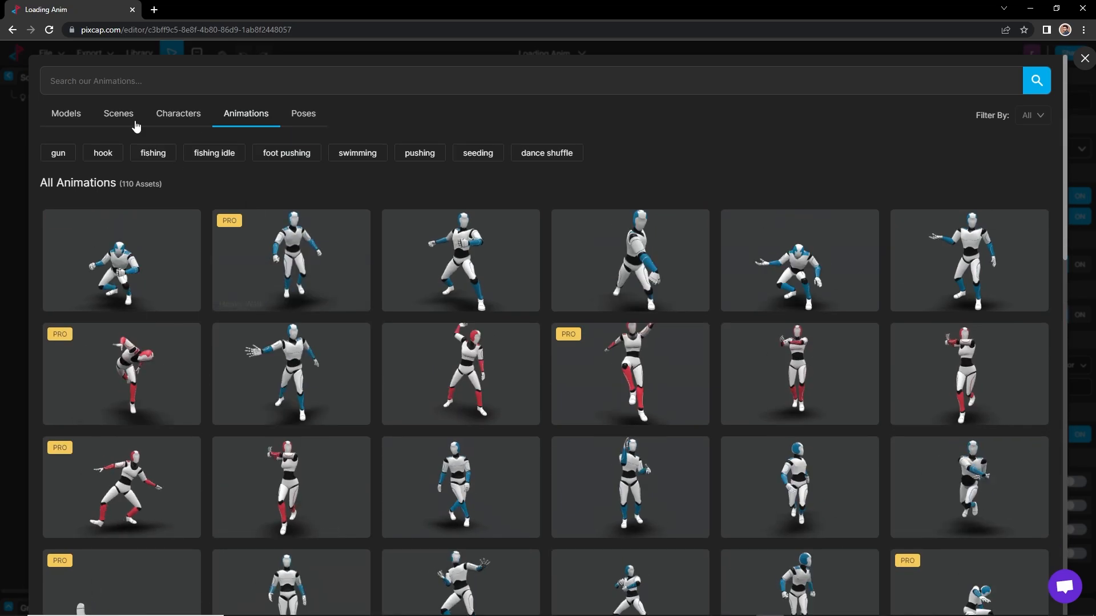
left_click(66, 113)
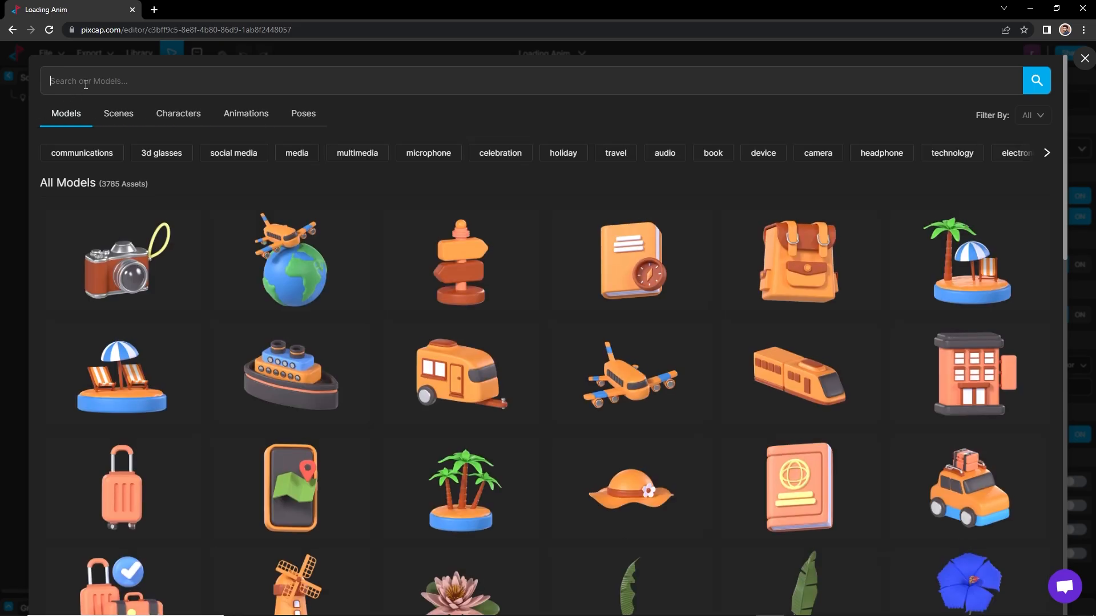
Search the models for 'Rocket' and add the purple-nosed Rocket to the scene.
type("Rocket")
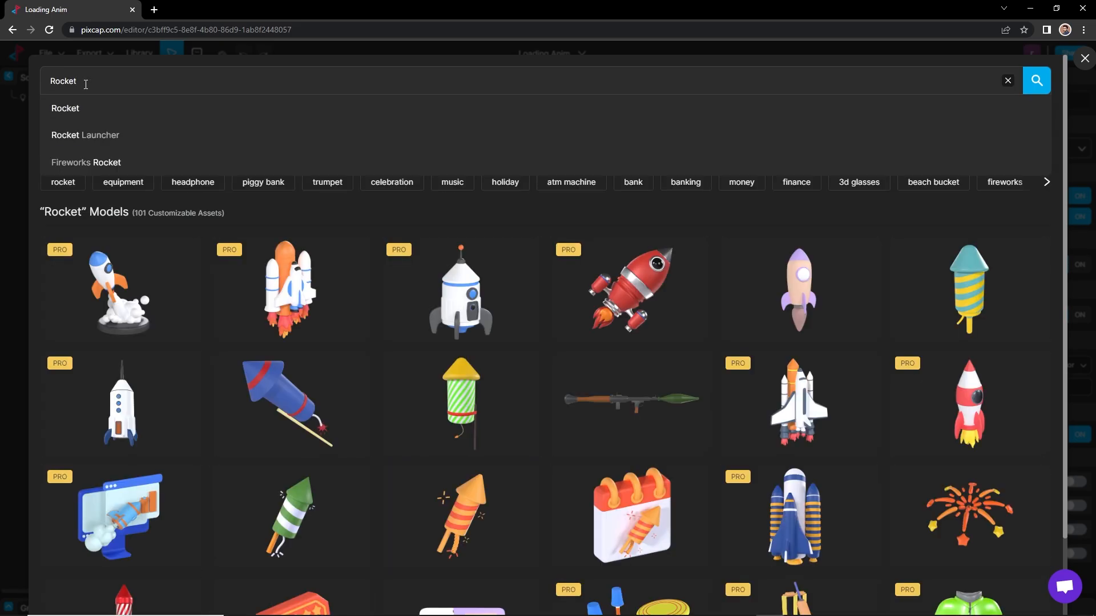
scroll("down", 3)
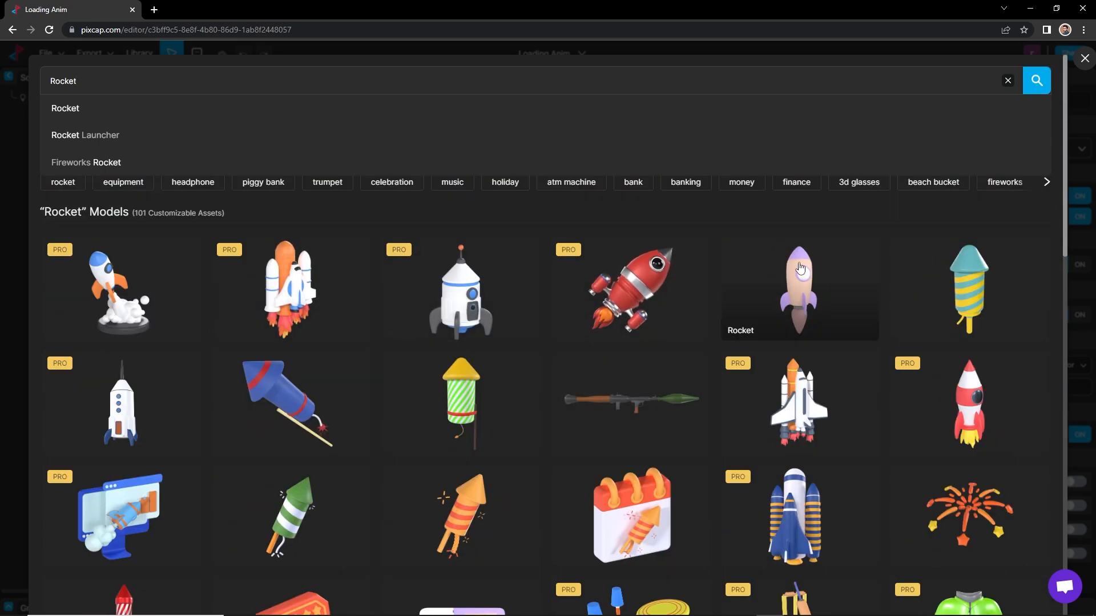
left_click(799, 290)
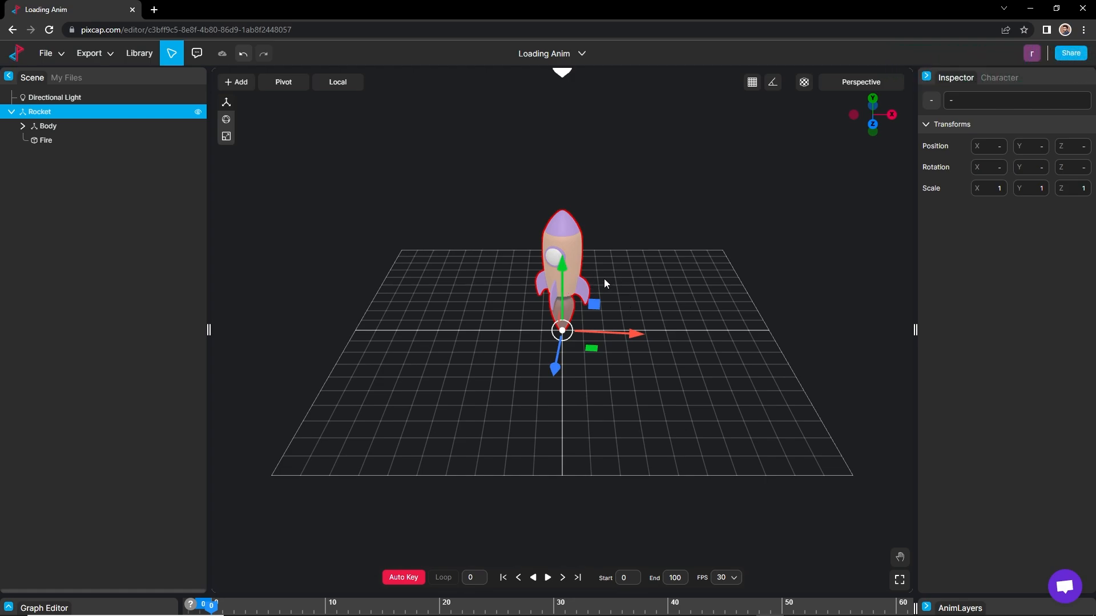
mouse_move(623, 297)
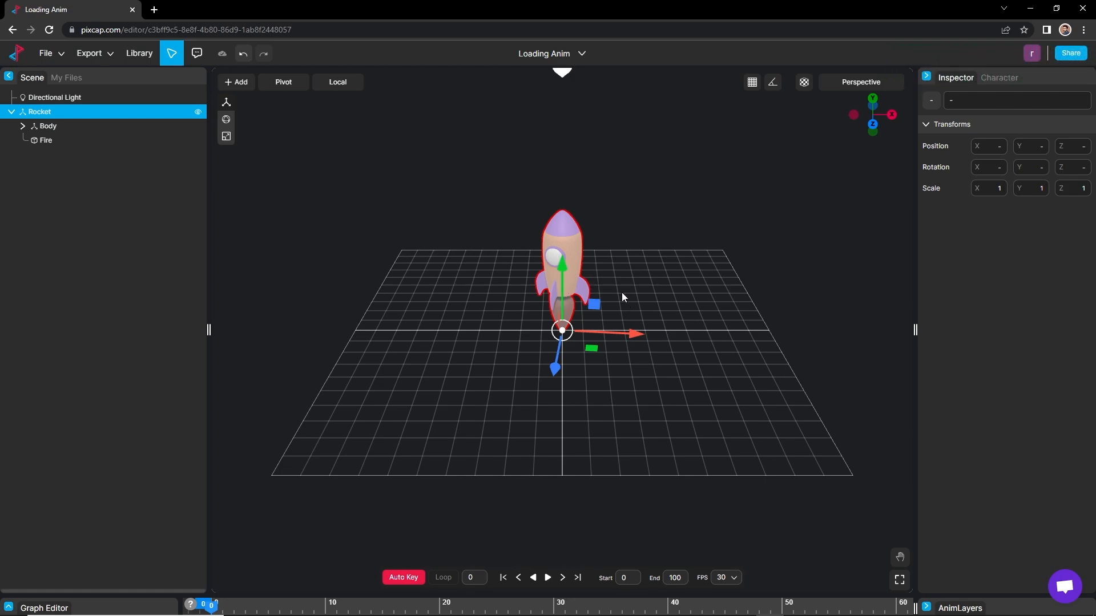
mouse_move(615, 305)
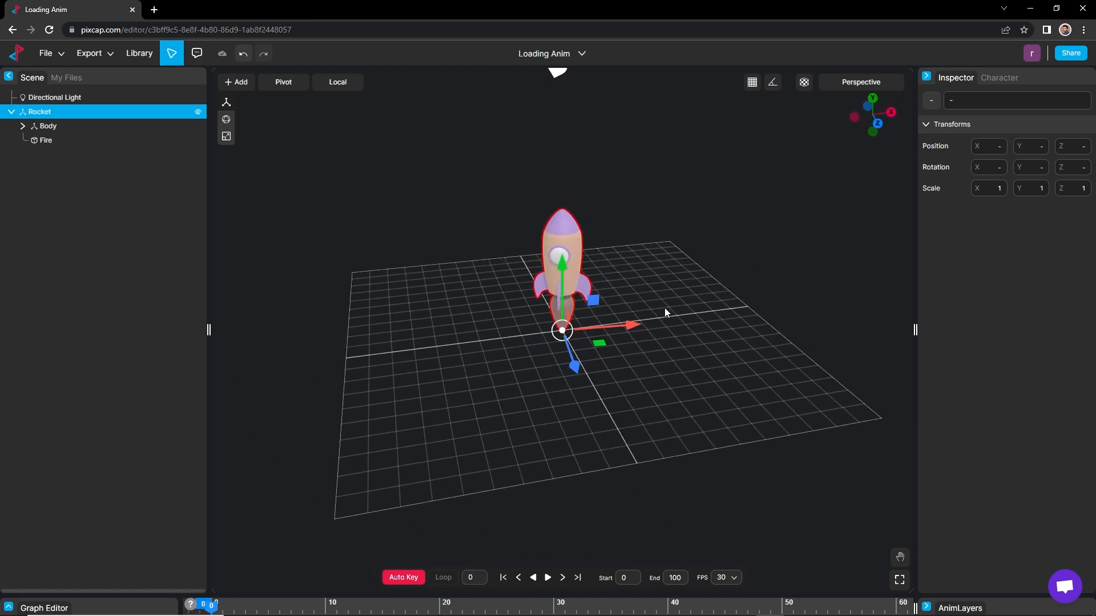
Select the whole rocket, turn it to Y rotation -5.54, try scaling it, and undo the resize.
left_click(48, 126)
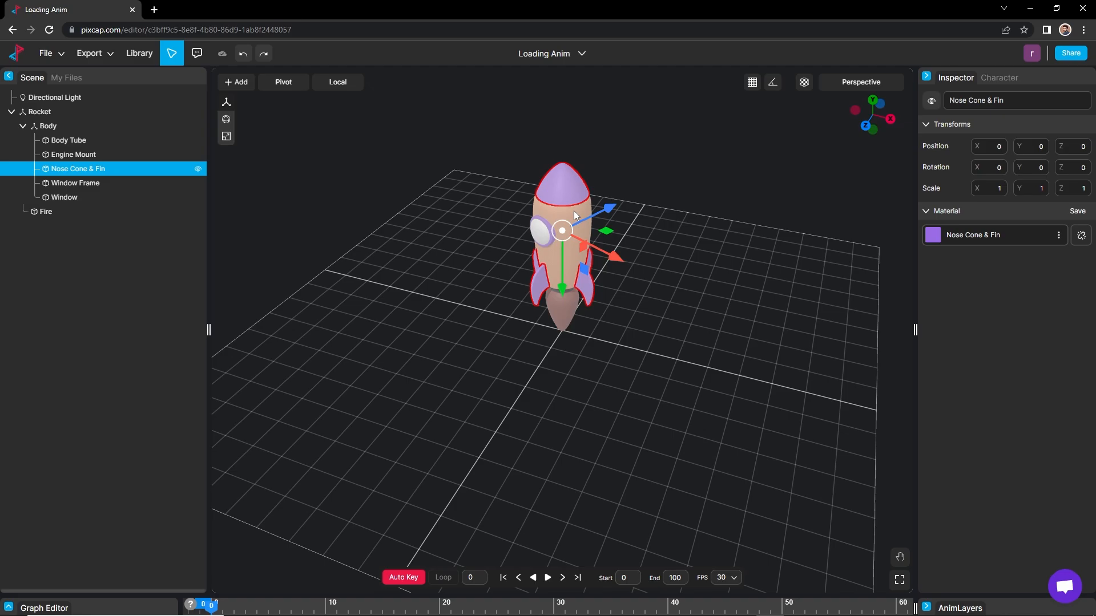
left_click(39, 111)
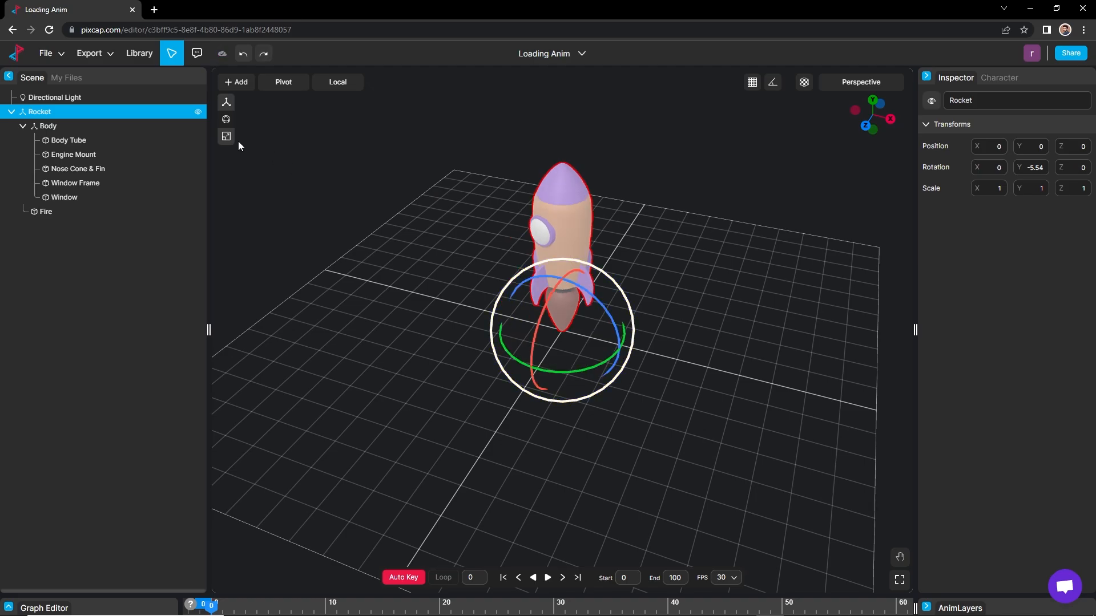
left_click(226, 136)
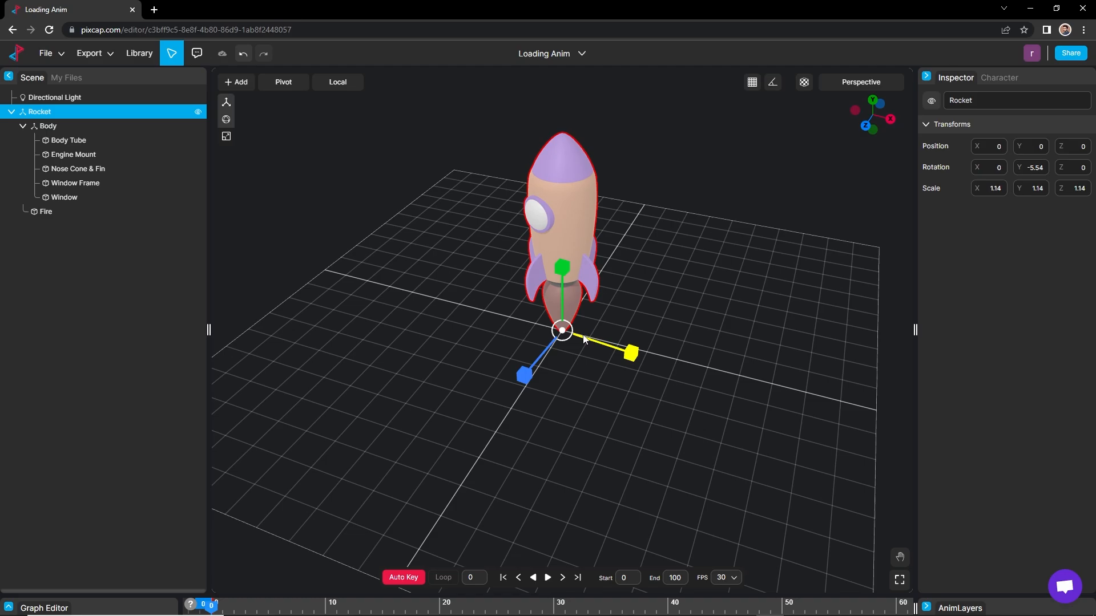
left_click(226, 101)
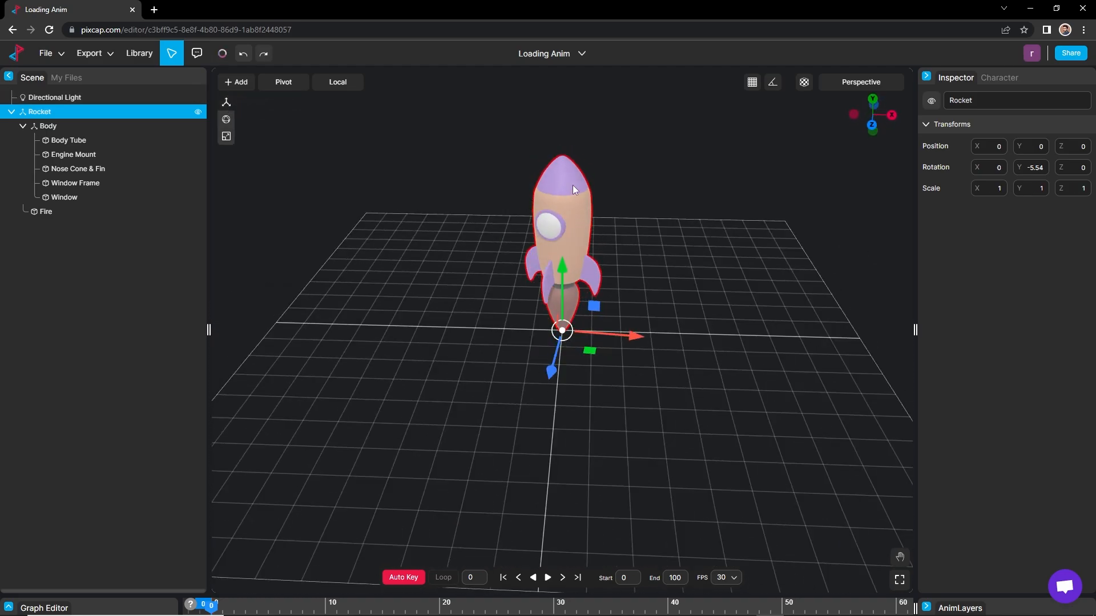
Edit the Nose Cone & Fin material to base colour 2F53FE with an added Metallic layer.
left_click(77, 169)
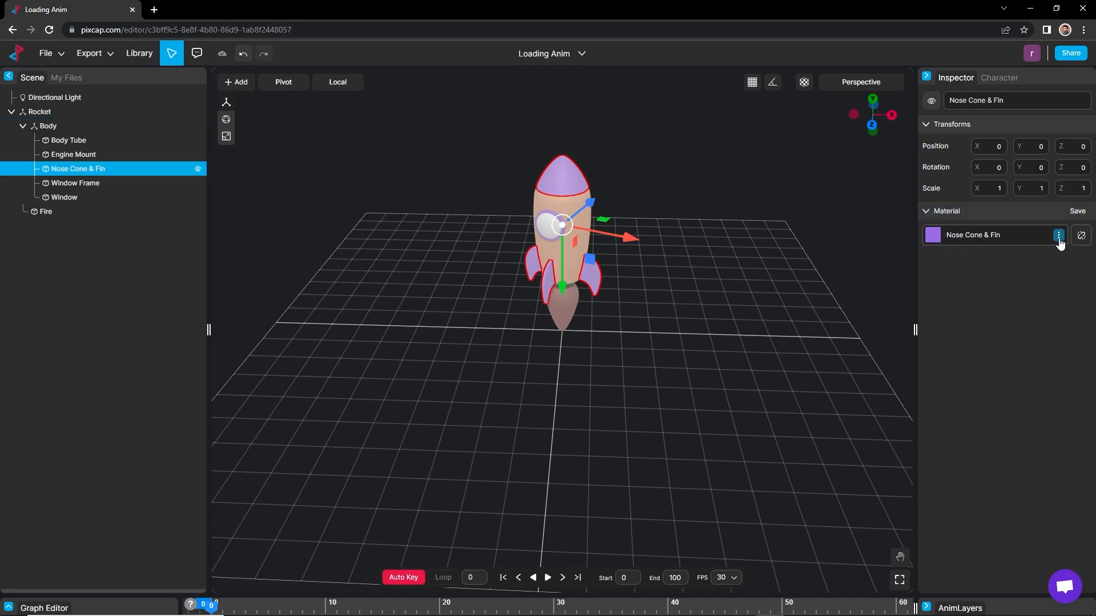
left_click(1058, 235)
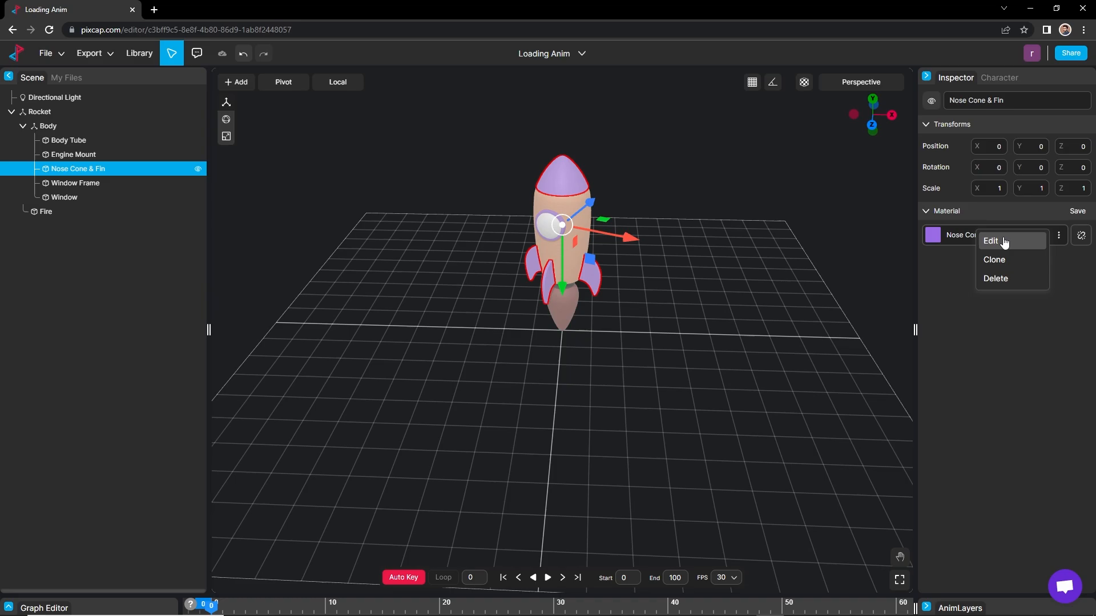
left_click(991, 241)
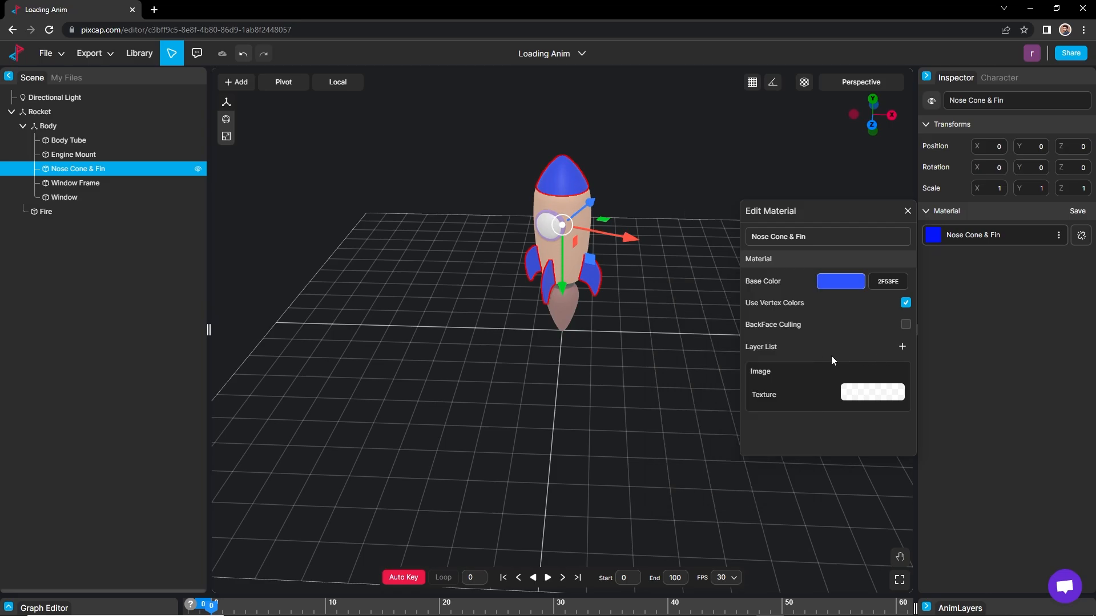
mouse_move(901, 347)
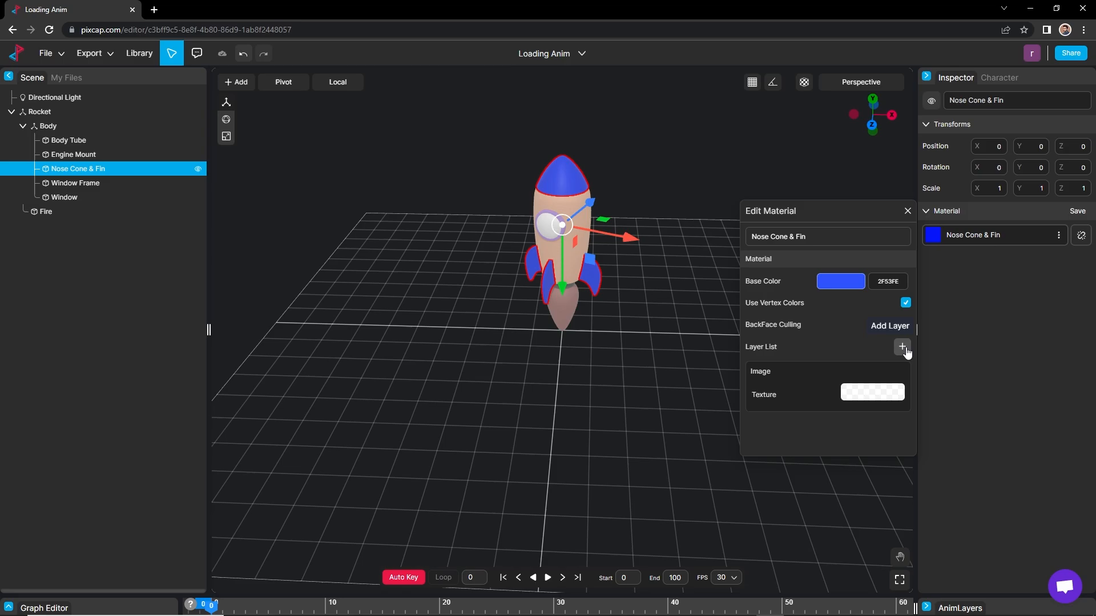
left_click(902, 347)
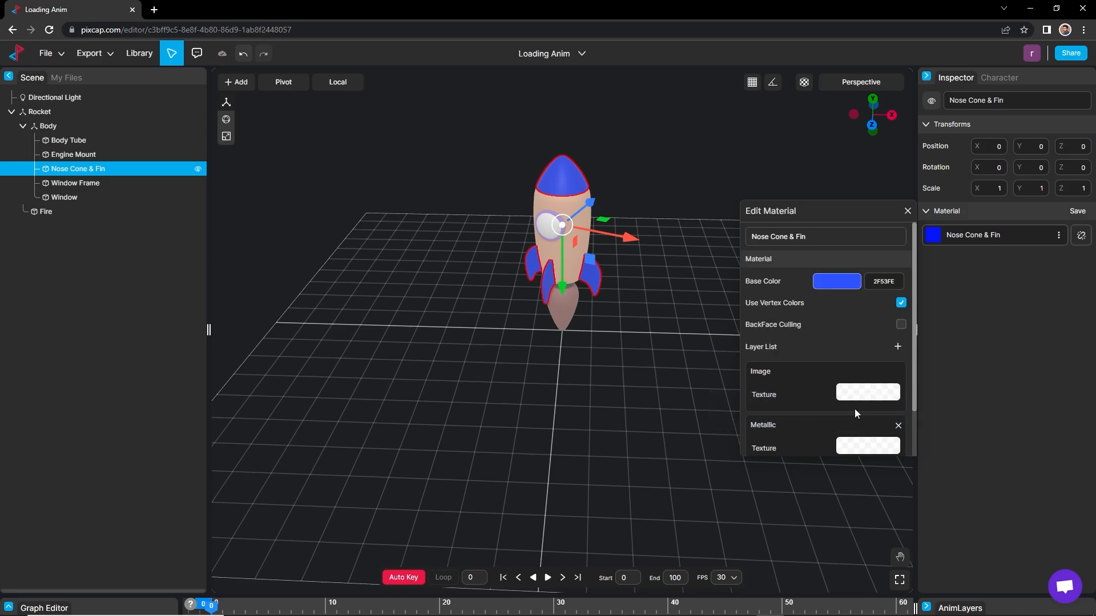
scroll("down", 3)
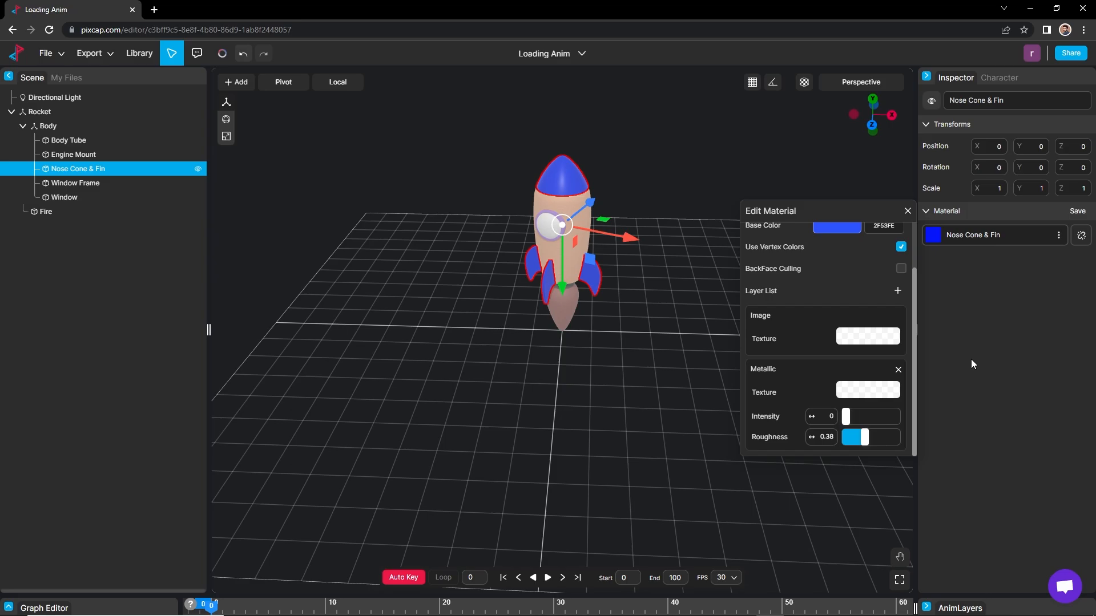
left_click(907, 210)
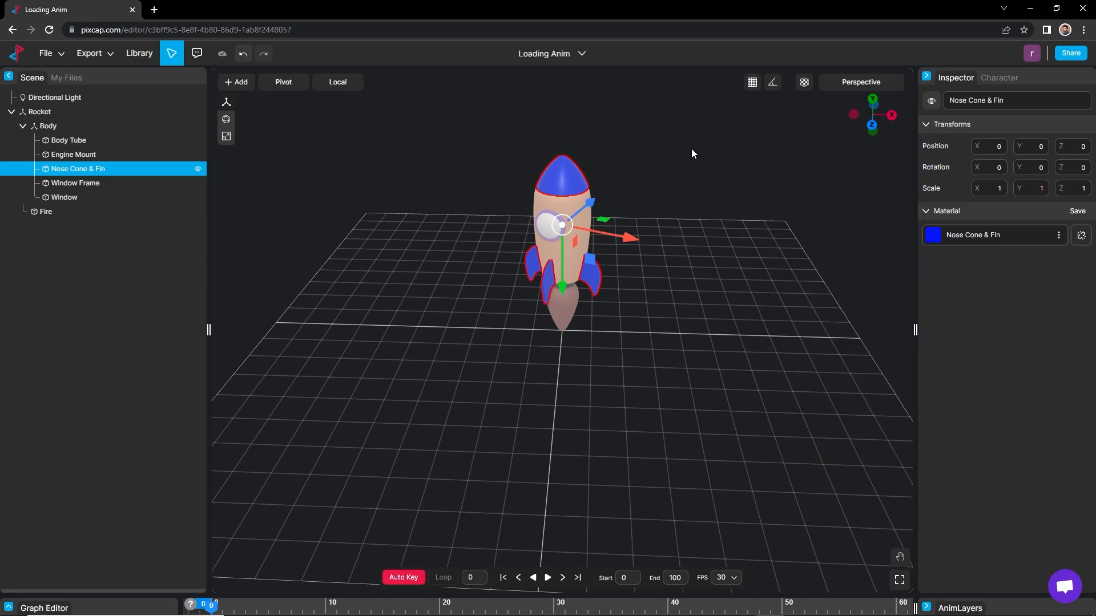
Select the rocket's Window Frame part and colour it blue.
left_click(48, 127)
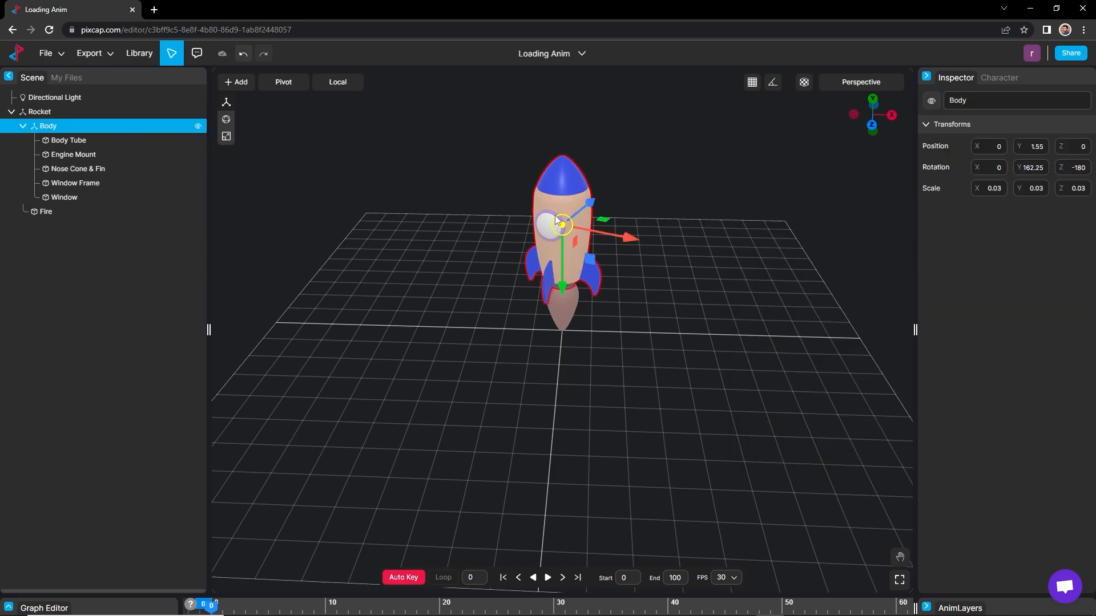
left_click(64, 197)
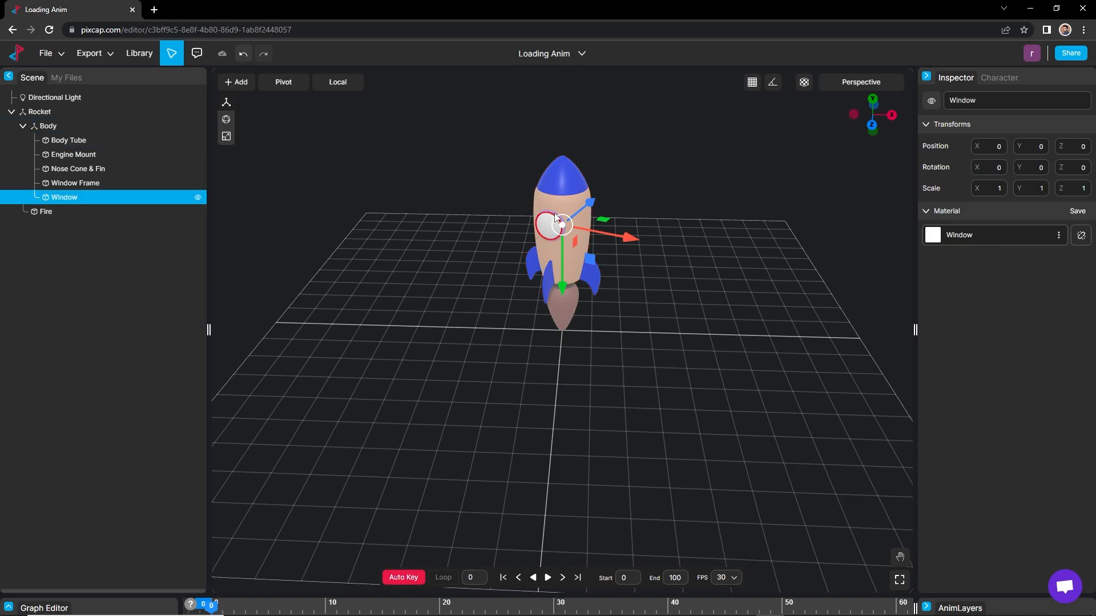
left_click(75, 183)
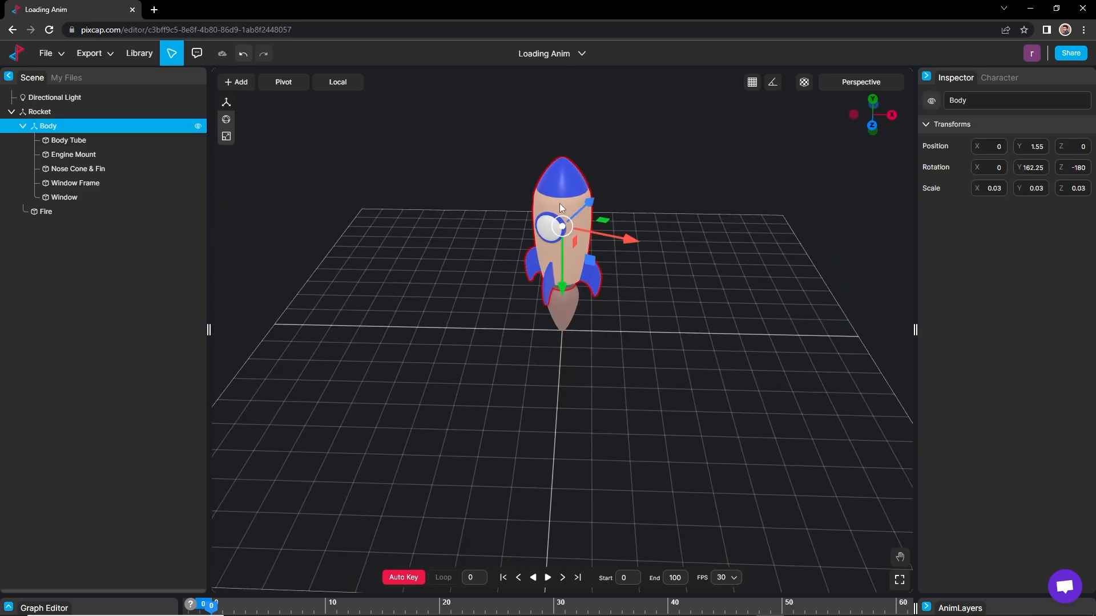
Make the Body Tube material white FAFAFA with a Metallic layer, then remove the Fire object.
left_click(69, 140)
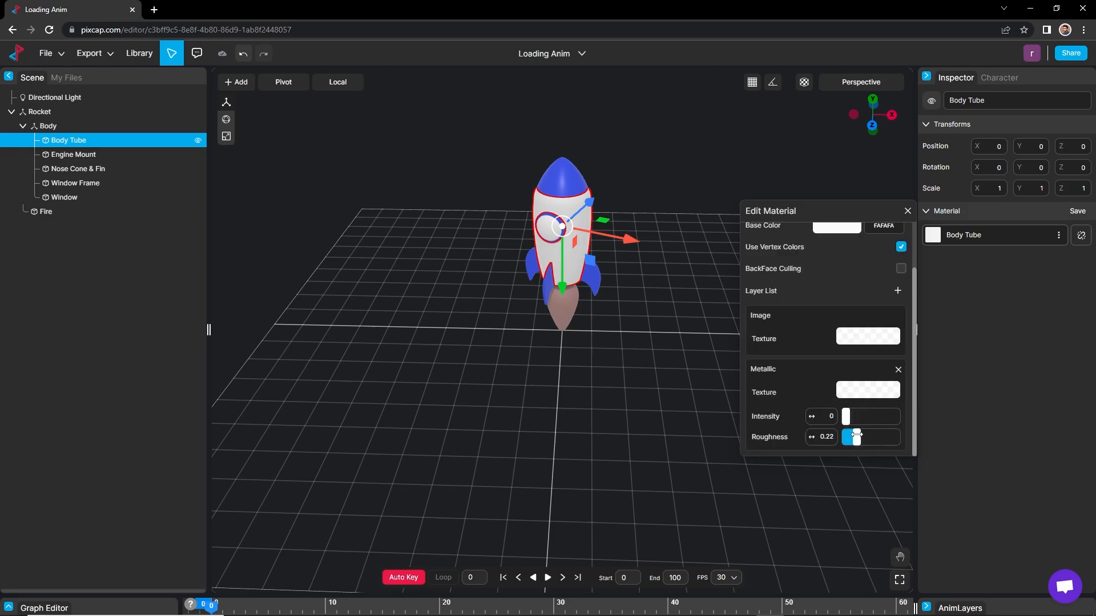
left_click(46, 212)
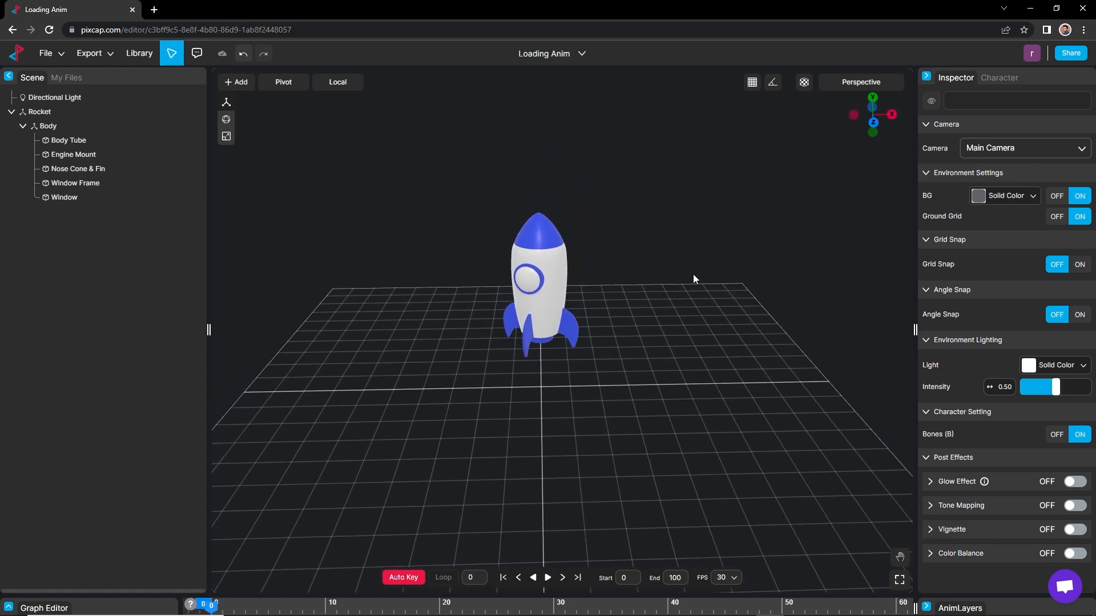
left_click(48, 125)
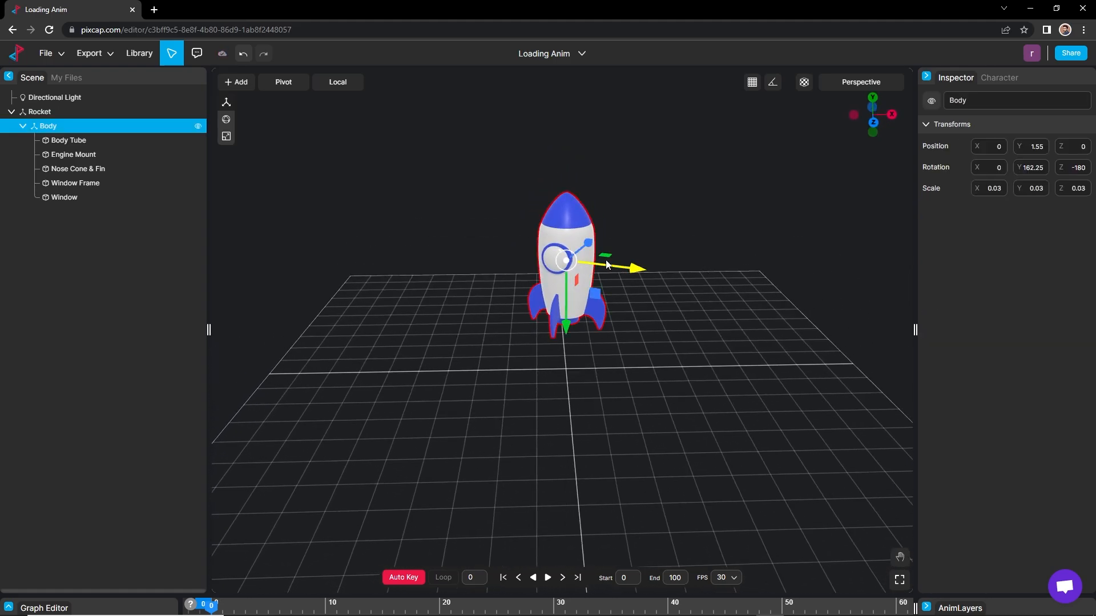
mouse_move(685, 248)
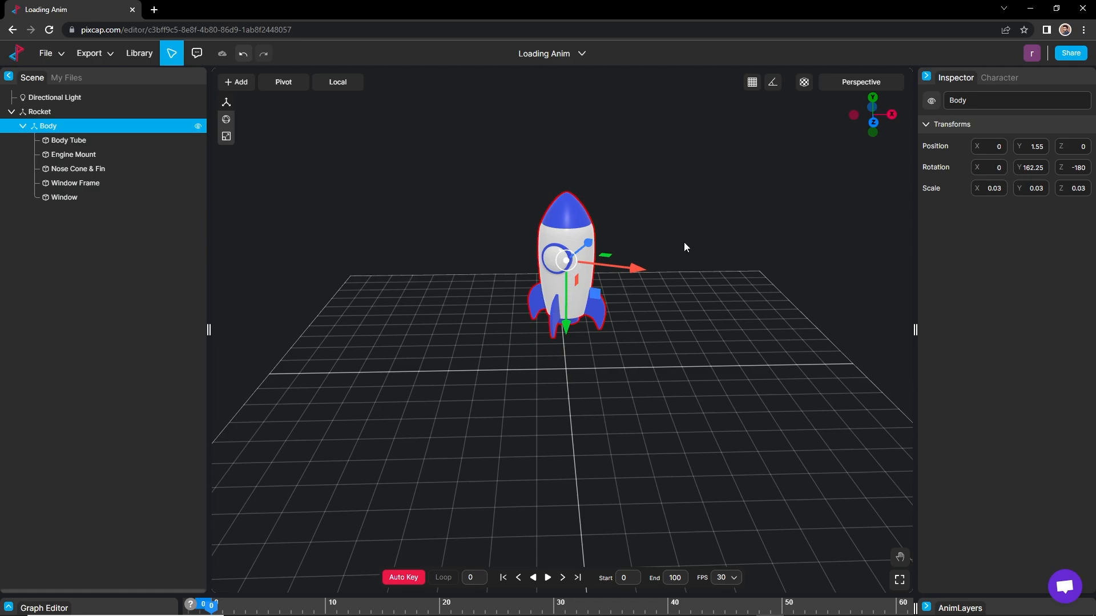
Add a camera, set its Rotation Y to -180, and drag it out in front of the rocket.
left_click(236, 82)
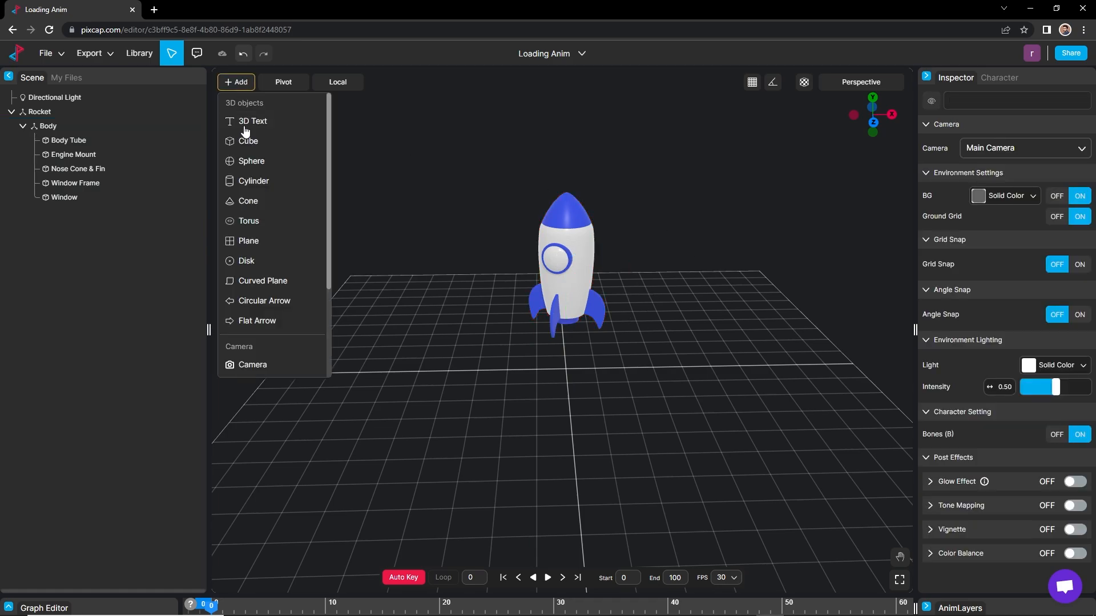
left_click(252, 365)
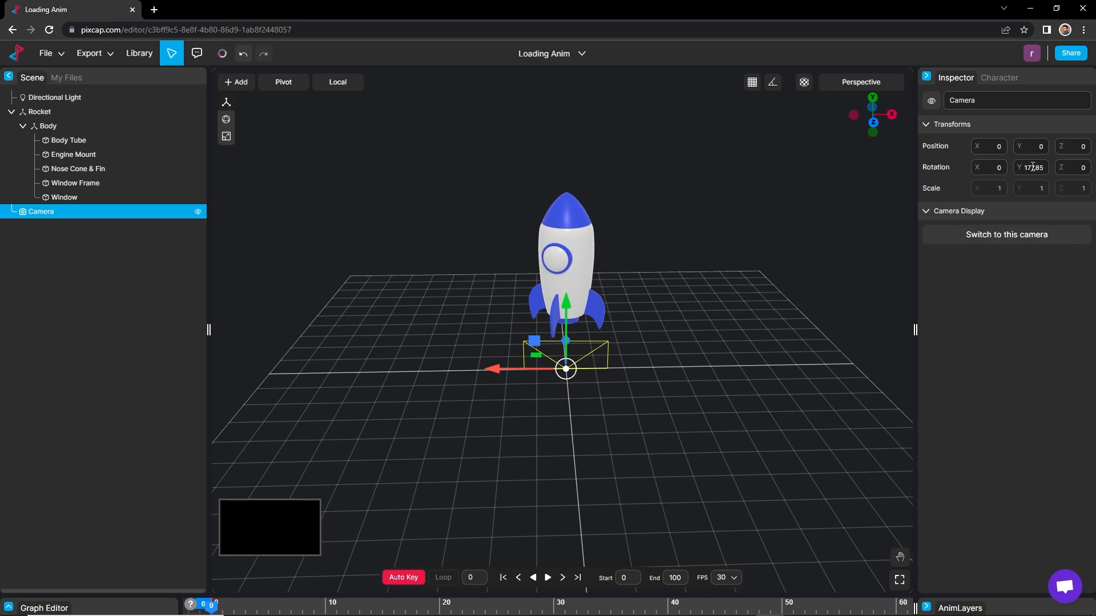
triple_click(1031, 167)
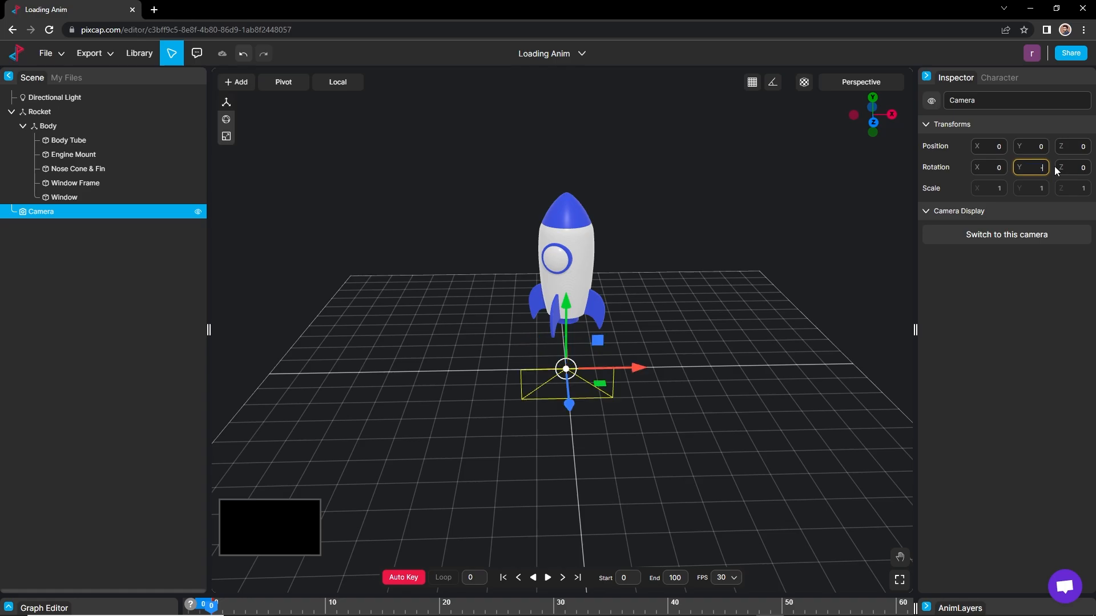
type("-180")
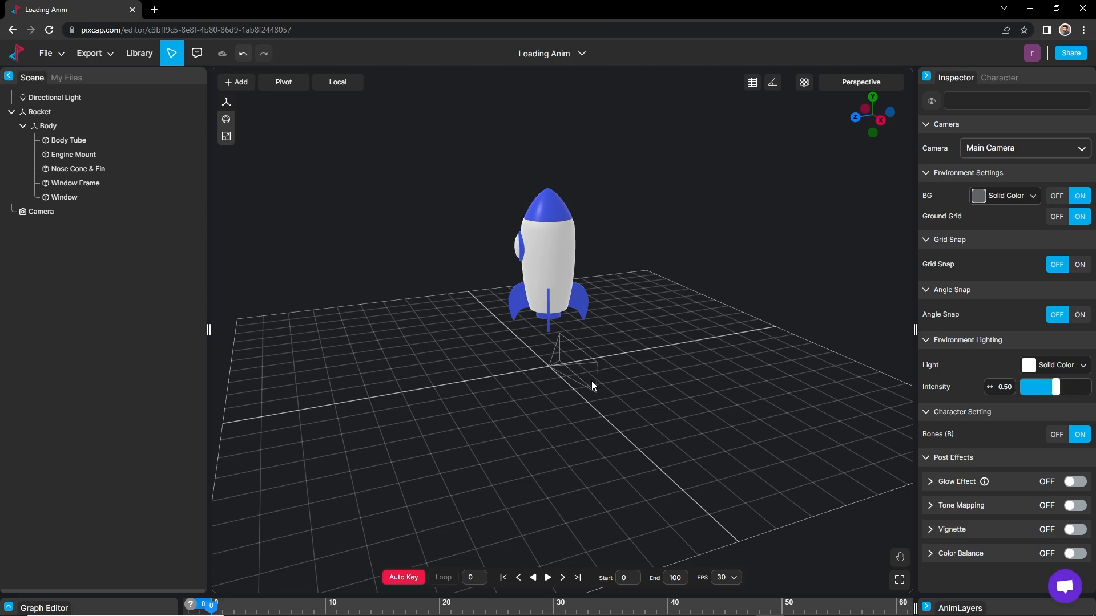
left_click(41, 212)
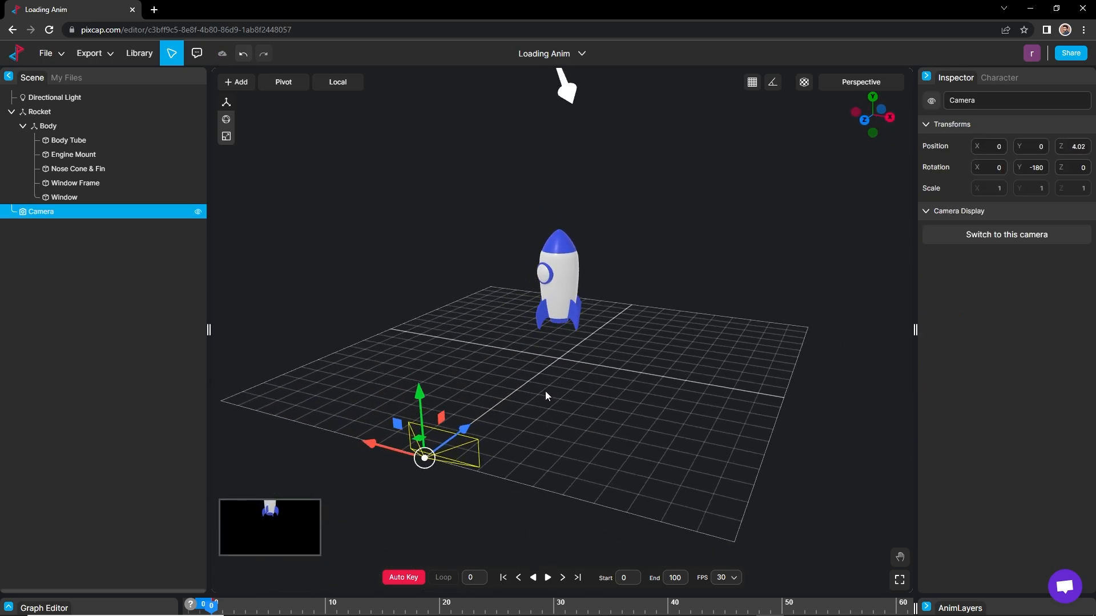
left_click_drag(419, 419, 414, 303)
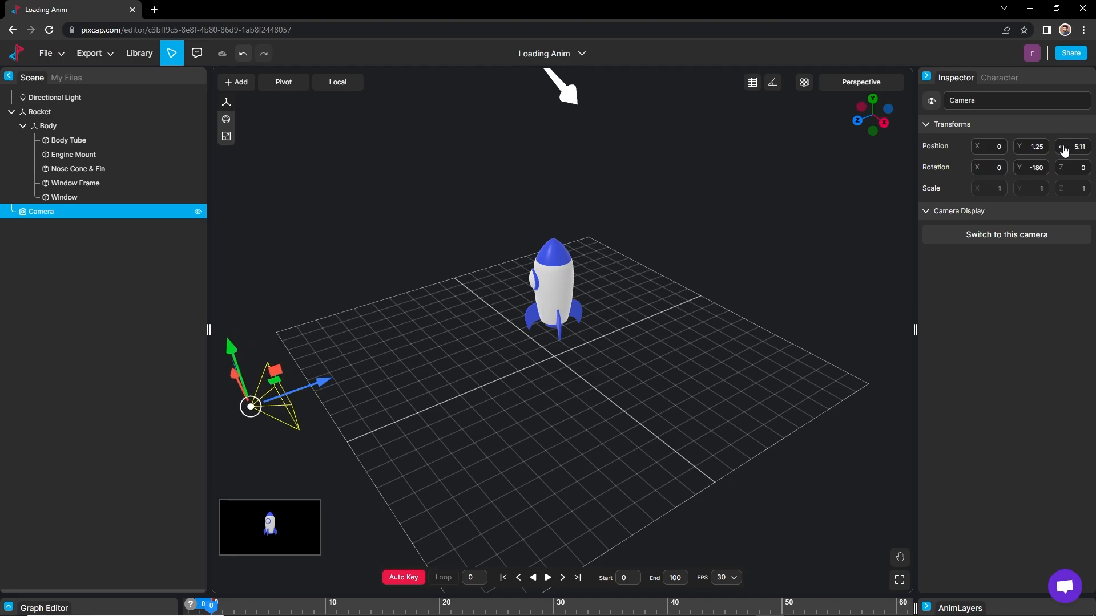
mouse_move(1013, 248)
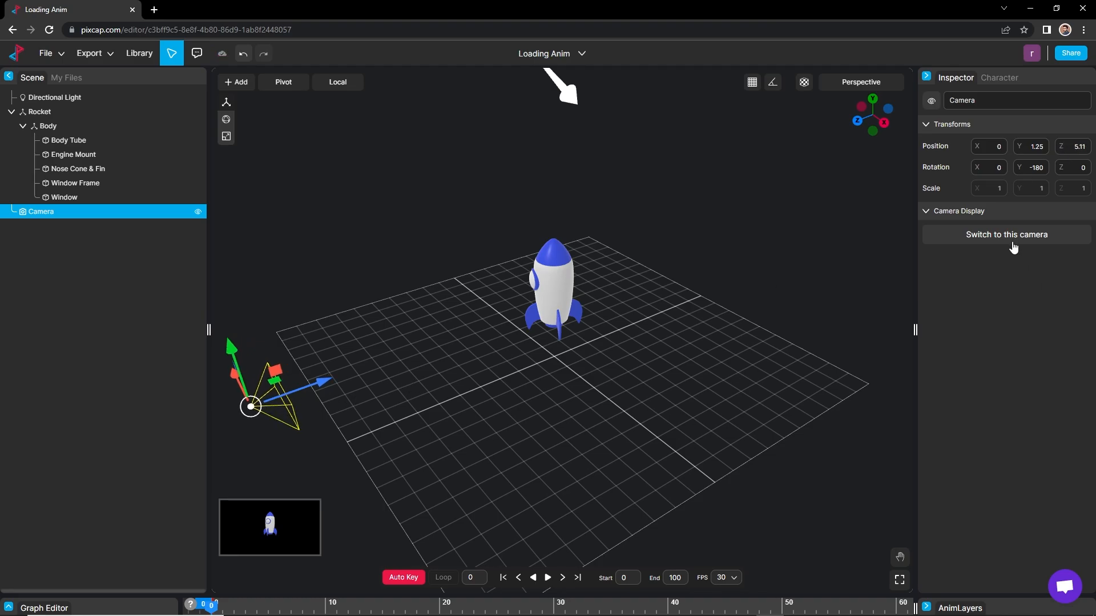
Check the camera view, delete the Directional Light, and set Environment Lighting to Env Map.
left_click(1005, 234)
type("8.8")
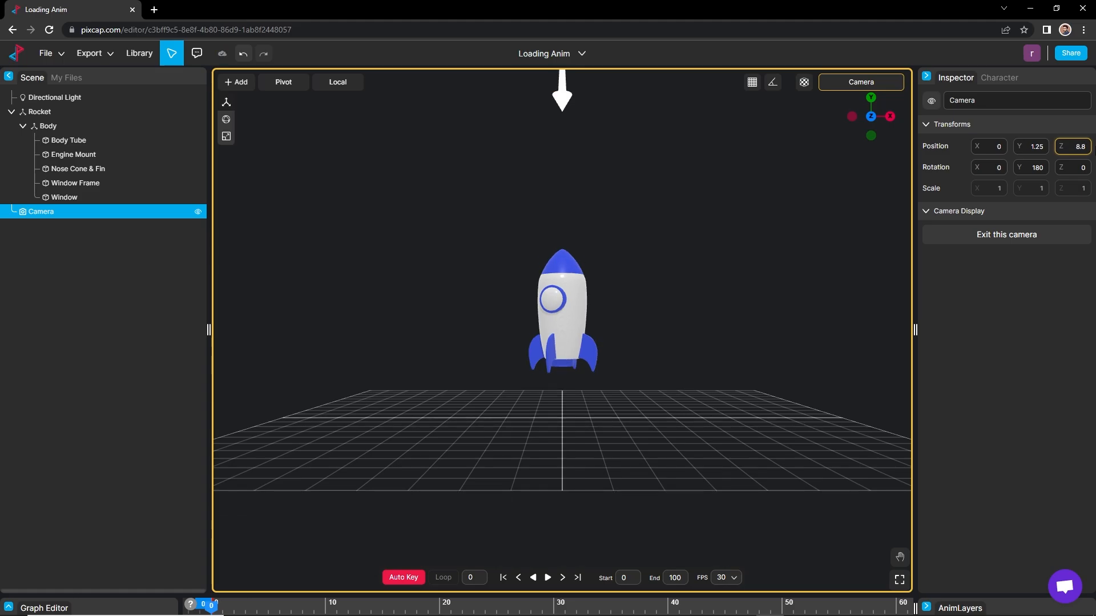
left_click(48, 126)
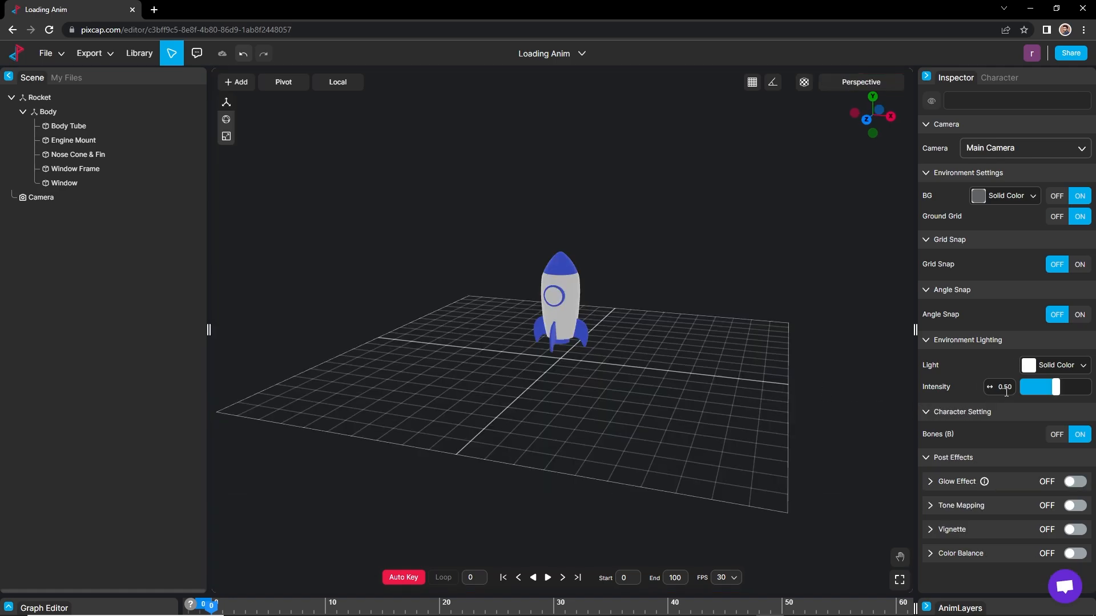
left_click(1057, 365)
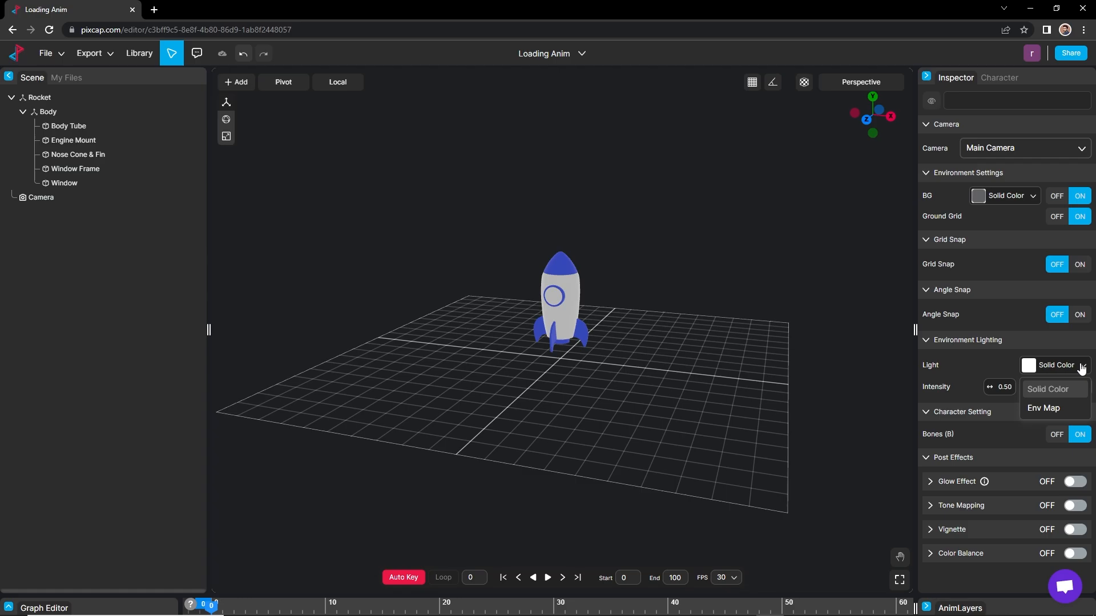
left_click(1043, 408)
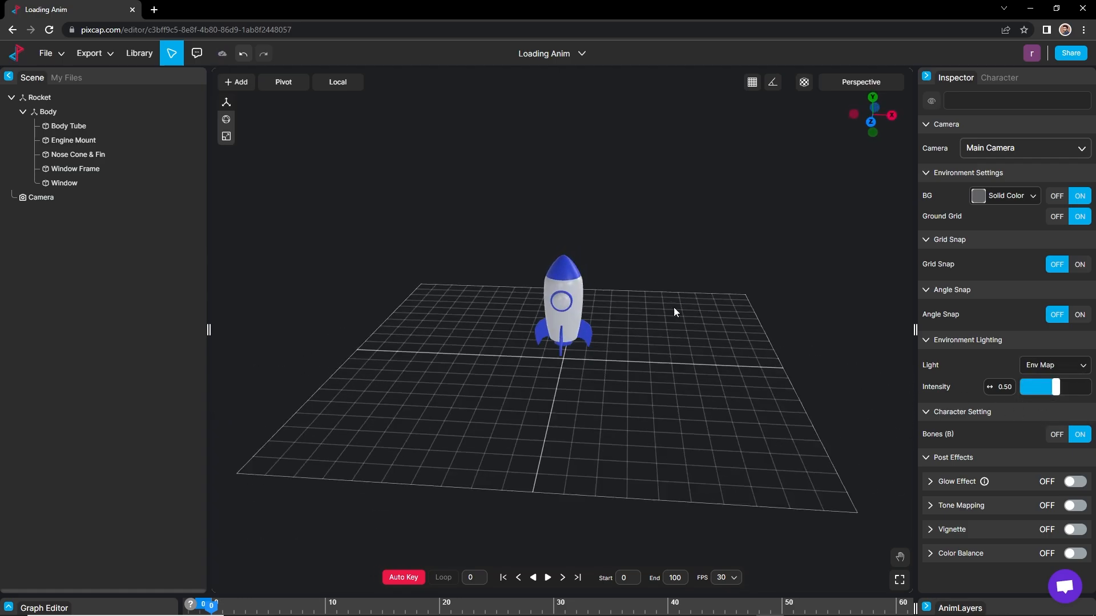
left_click(237, 82)
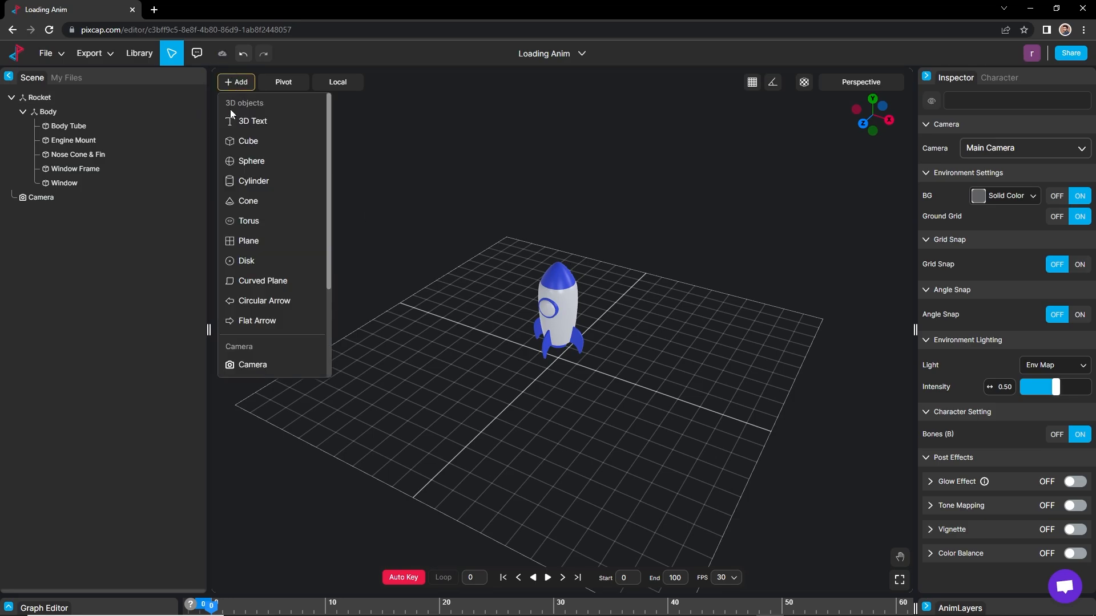
mouse_move(259, 338)
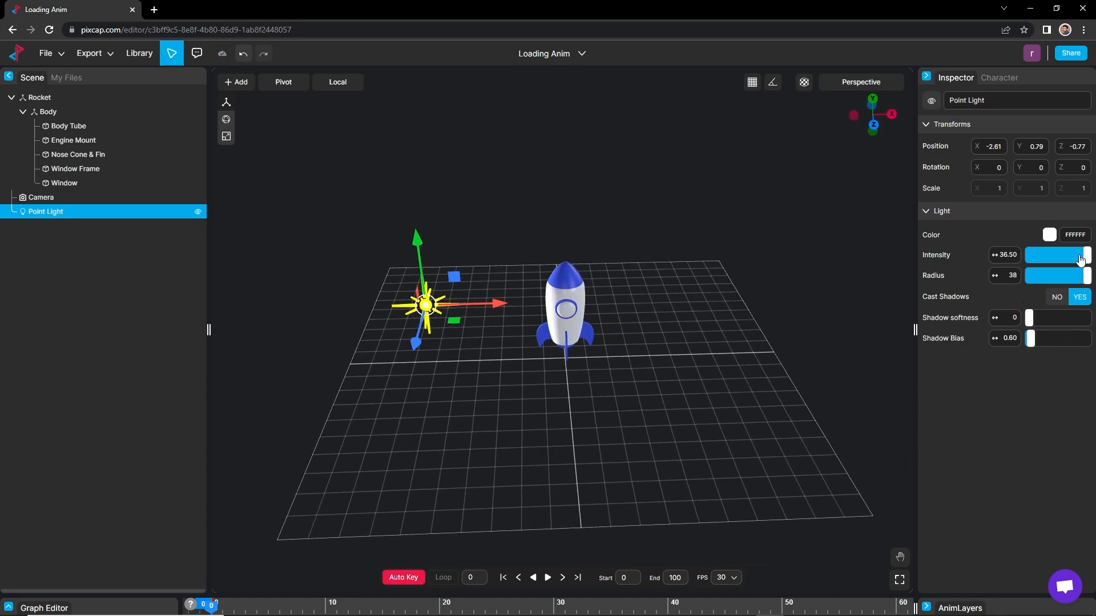
Tint the point light blue (1D1DFF) and duplicate it to place lights around the rocket.
left_click(1047, 234)
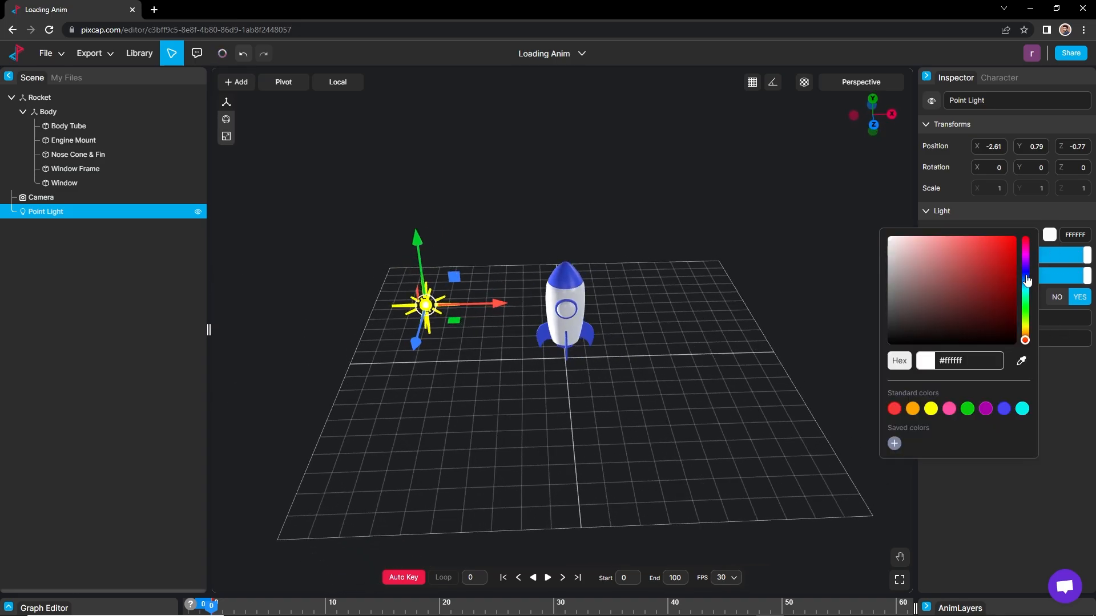
left_click(974, 259)
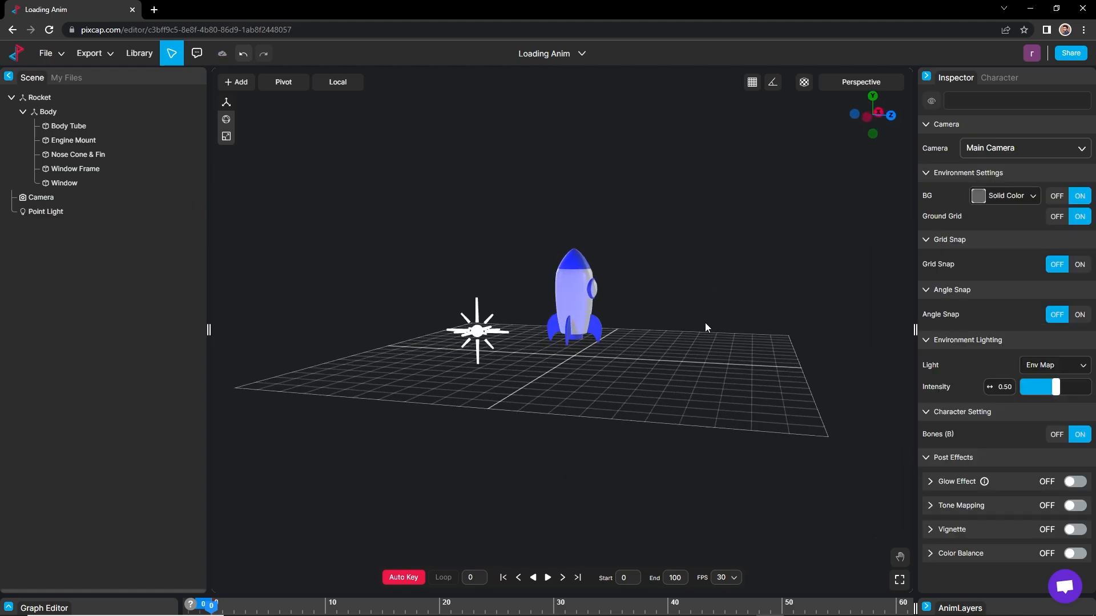
left_click(46, 211)
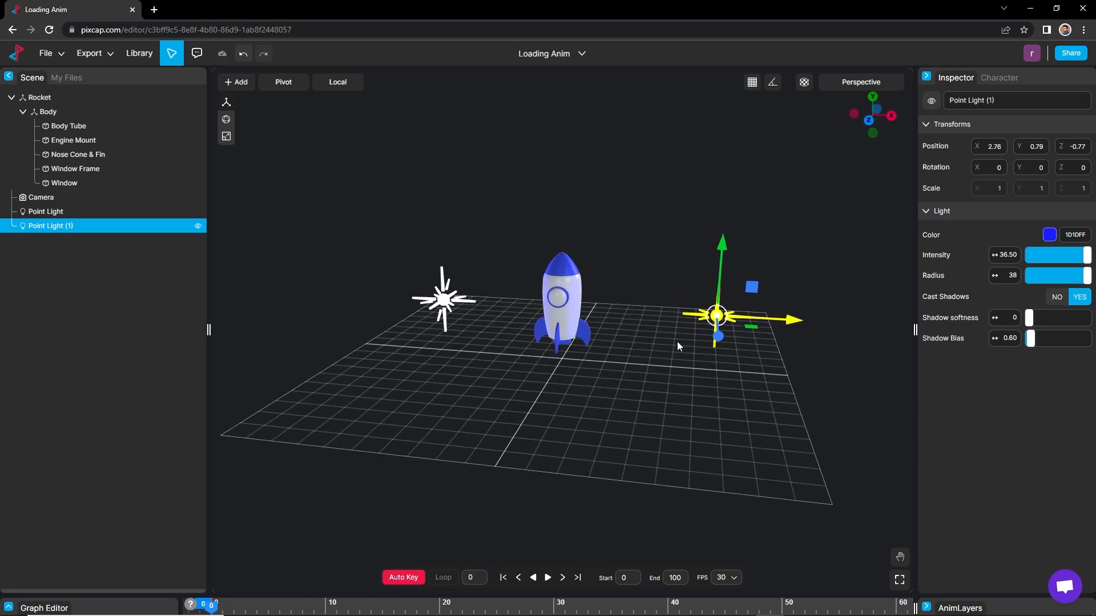
left_click(46, 211)
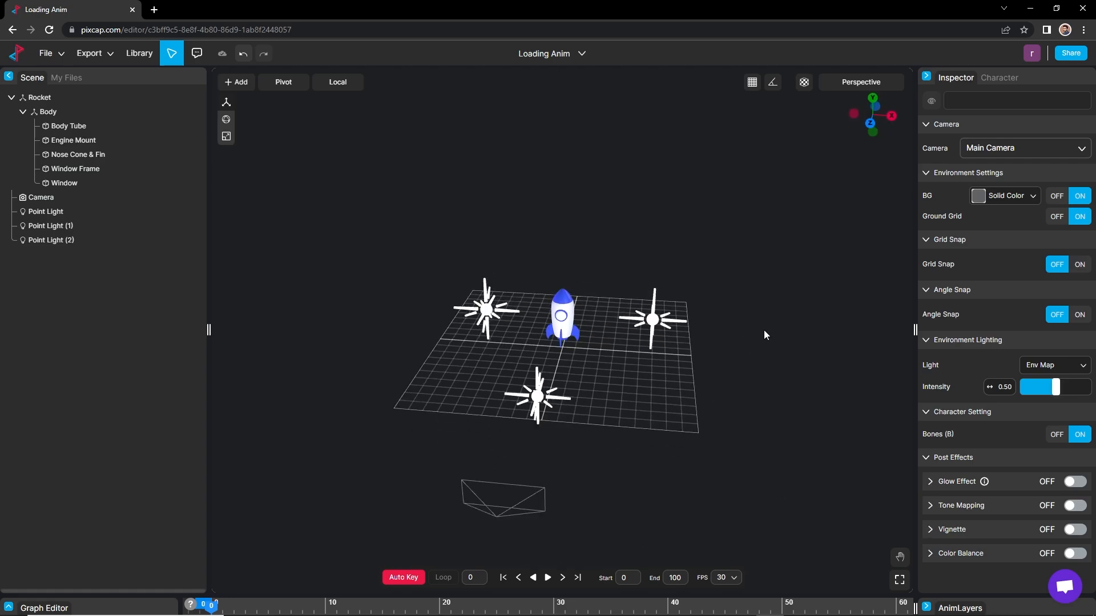
Check the lights through the camera, then lower the environment lighting intensity to 0.23.
left_click(41, 197)
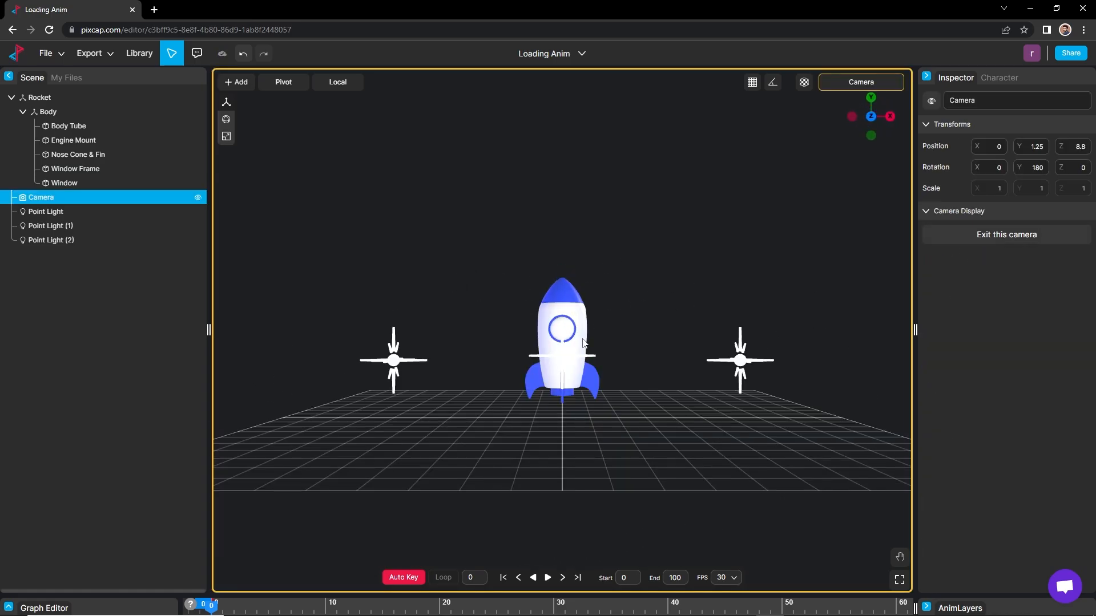
left_click(51, 226)
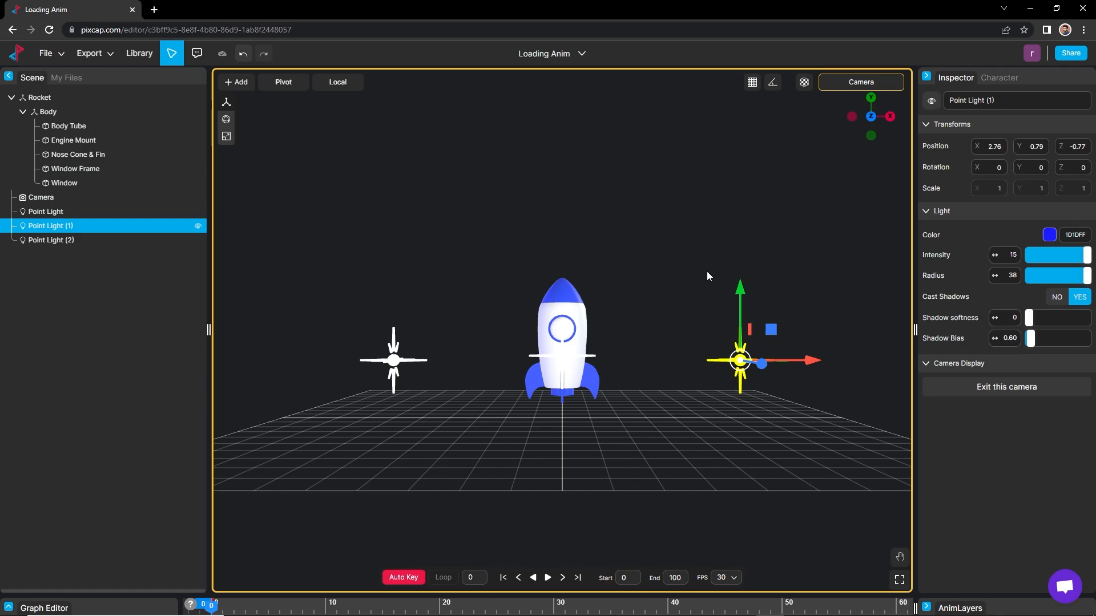
left_click(46, 211)
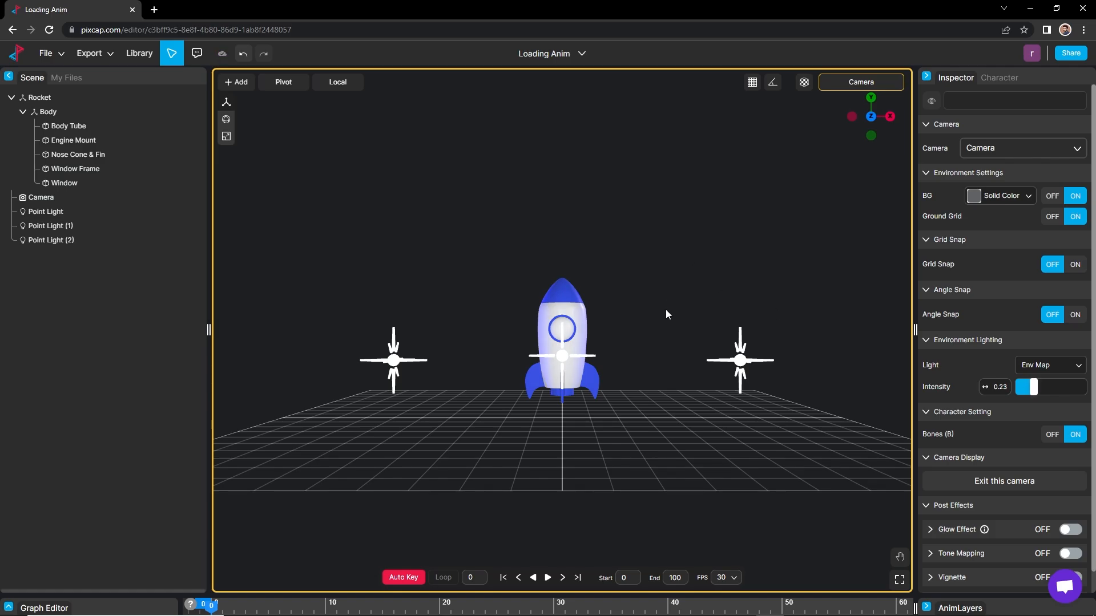
left_click(52, 240)
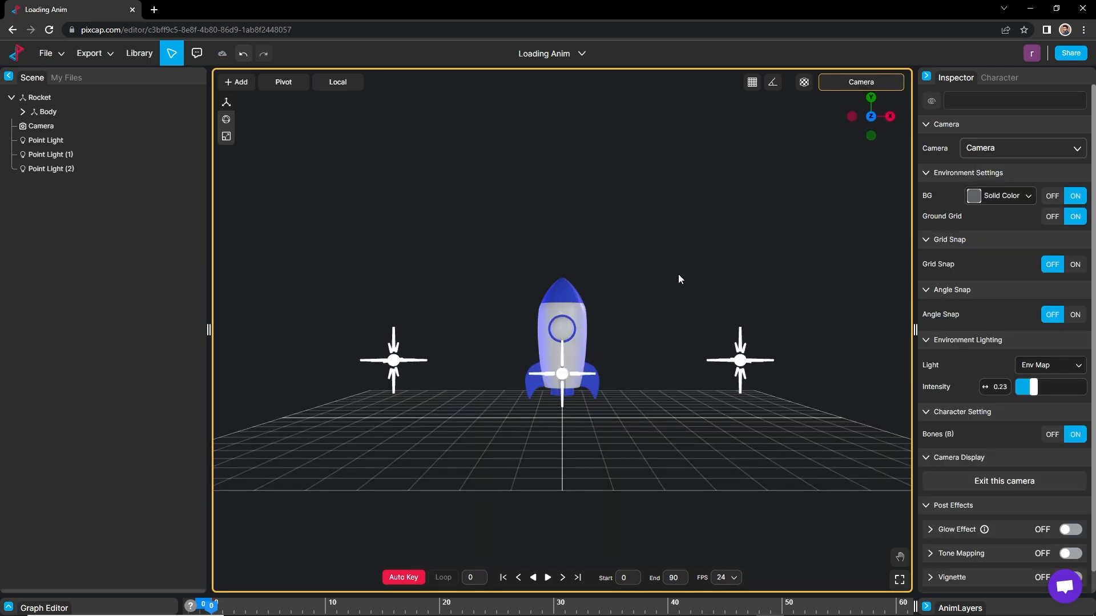
mouse_move(563, 342)
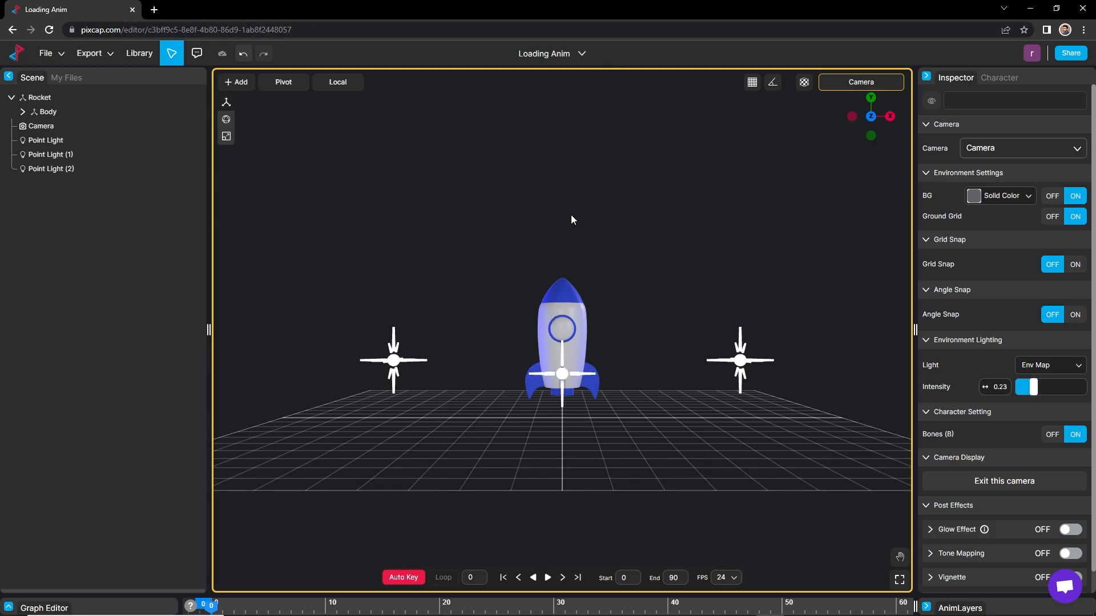
mouse_move(533, 228)
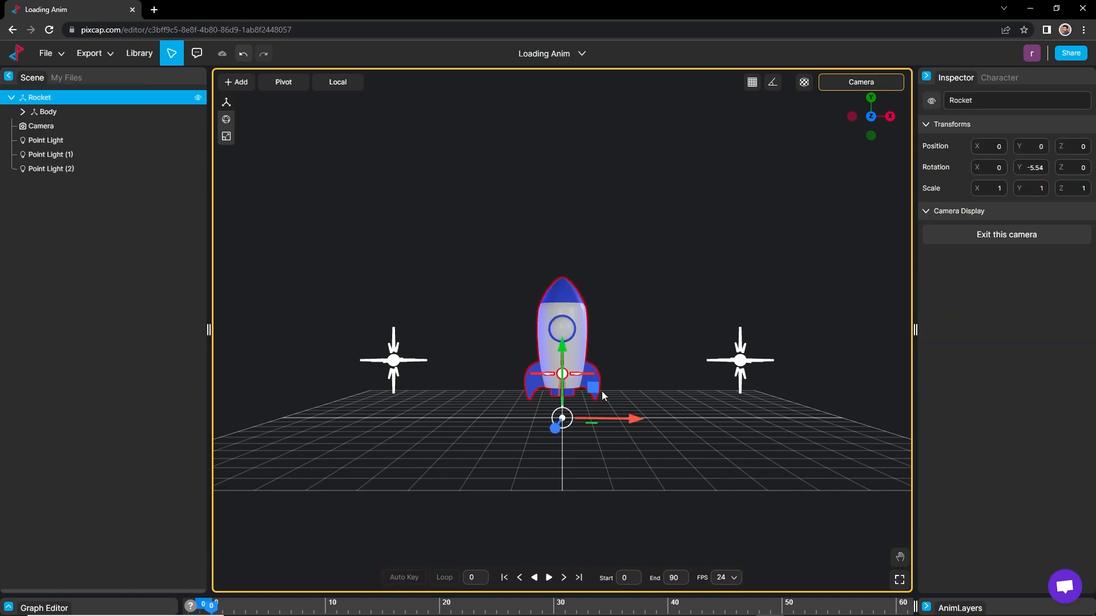
Expand the Graph Editor panel for the rocket's animation.
scroll("down", 3)
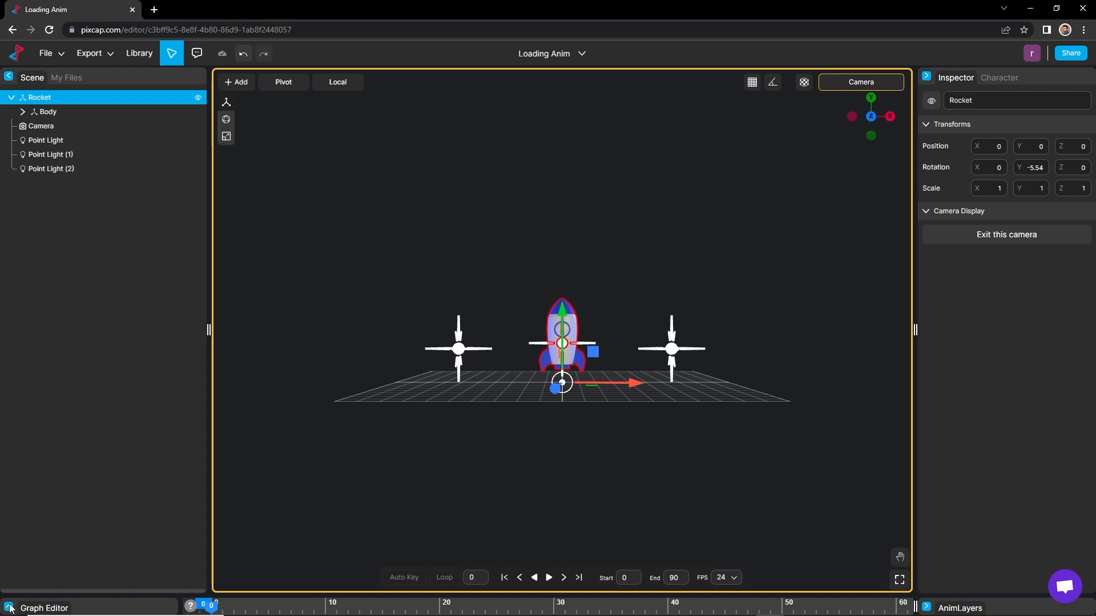
left_click(45, 607)
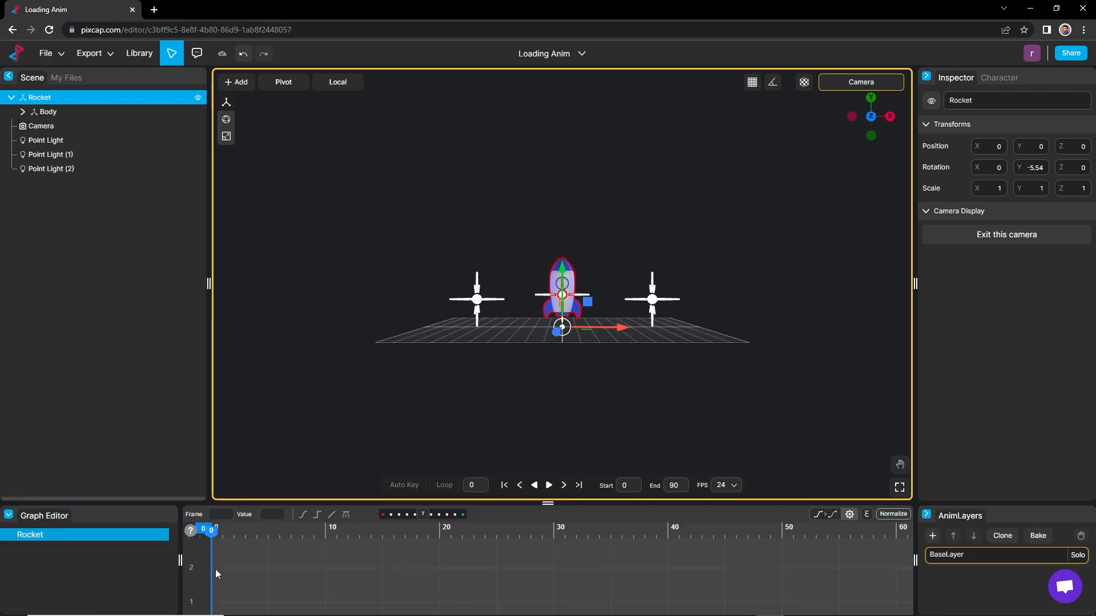
Key the rocket at frame 0, set the frame rate to 30 fps and jump to frame 90.
left_click(30, 535)
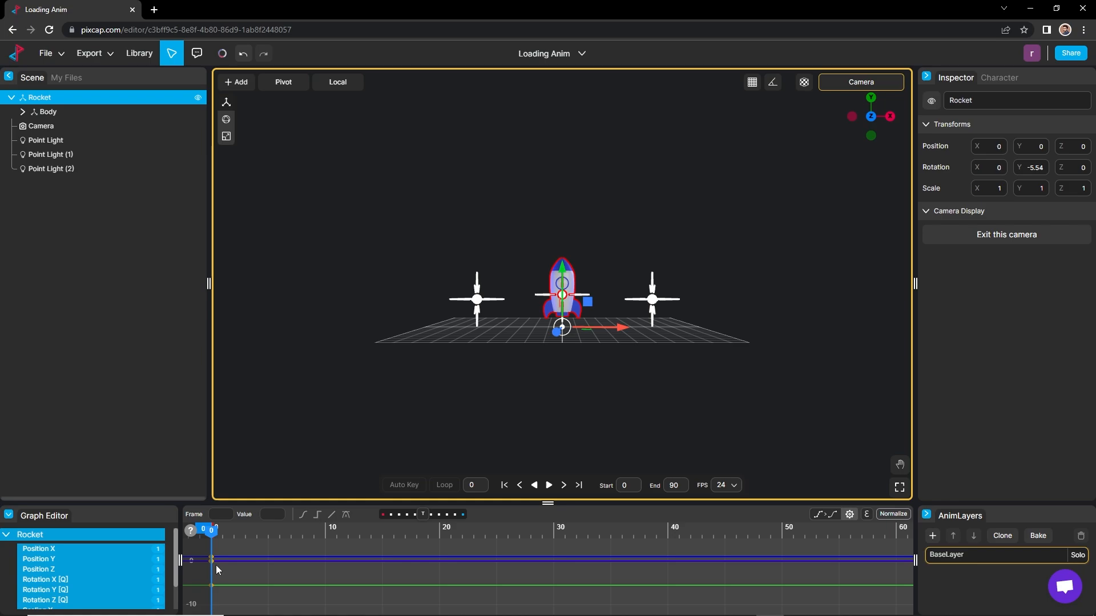
mouse_move(214, 558)
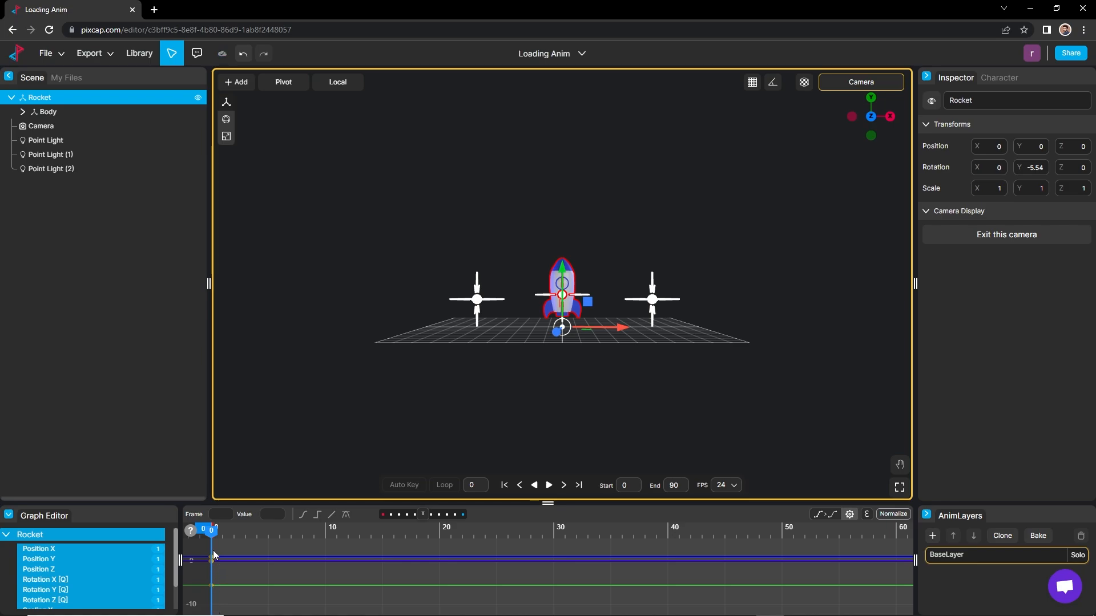
mouse_move(753, 488)
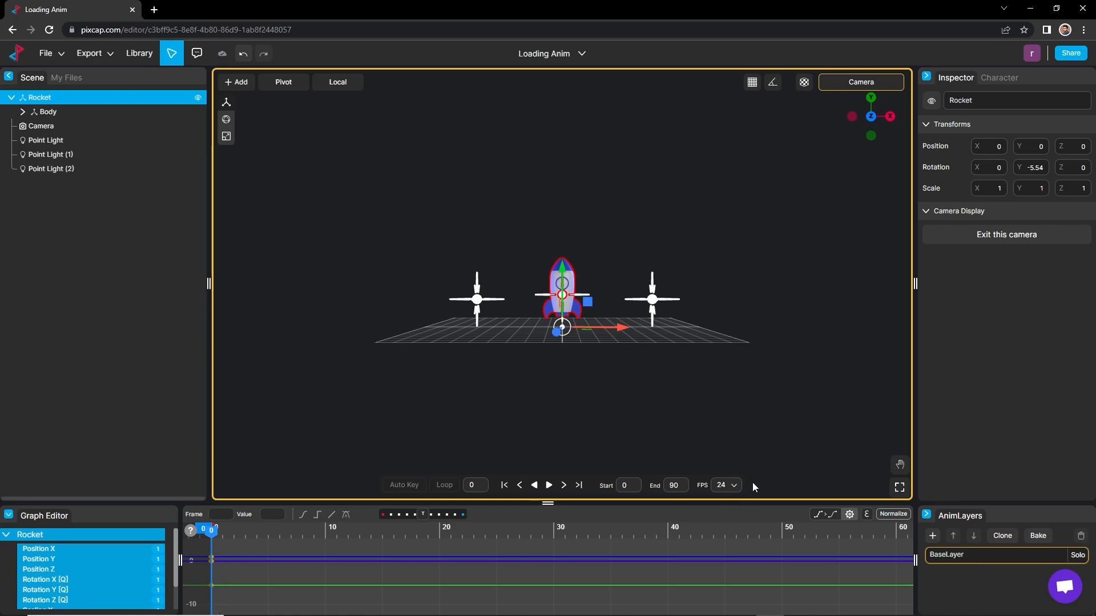
left_click(725, 485)
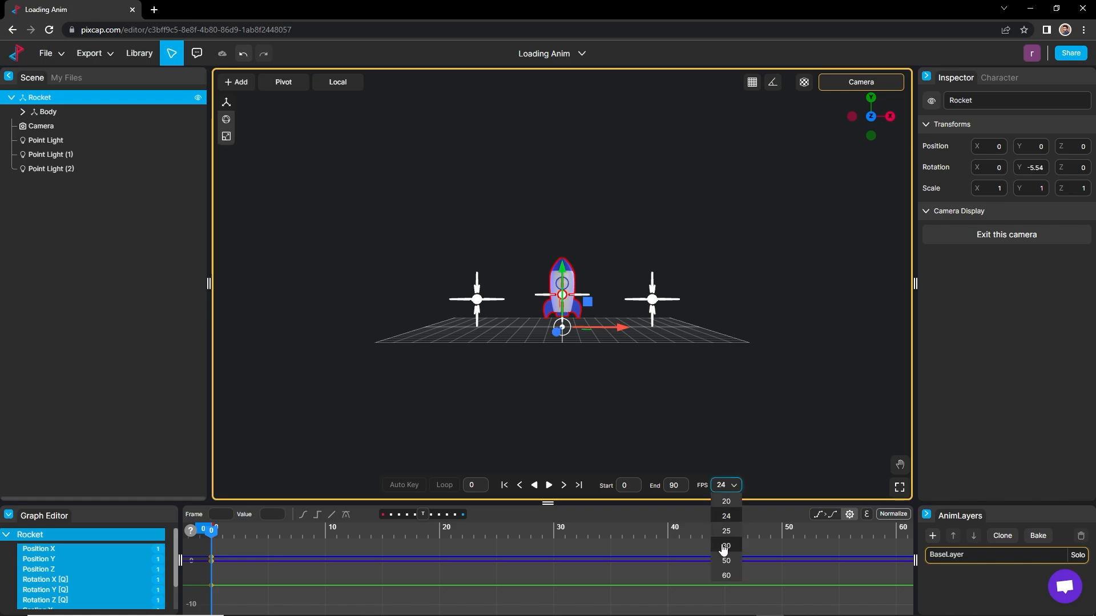
left_click(726, 545)
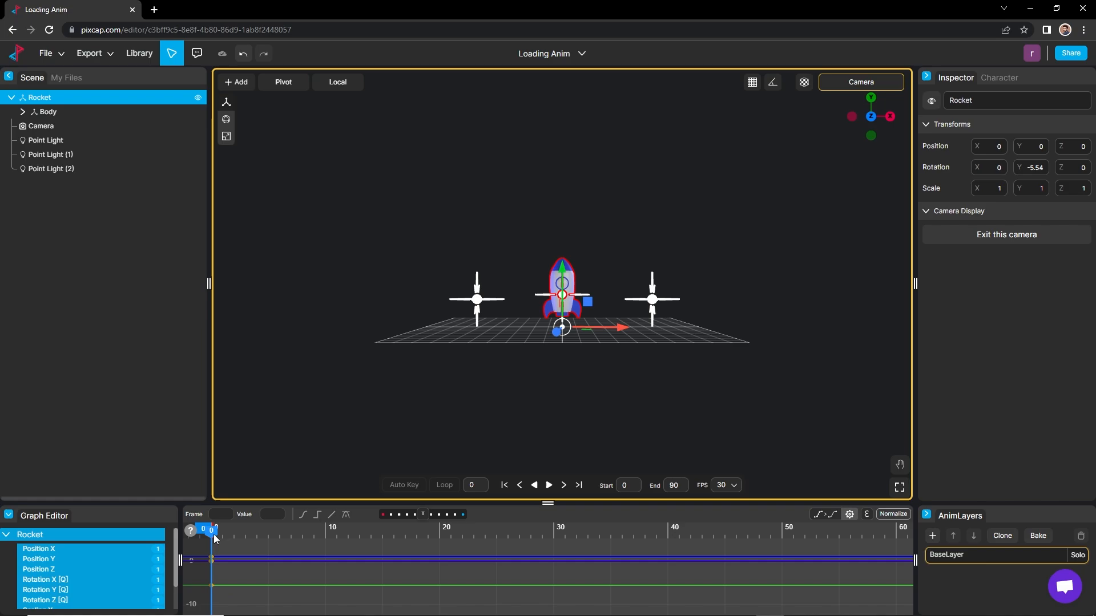
mouse_move(578, 485)
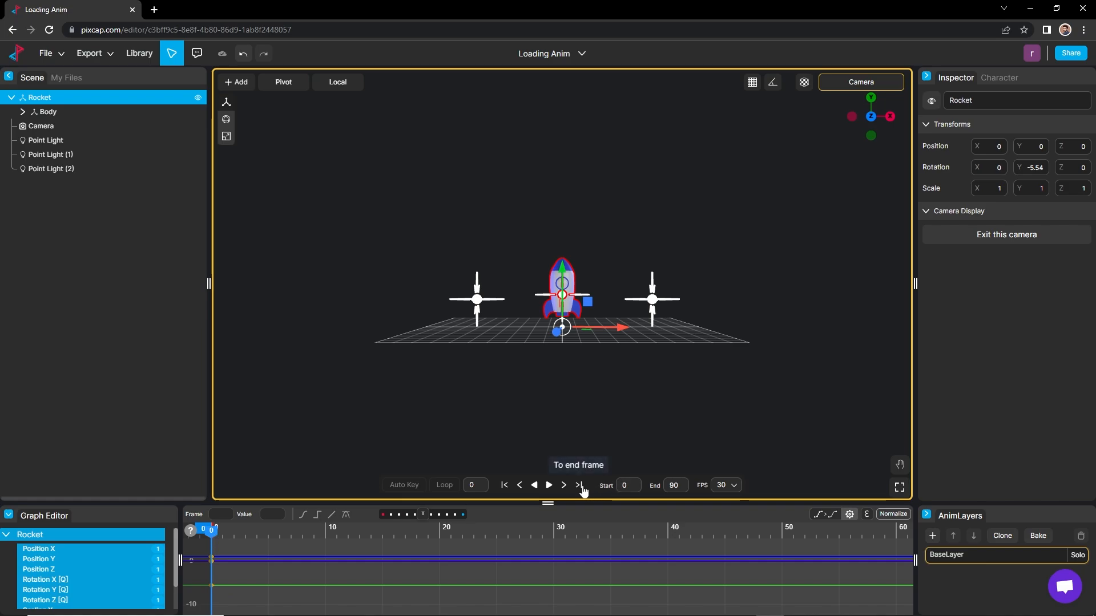
left_click(579, 485)
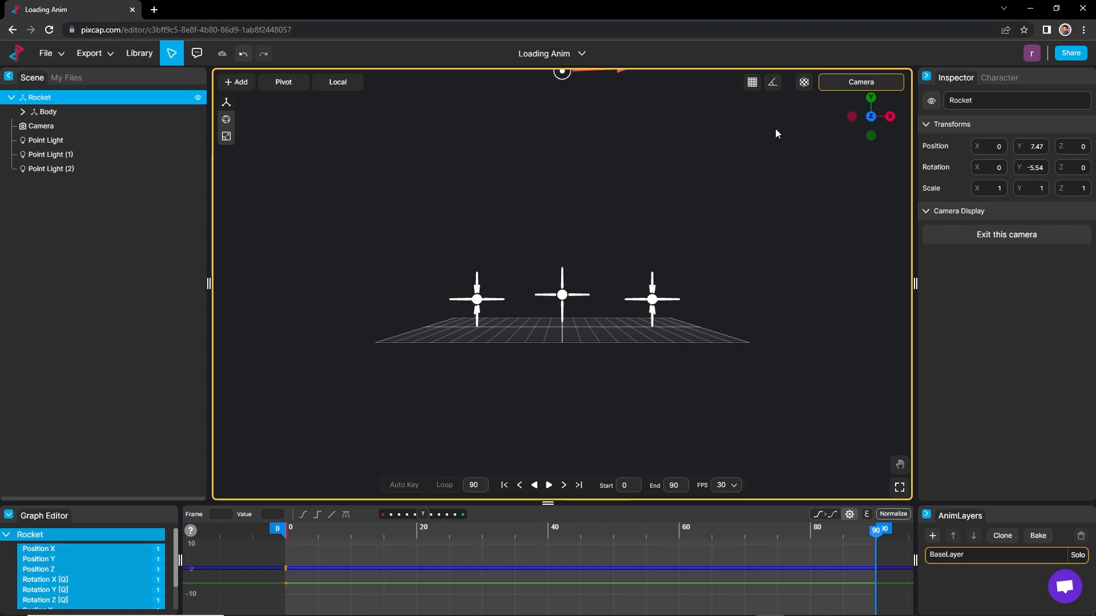
mouse_move(1020, 147)
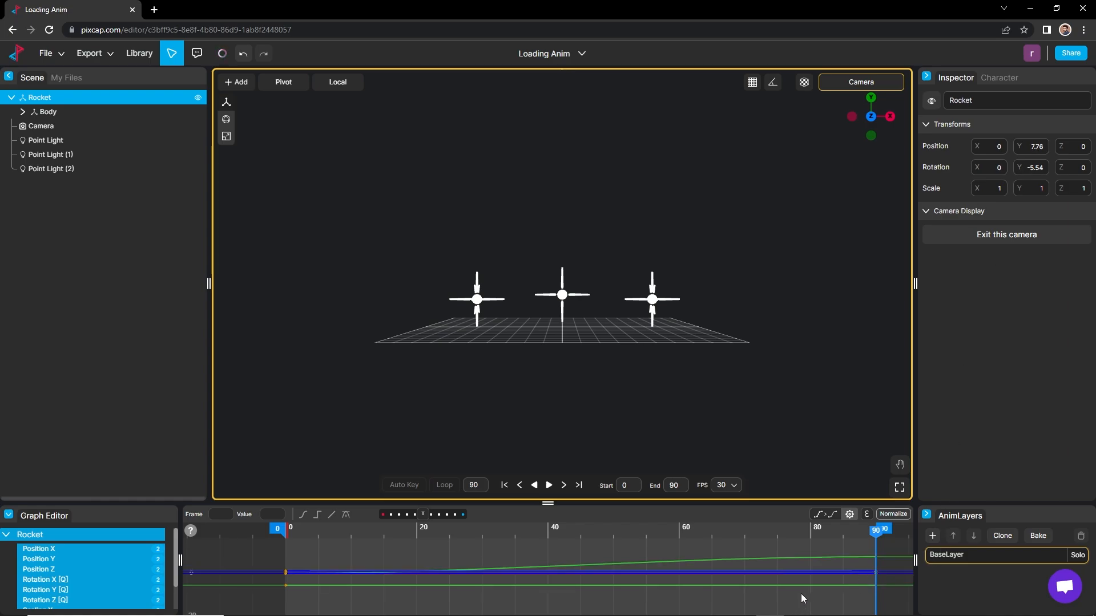
mouse_move(879, 573)
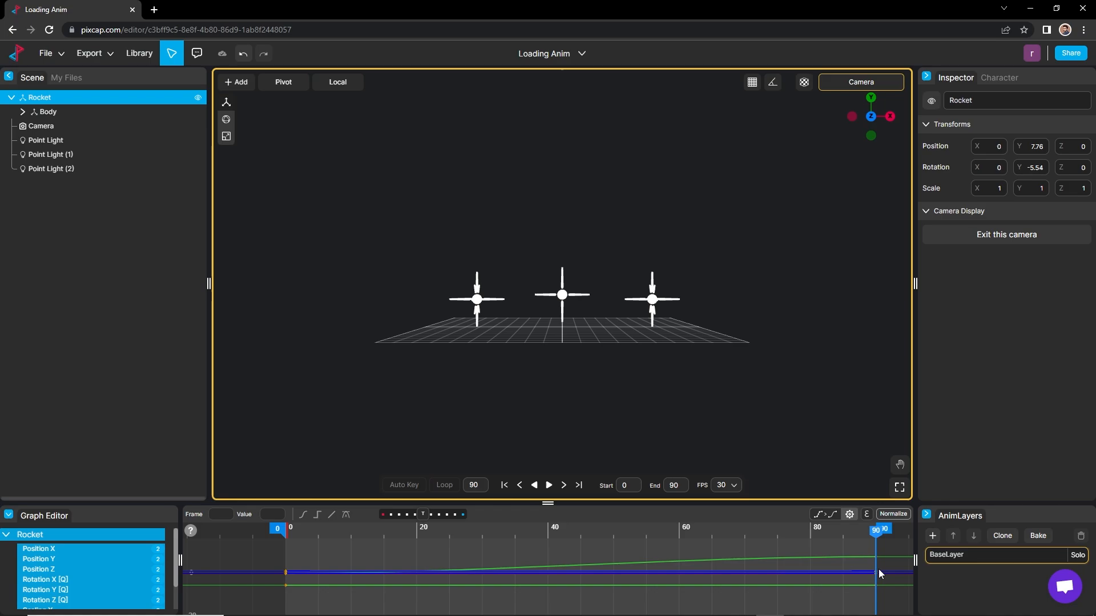
mouse_move(39, 560)
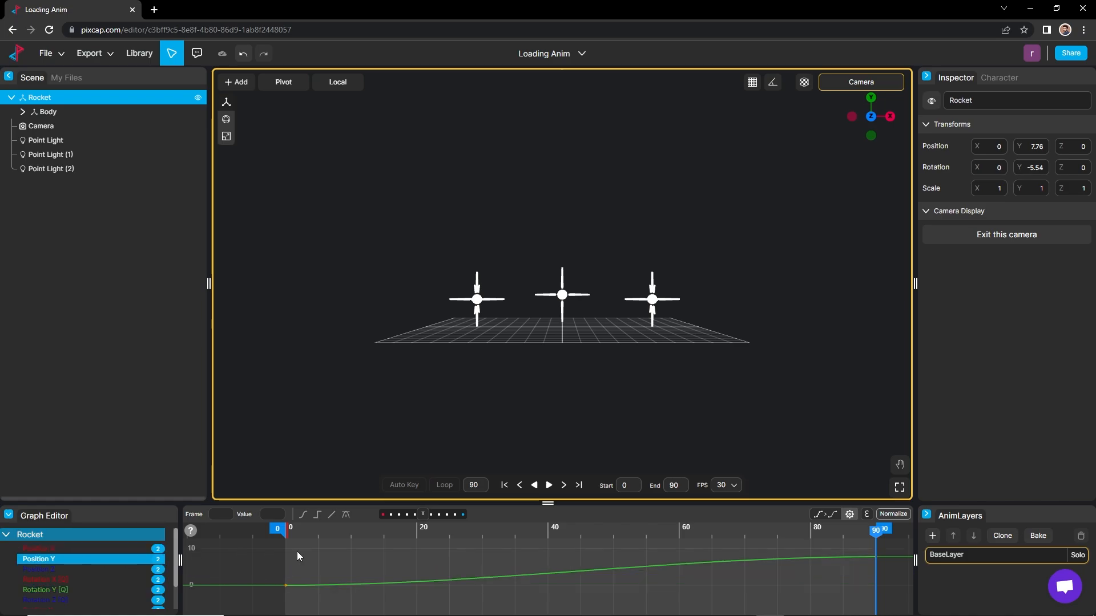
Ease the rocket's Position Y curve so it stays low and accelerates sharply near frame 90.
left_click(875, 557)
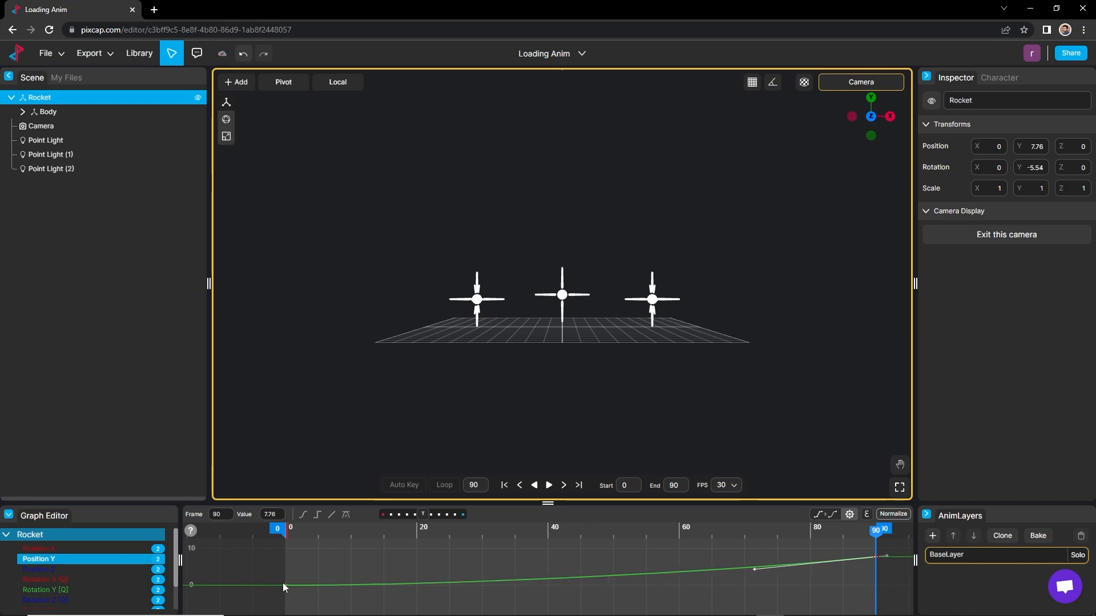
left_click(503, 485)
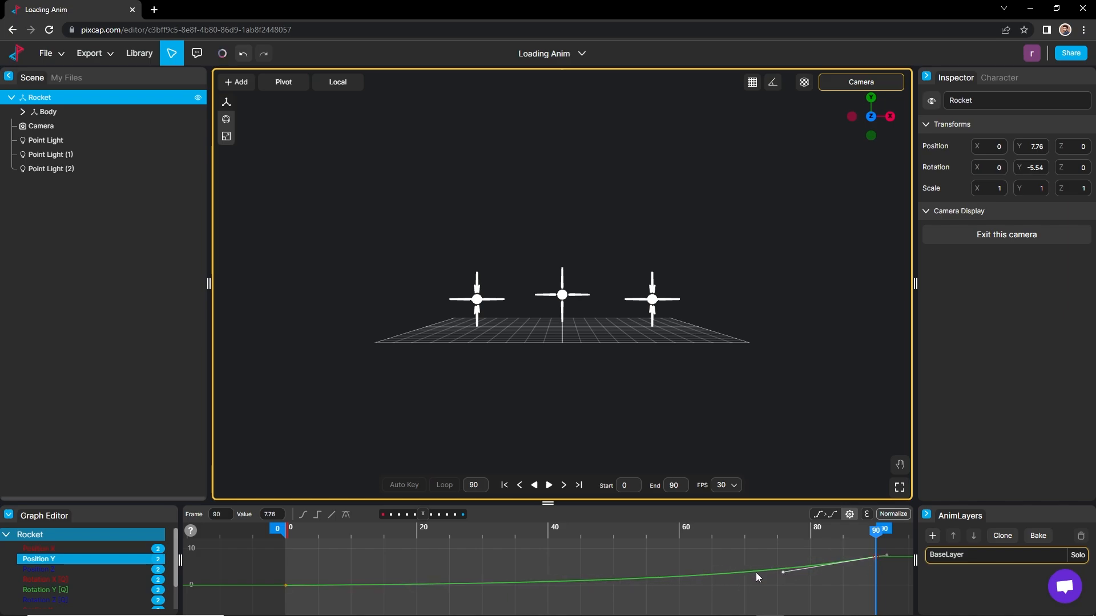
left_click(503, 485)
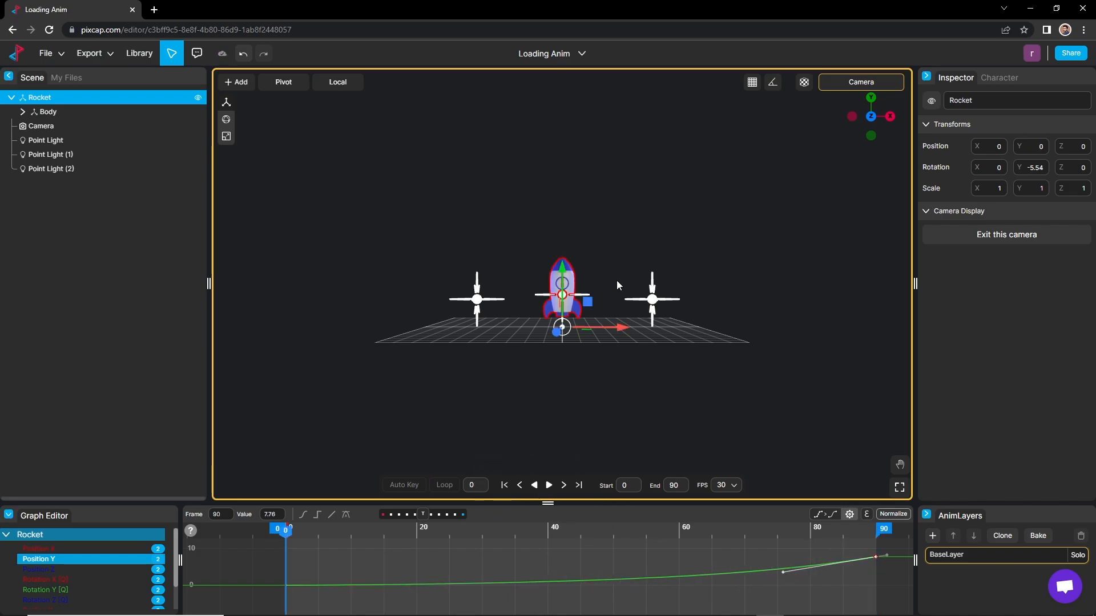
left_click(548, 485)
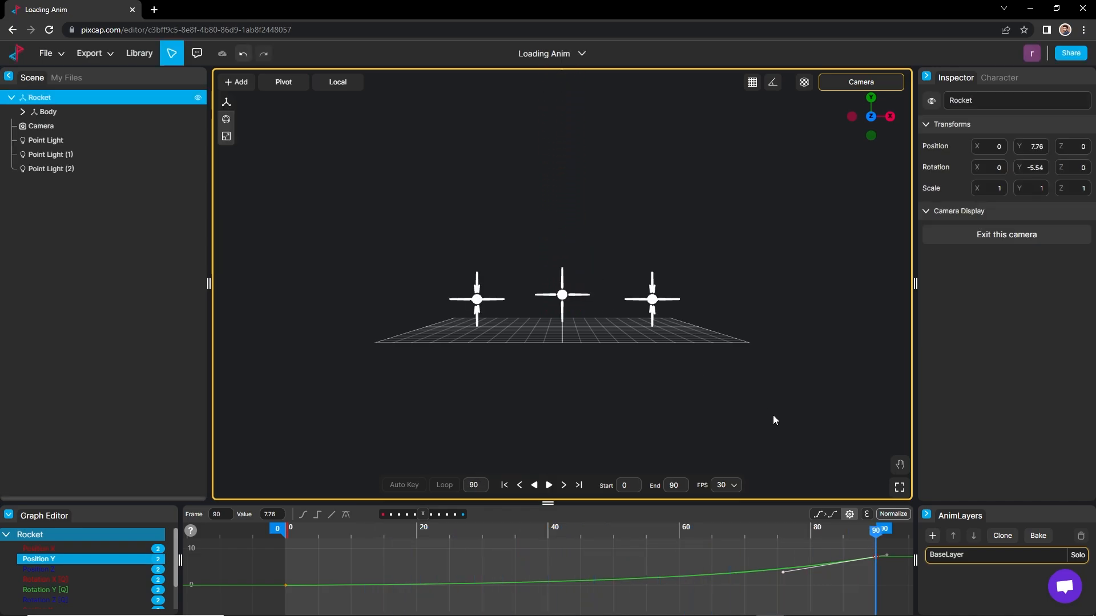
mouse_move(504, 486)
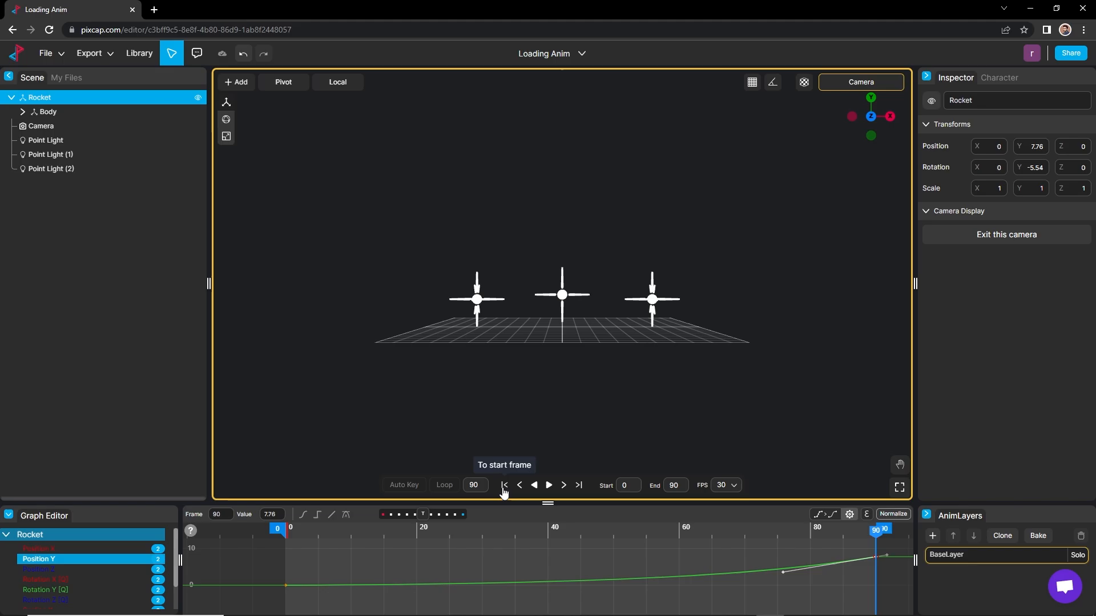
Play the rocket launch from frame 0, replay it, and return to the first frame.
left_click(503, 485)
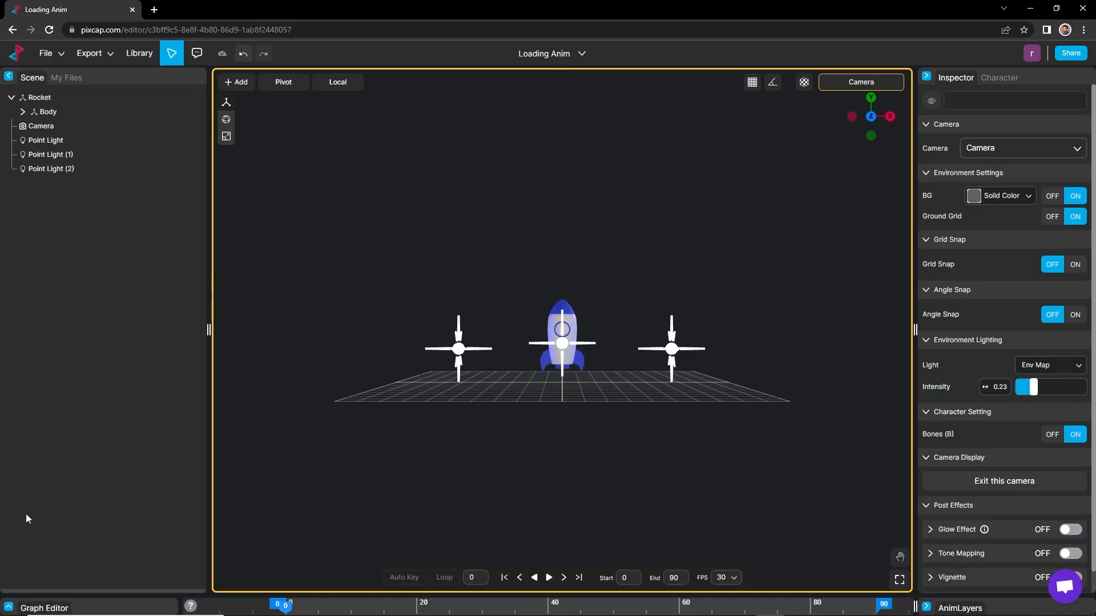
mouse_move(641, 368)
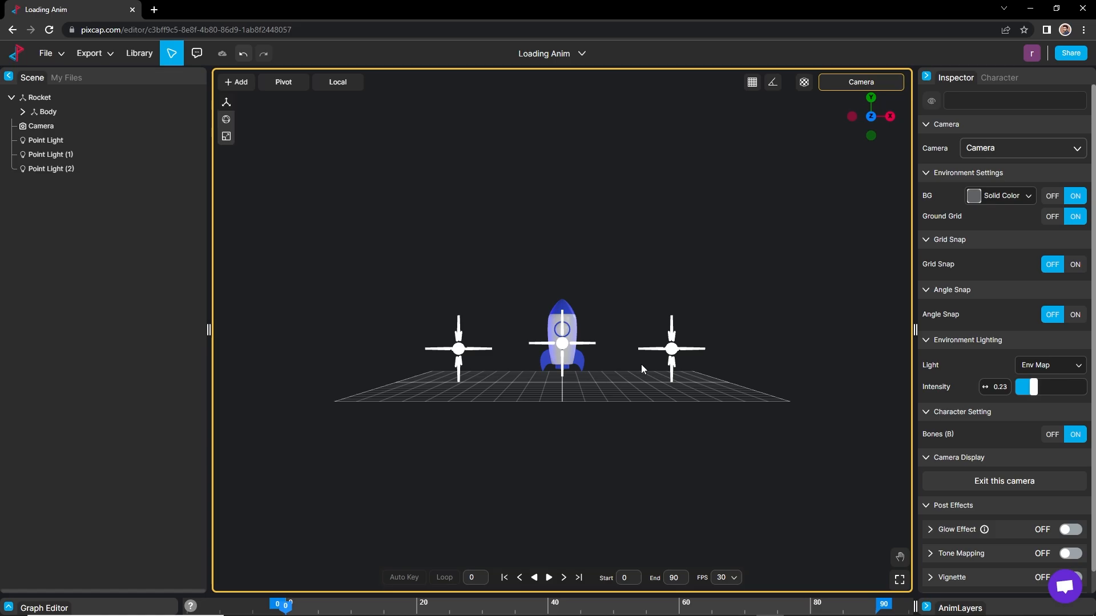
left_click(549, 578)
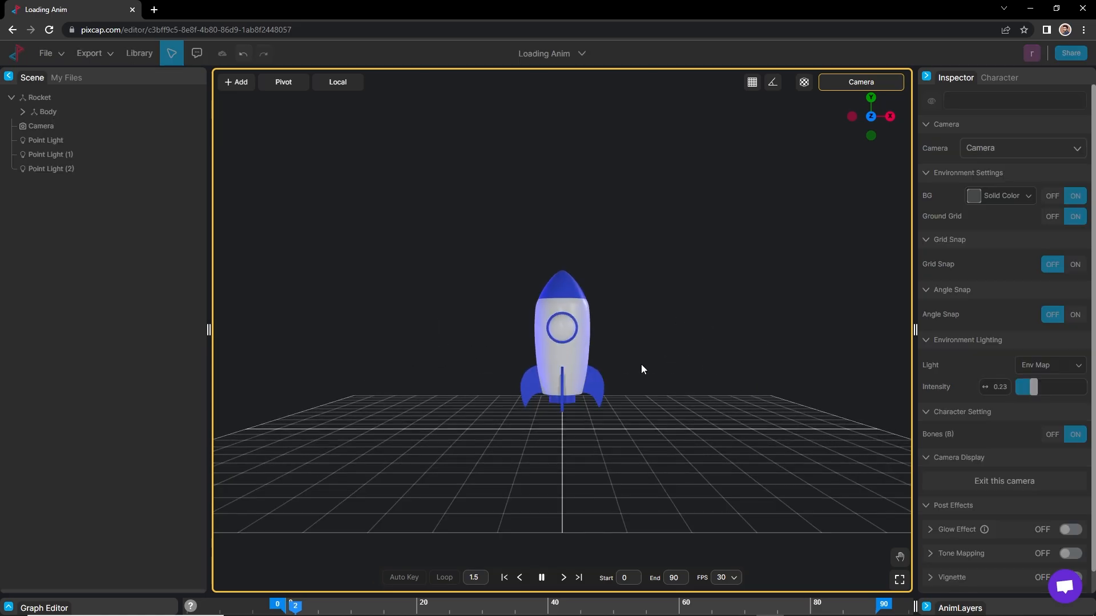
left_click(541, 578)
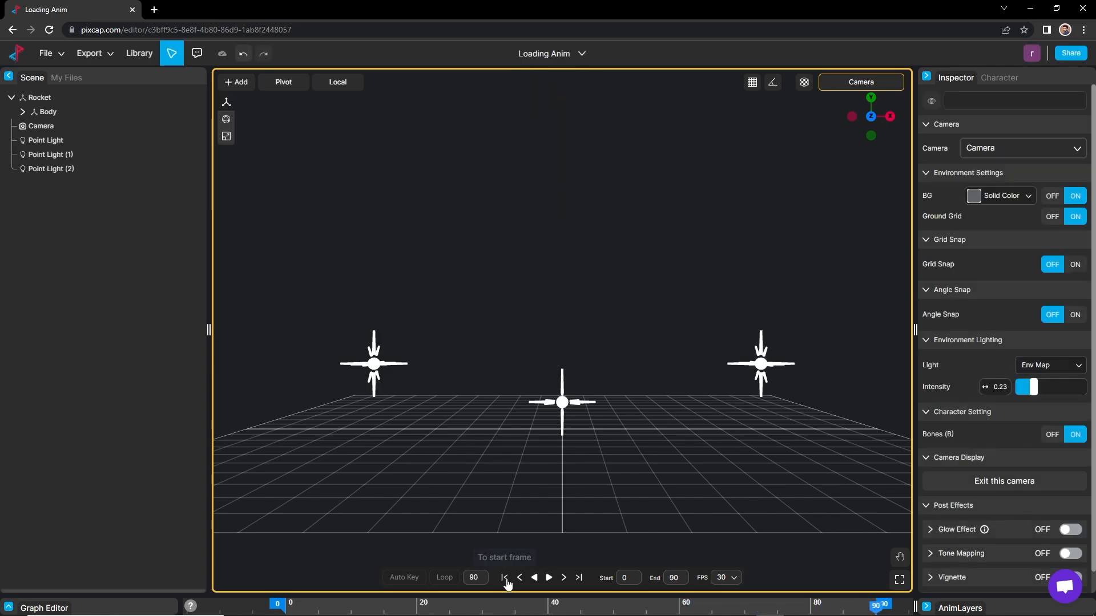
left_click(503, 577)
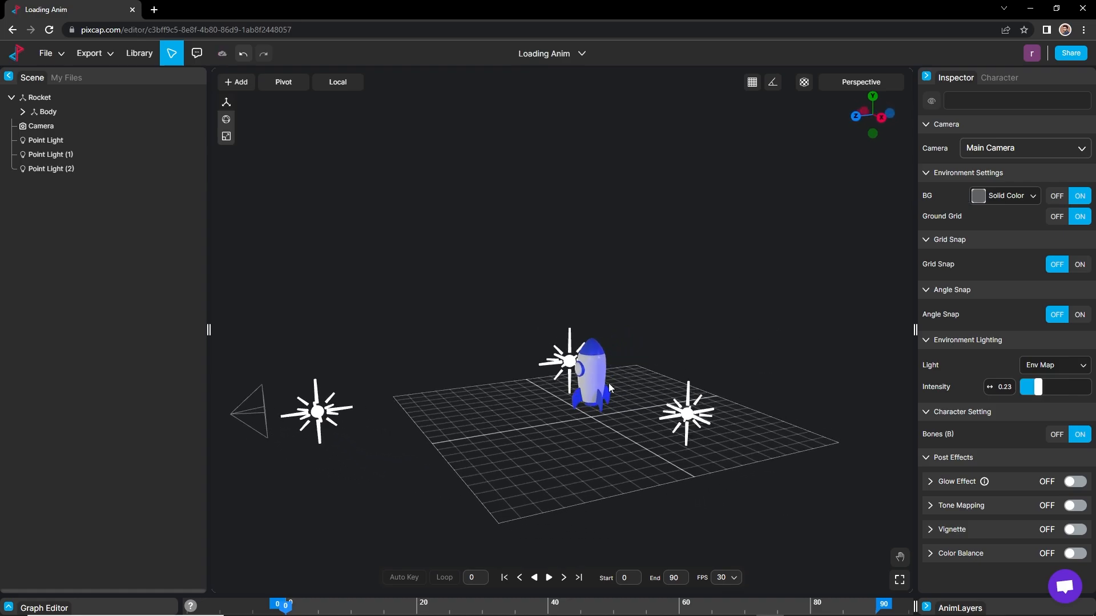
mouse_move(504, 581)
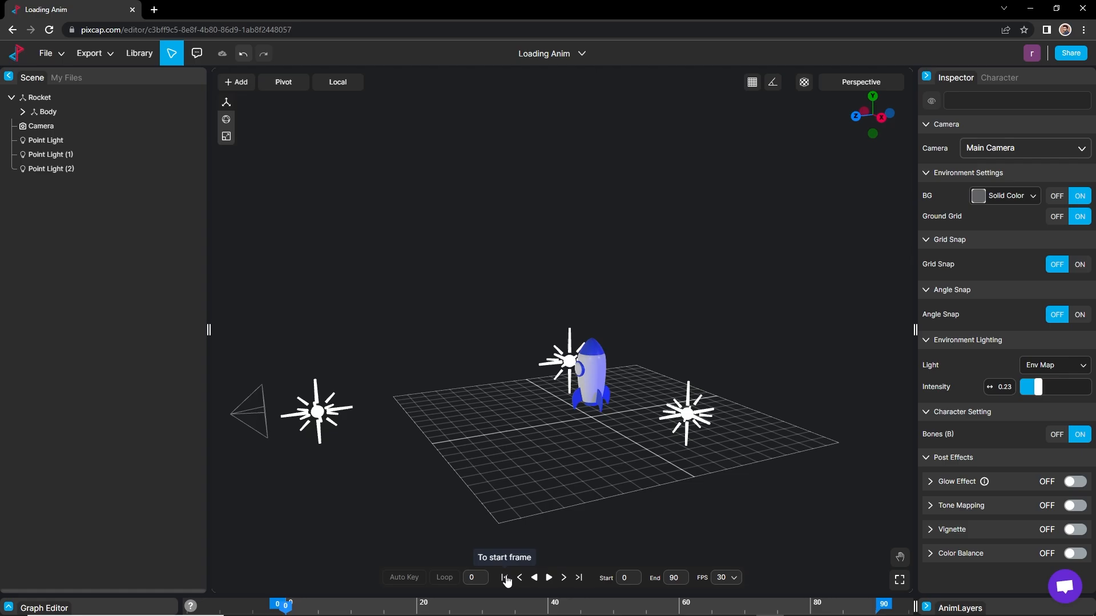
left_click(549, 578)
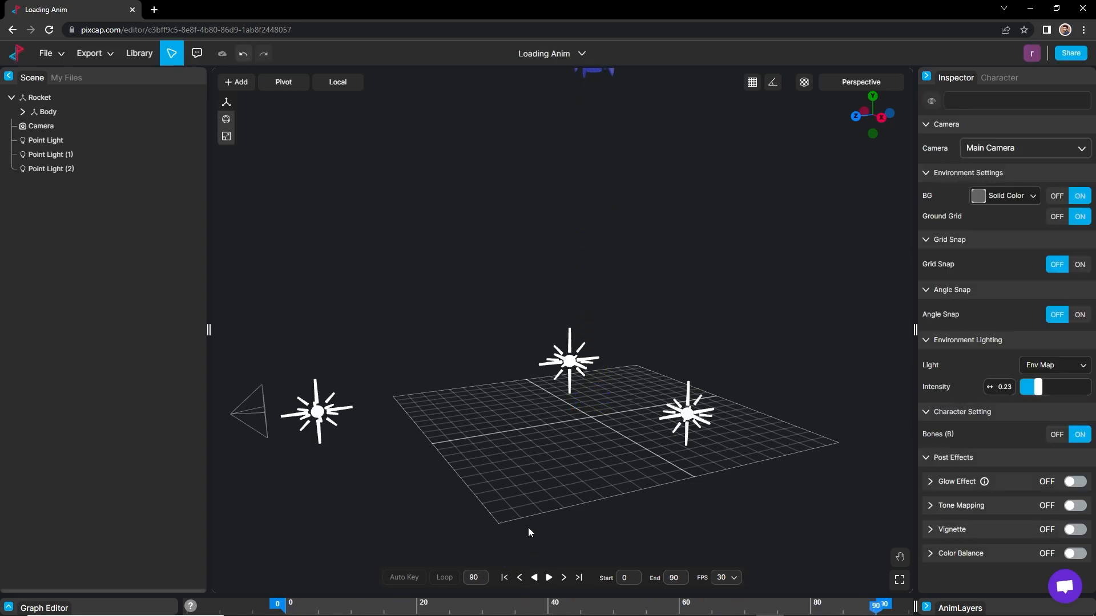
left_click(503, 577)
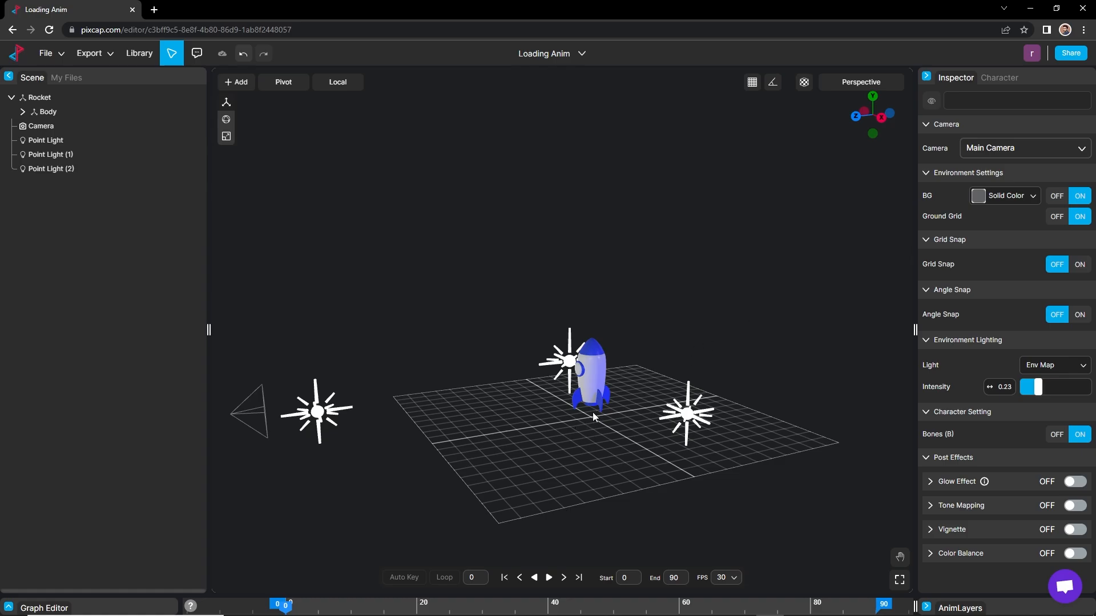
mouse_move(240, 91)
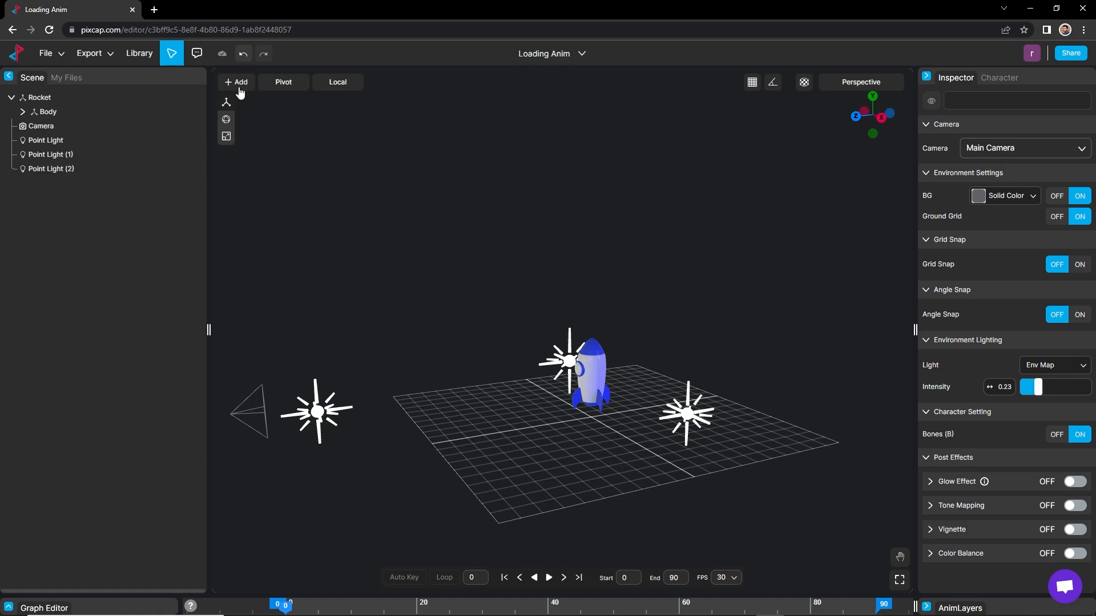
Add a sphere scaled to 0.3 at the rocket's base and rename it Smoke.
left_click(236, 82)
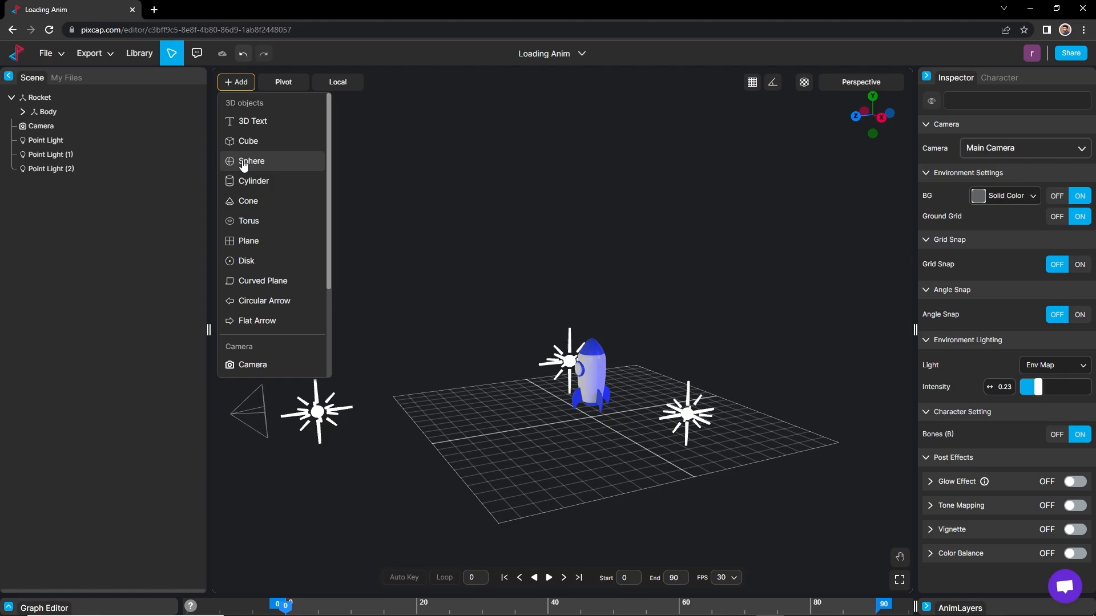
left_click(251, 161)
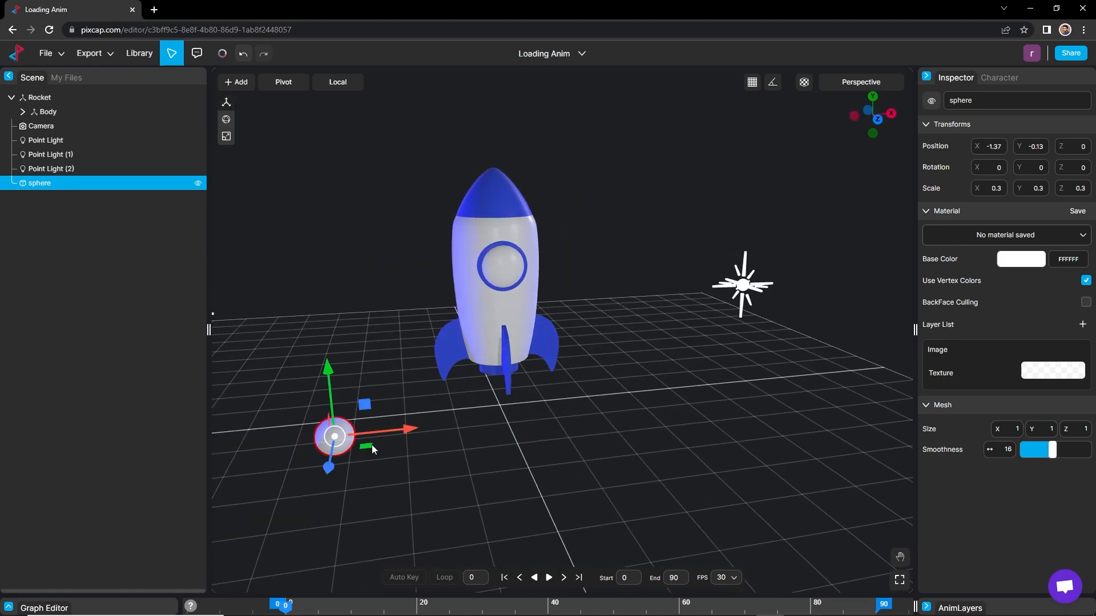
double_click(40, 183)
type("Smoke")
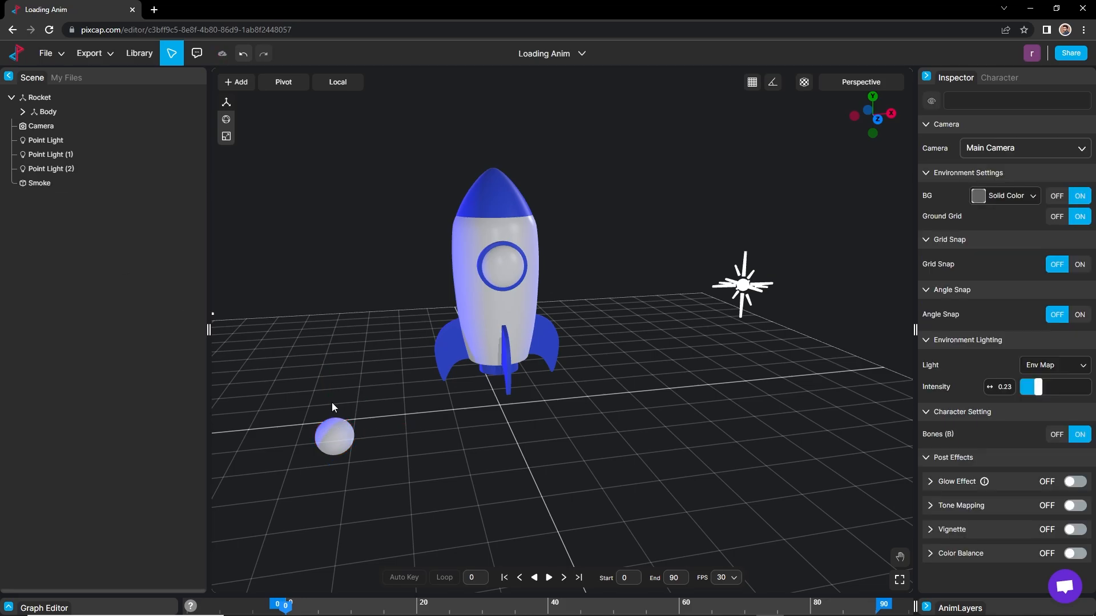
Hide the third point light and key 'Smoke (1)' to scale from 0 to 0.3.
left_click(39, 182)
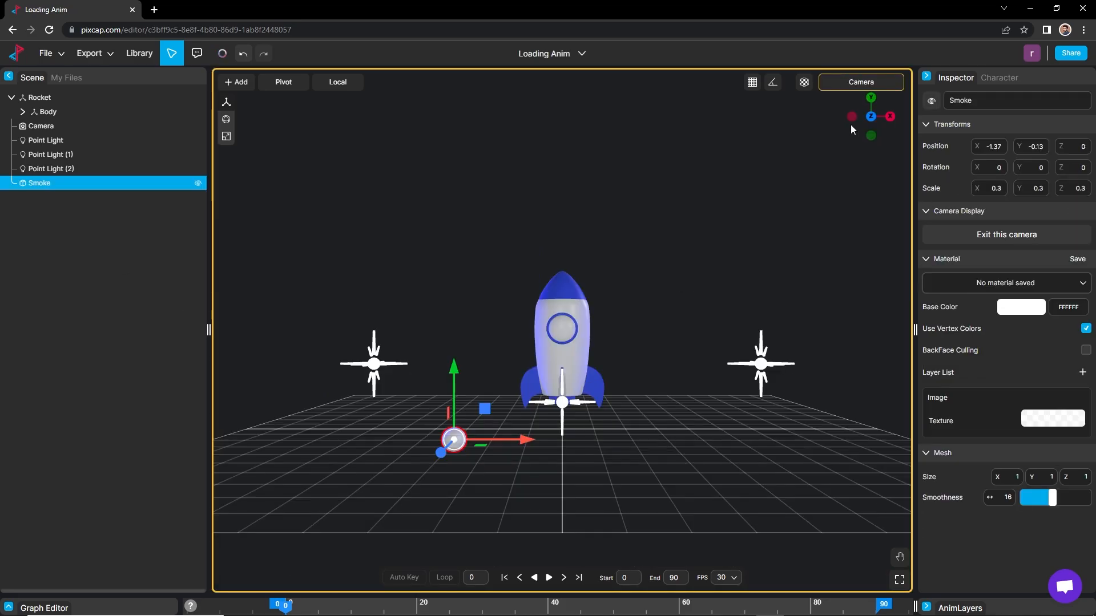
left_click(52, 169)
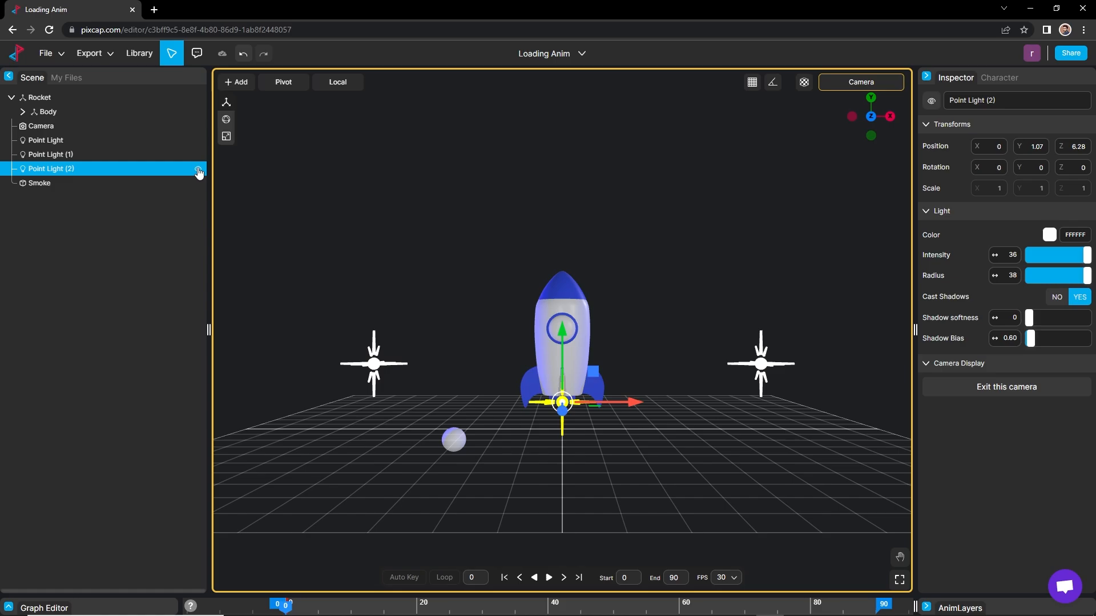
left_click(39, 183)
type(".3")
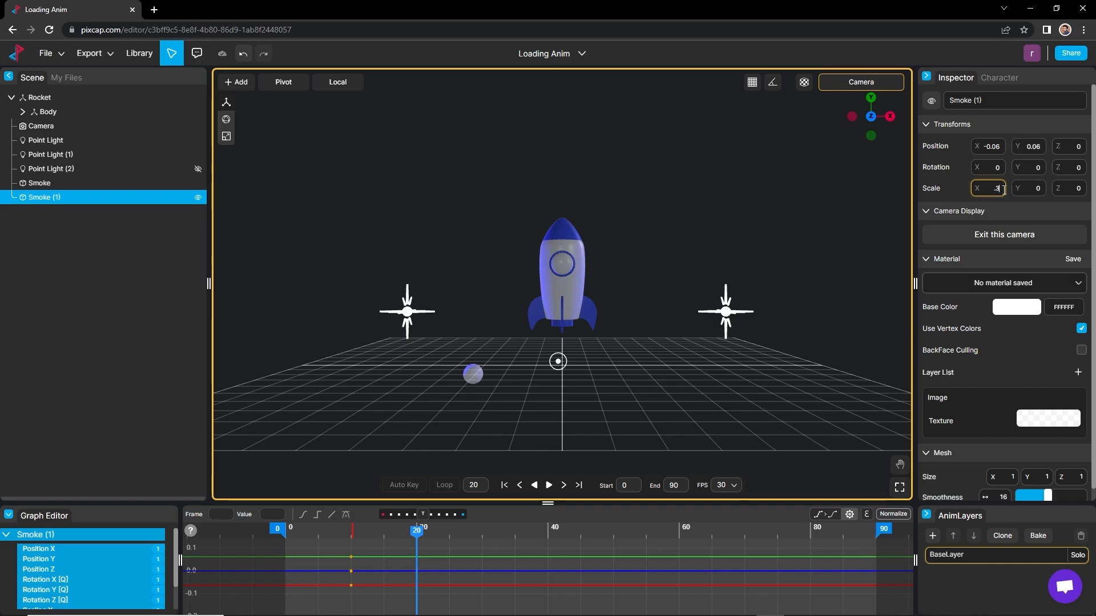
left_click(1037, 188)
type(".3")
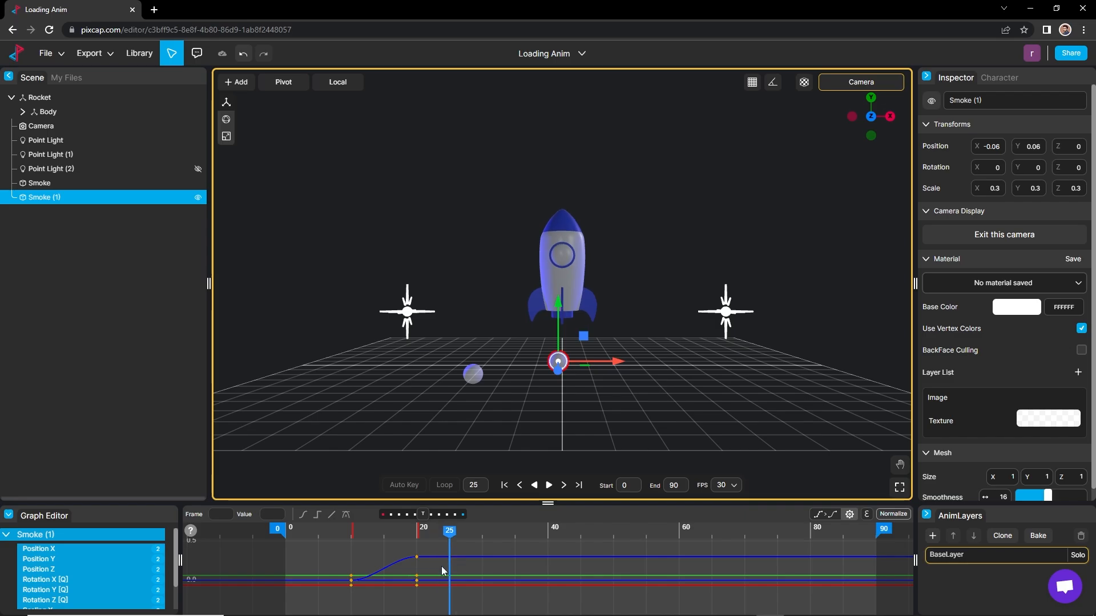
left_click(987, 189)
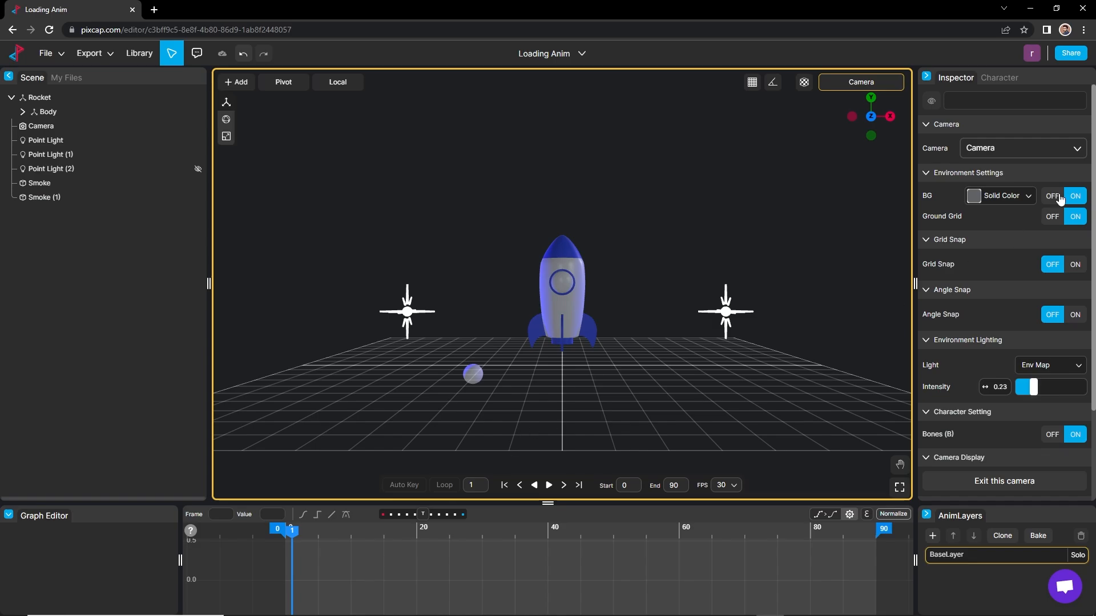
Turn off the ground grid, duplicate the puff to 'Smoke (2)' and key its scale 0 → 0.3 → 0 over frames 15–30.
left_click(549, 485)
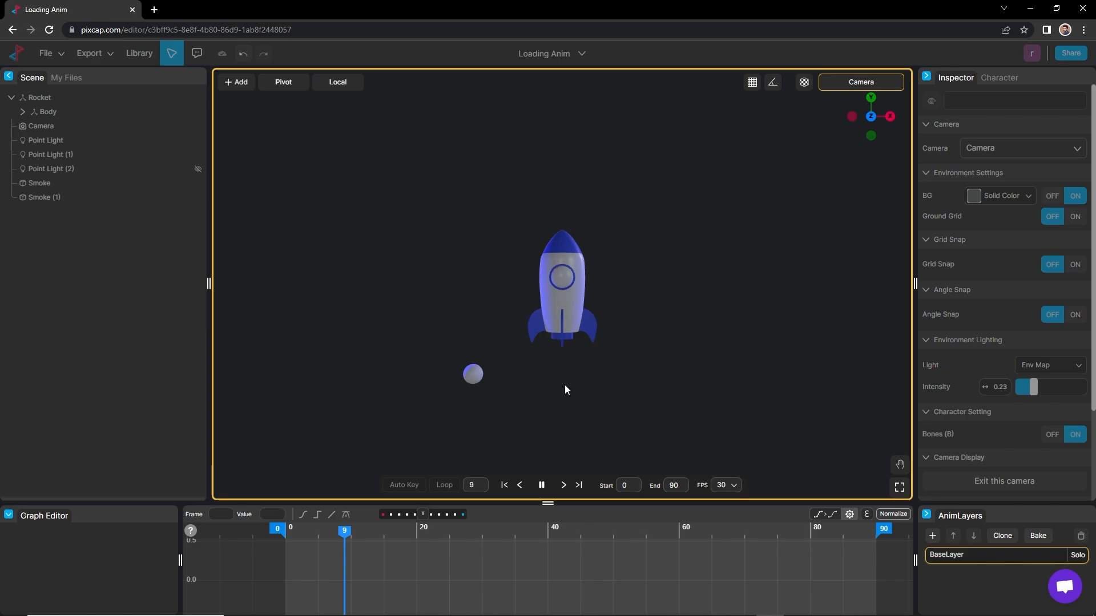
left_click(541, 486)
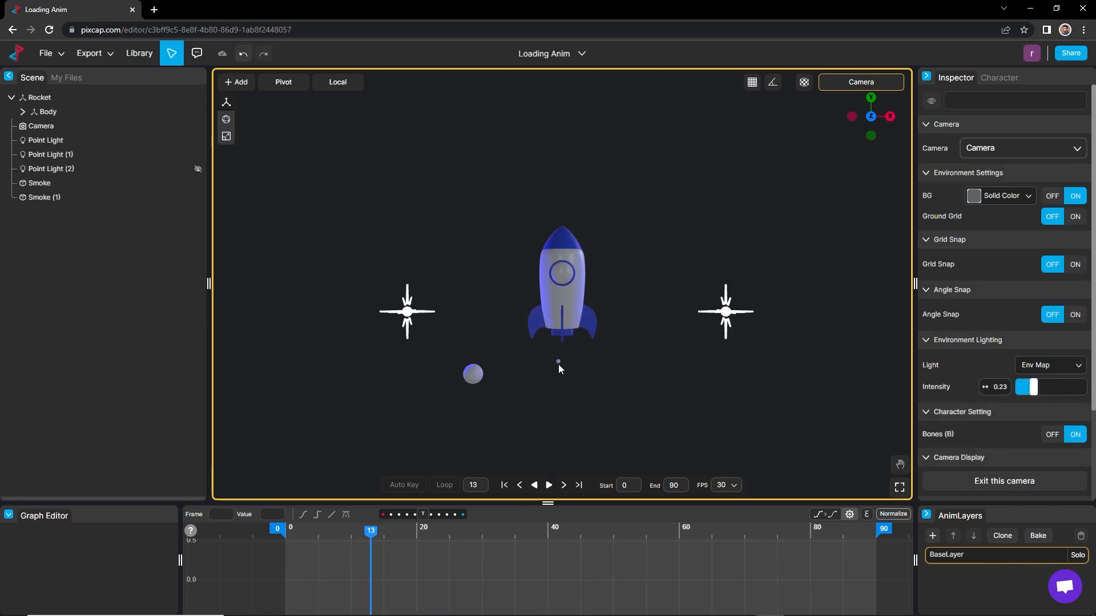
left_click(44, 197)
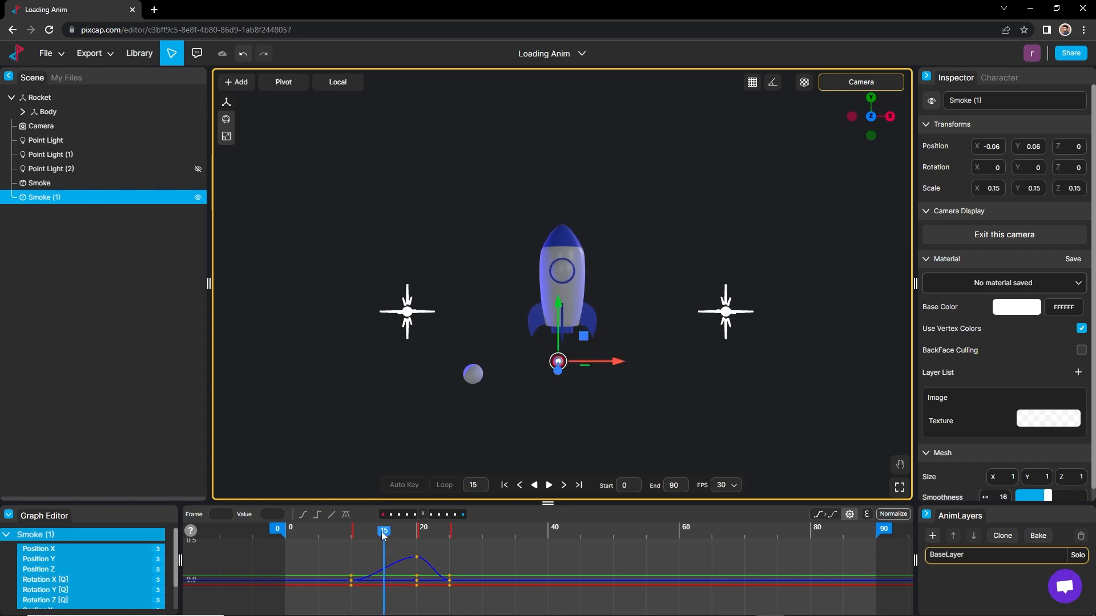
left_click(39, 183)
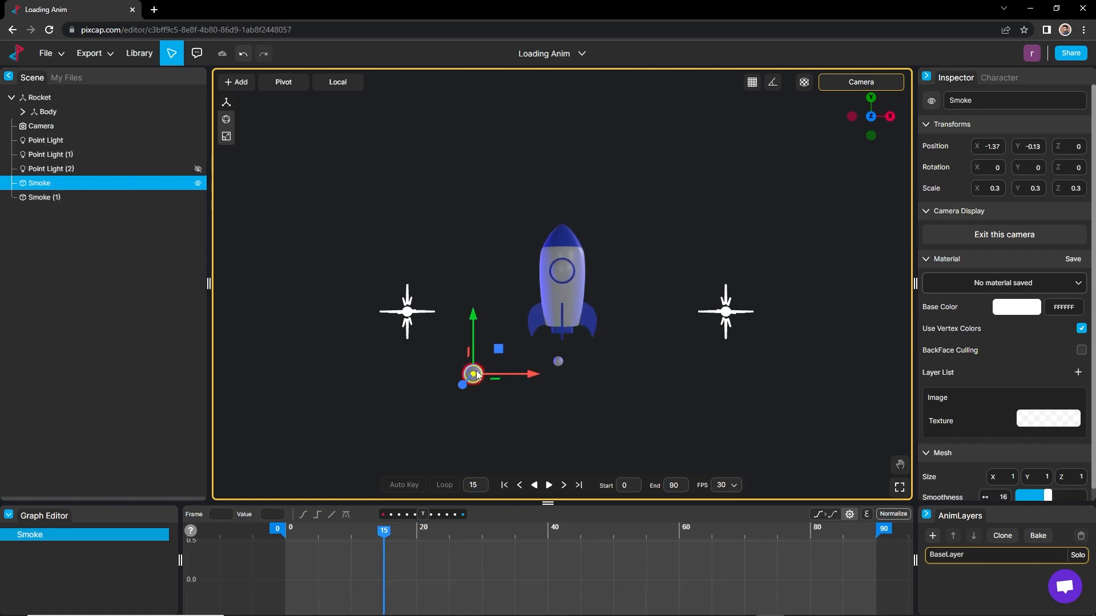
left_click(45, 212)
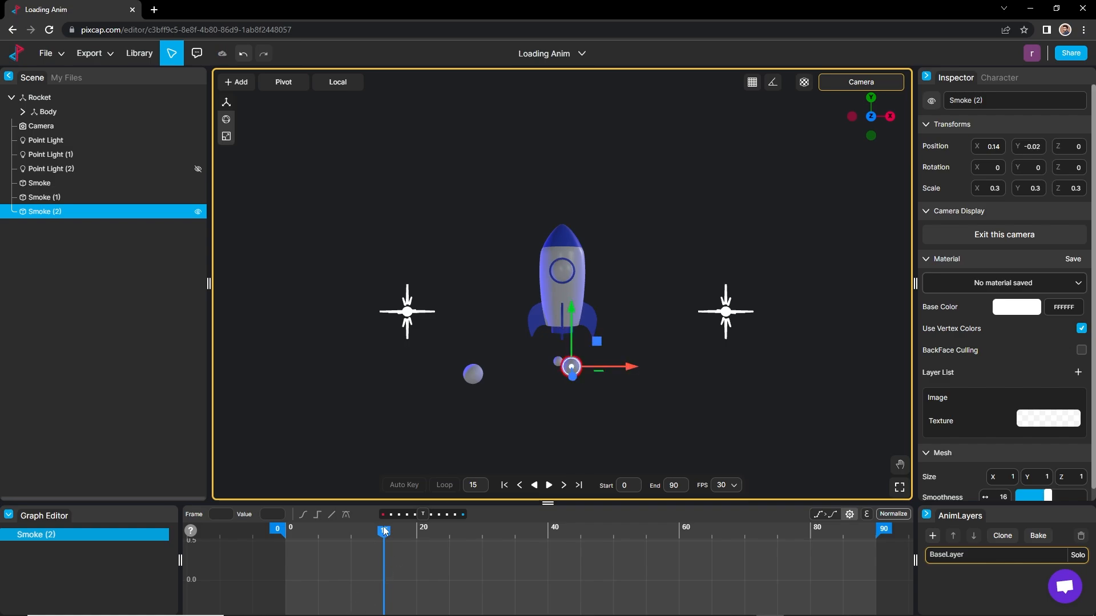
left_click(384, 530)
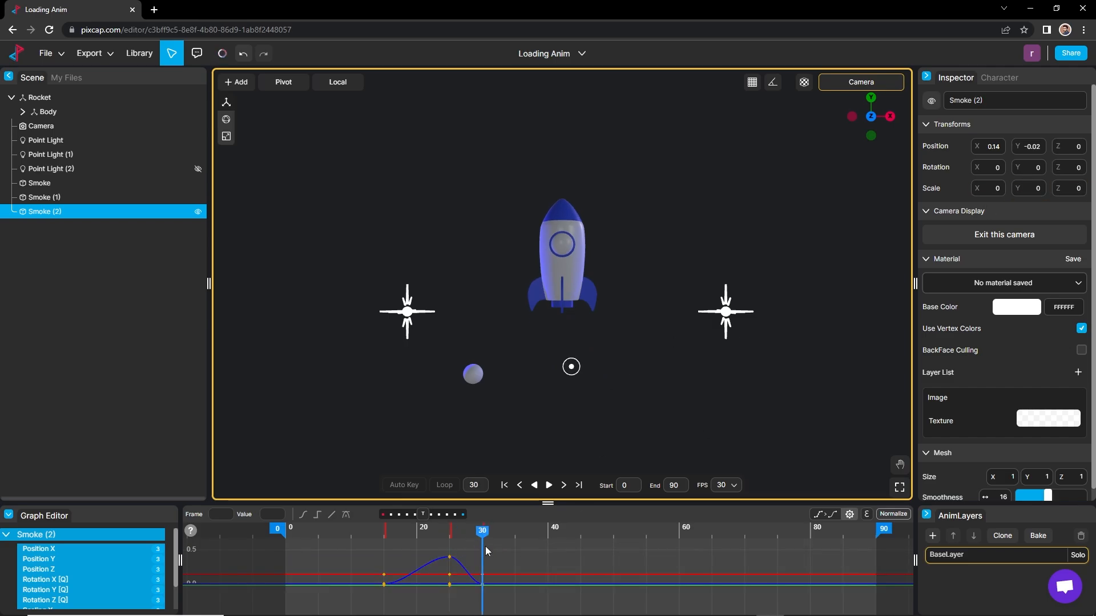
Play the animation with the smoke puffs, pause it and rewind to frame 0.
left_click(547, 485)
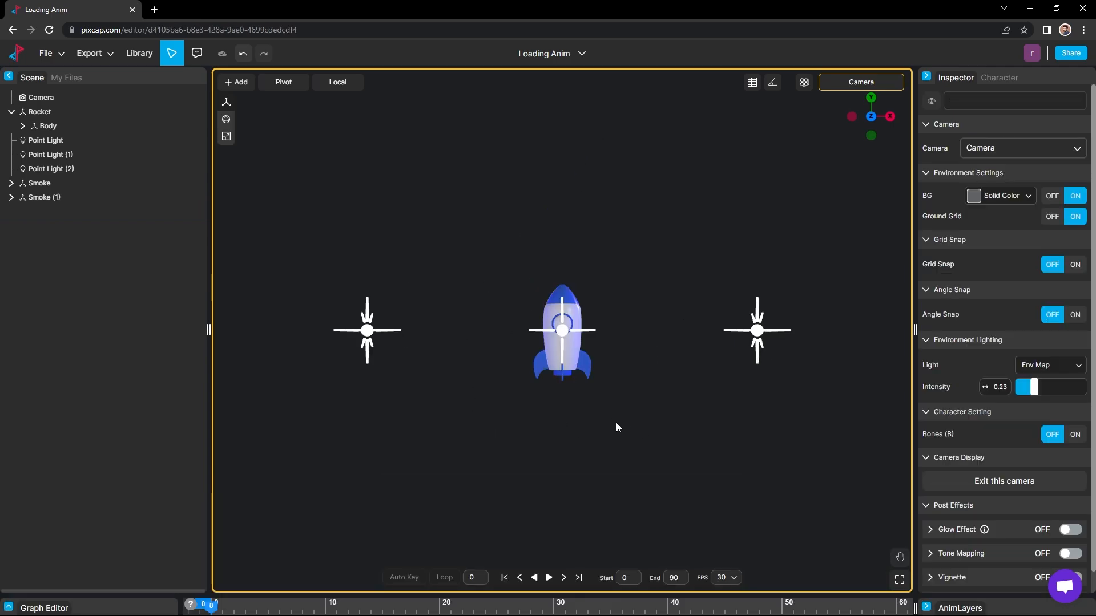
mouse_move(539, 414)
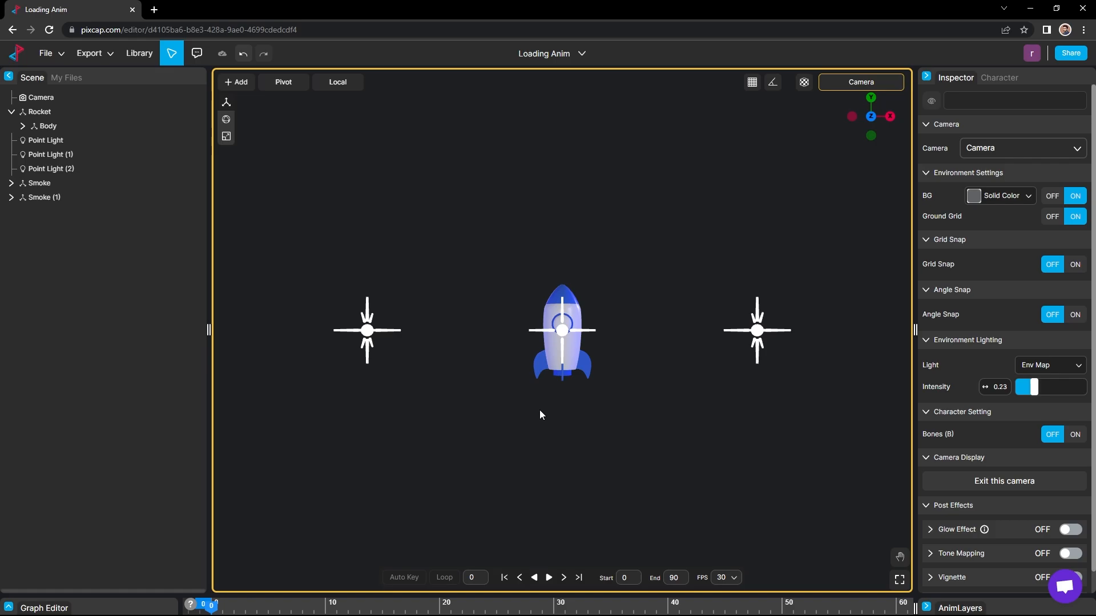
left_click(549, 578)
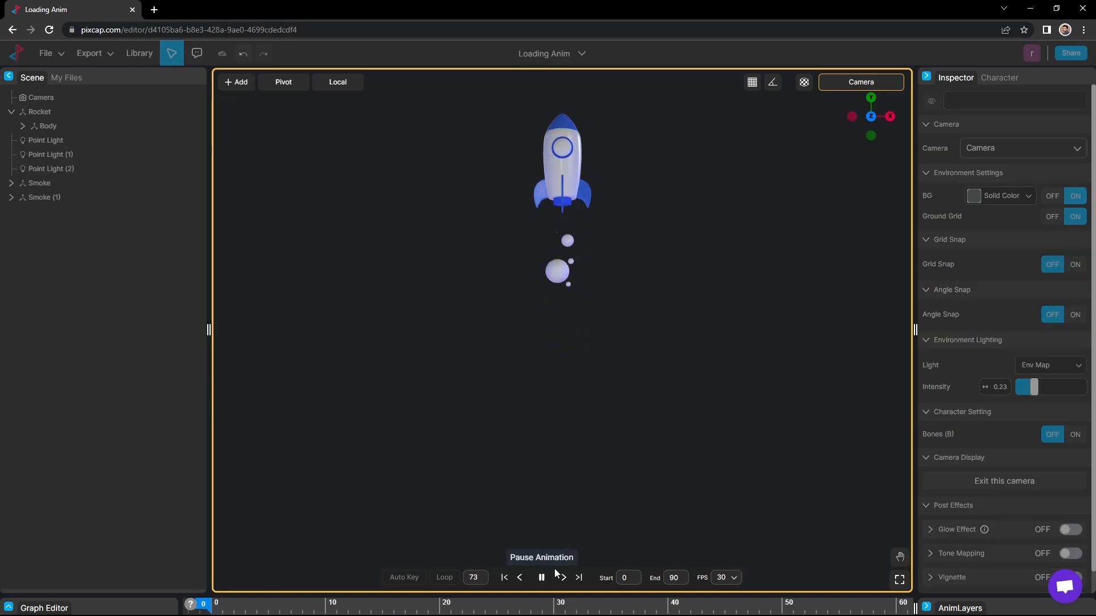
left_click(541, 577)
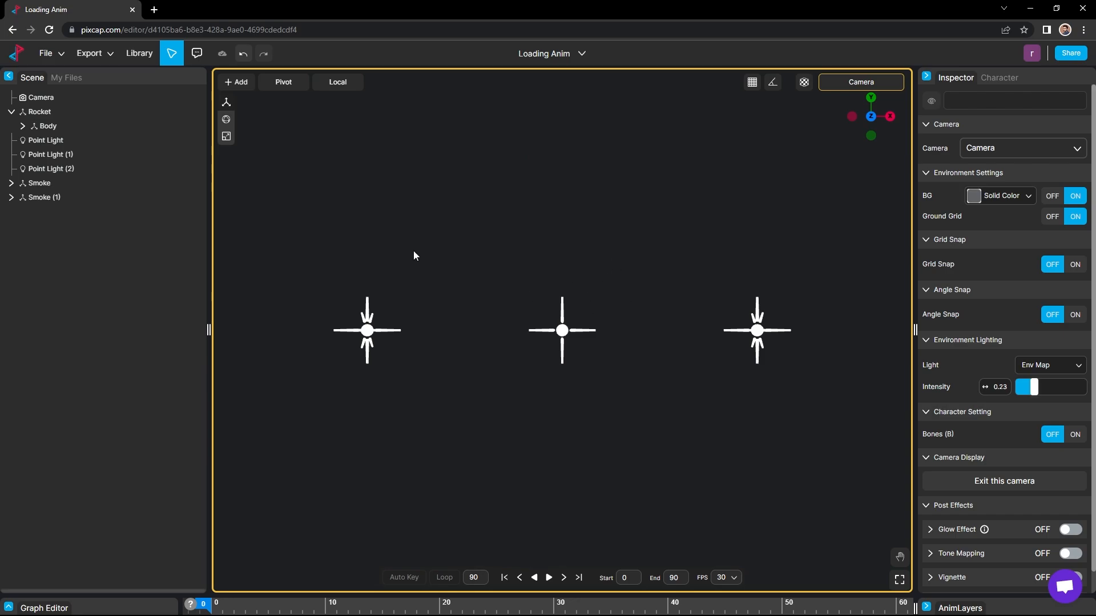
left_click(503, 577)
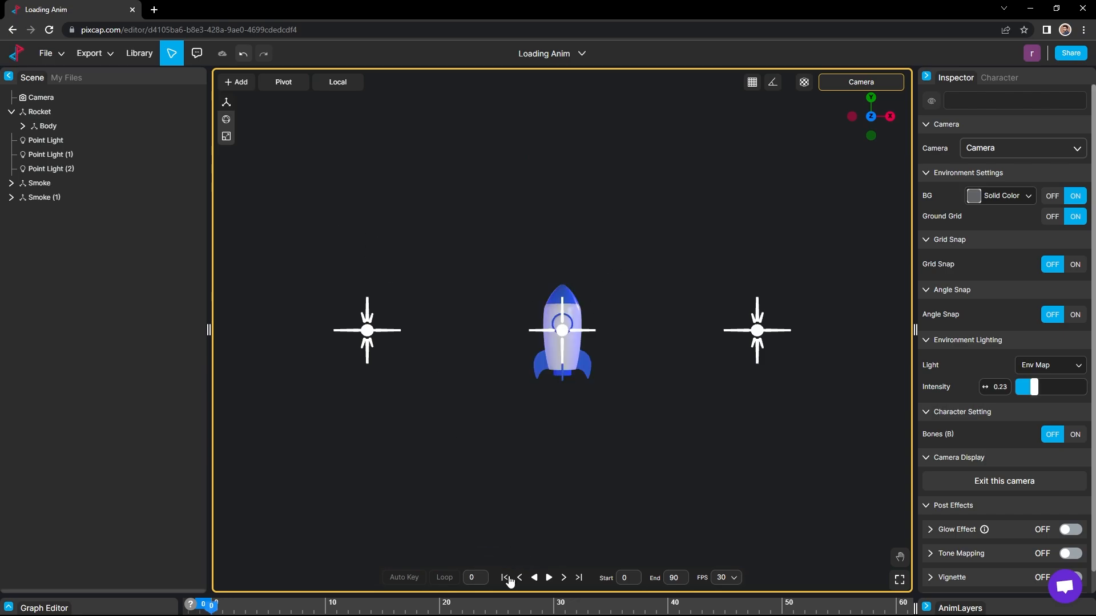
Show the export formats: FBX, GLB, Video, GIF and Image.
left_click(89, 54)
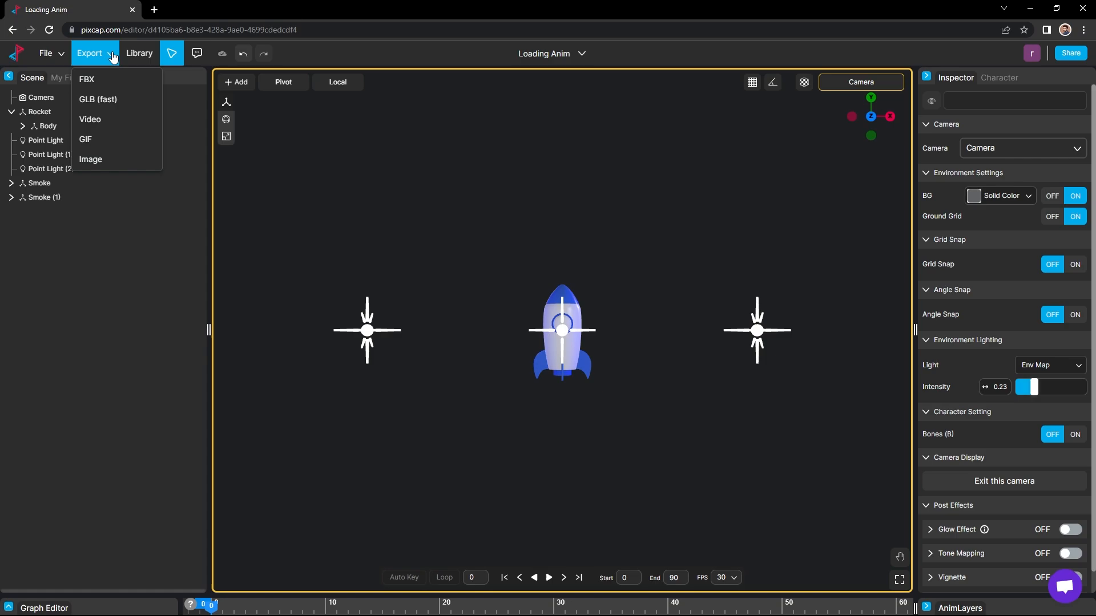
mouse_move(90, 120)
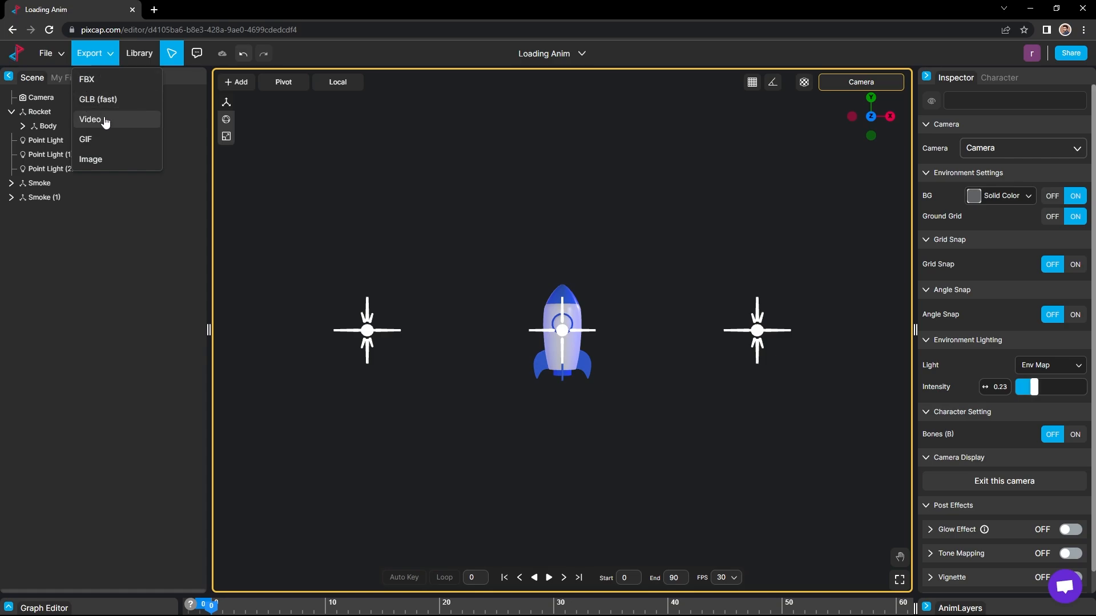
mouse_move(118, 144)
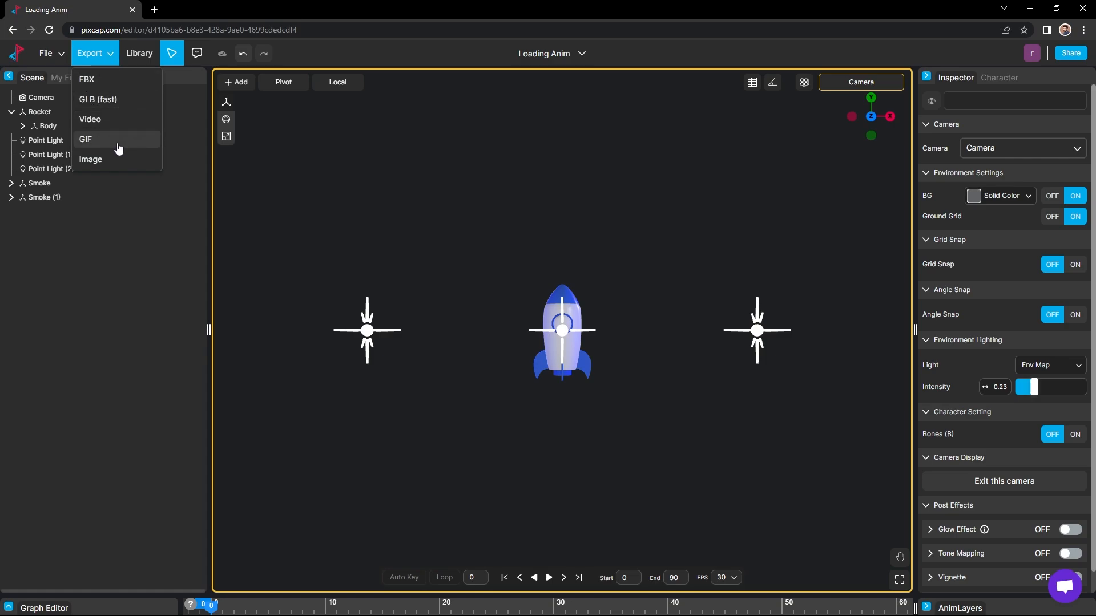
mouse_move(102, 127)
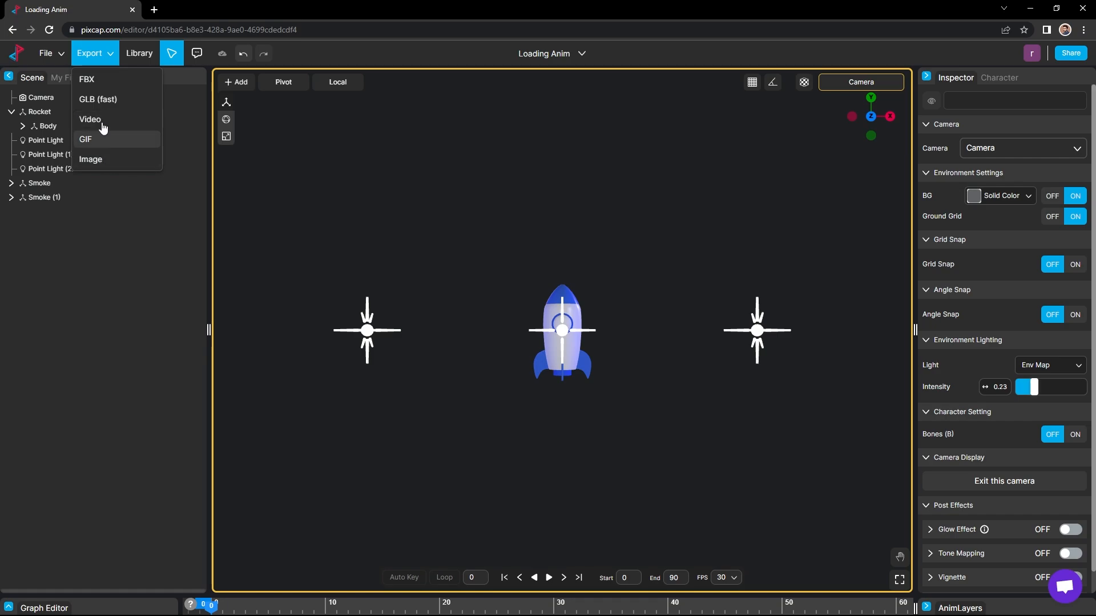
mouse_move(117, 100)
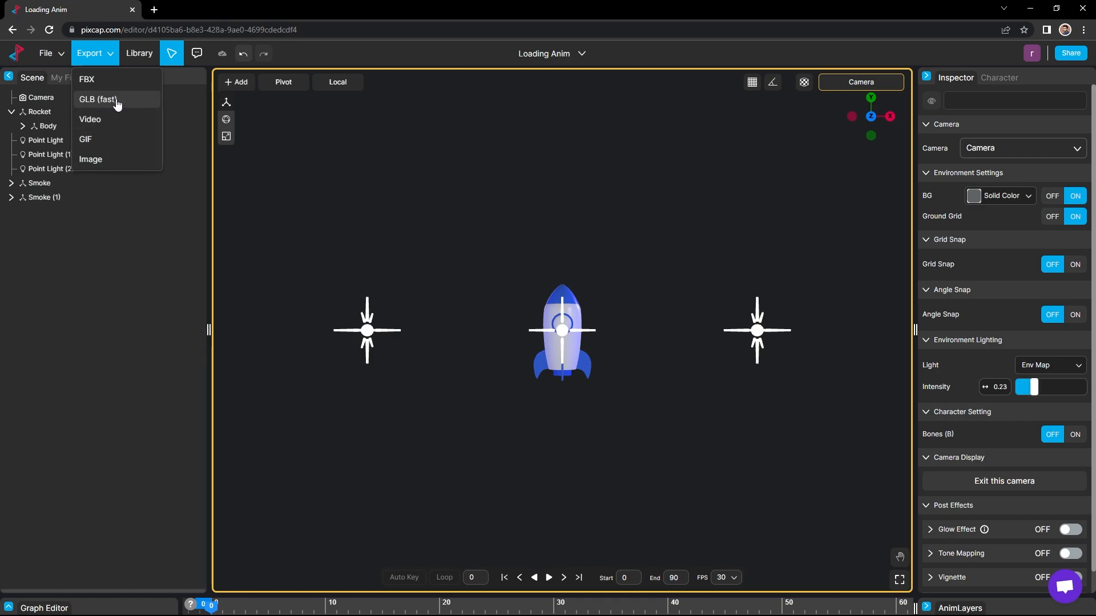
mouse_move(102, 108)
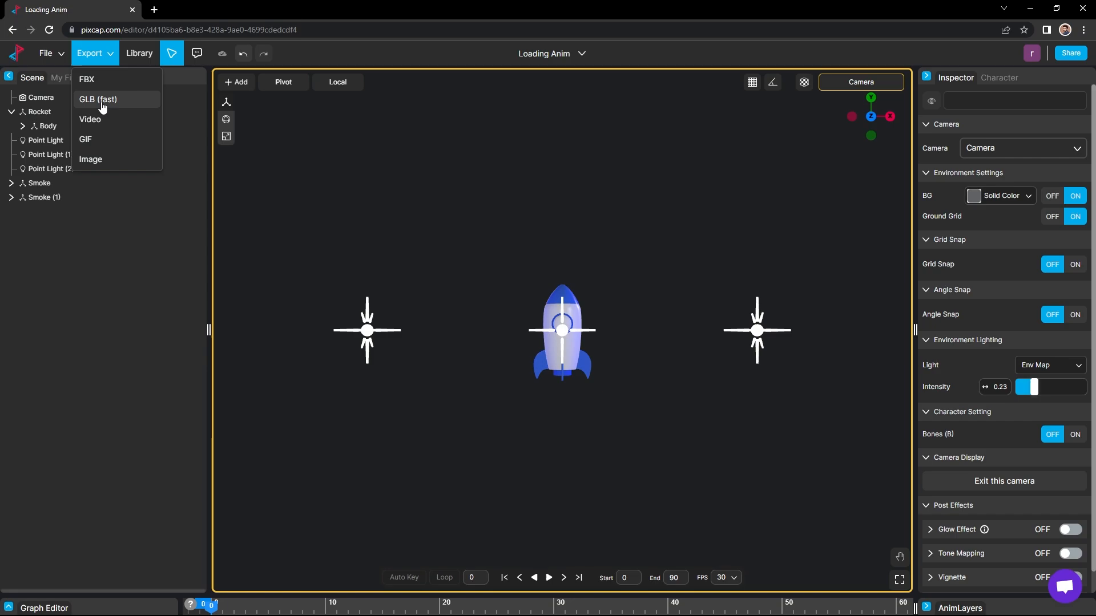
mouse_move(88, 78)
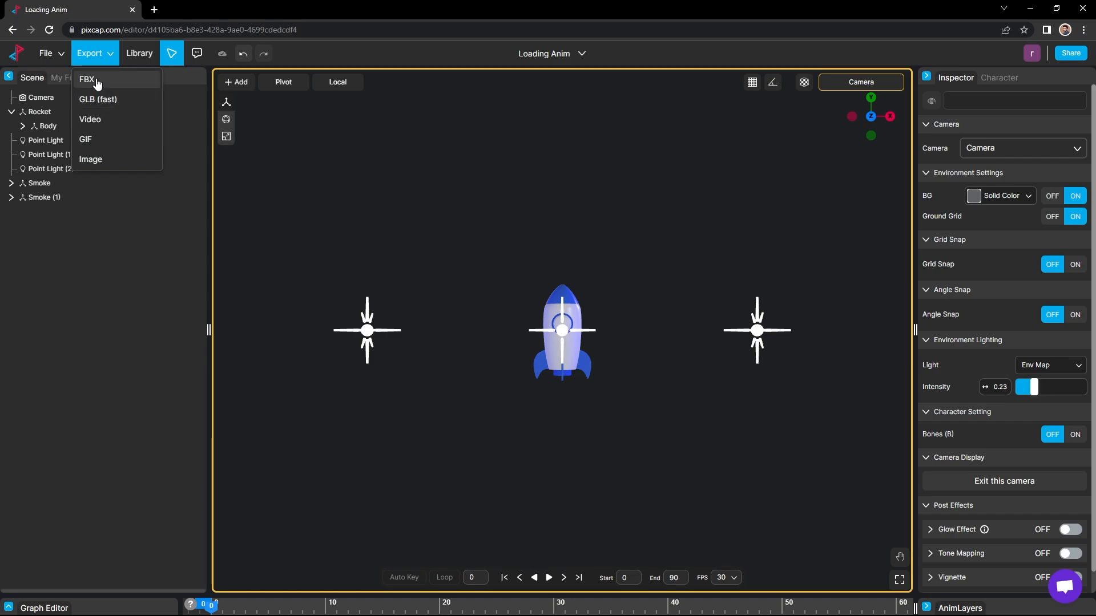
mouse_move(105, 93)
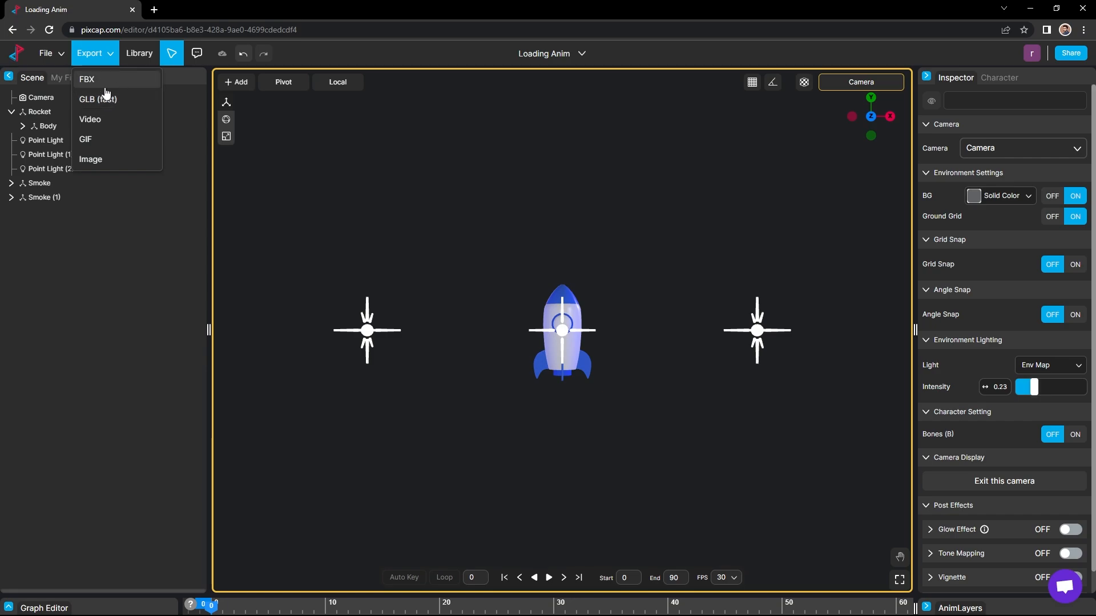
mouse_move(118, 116)
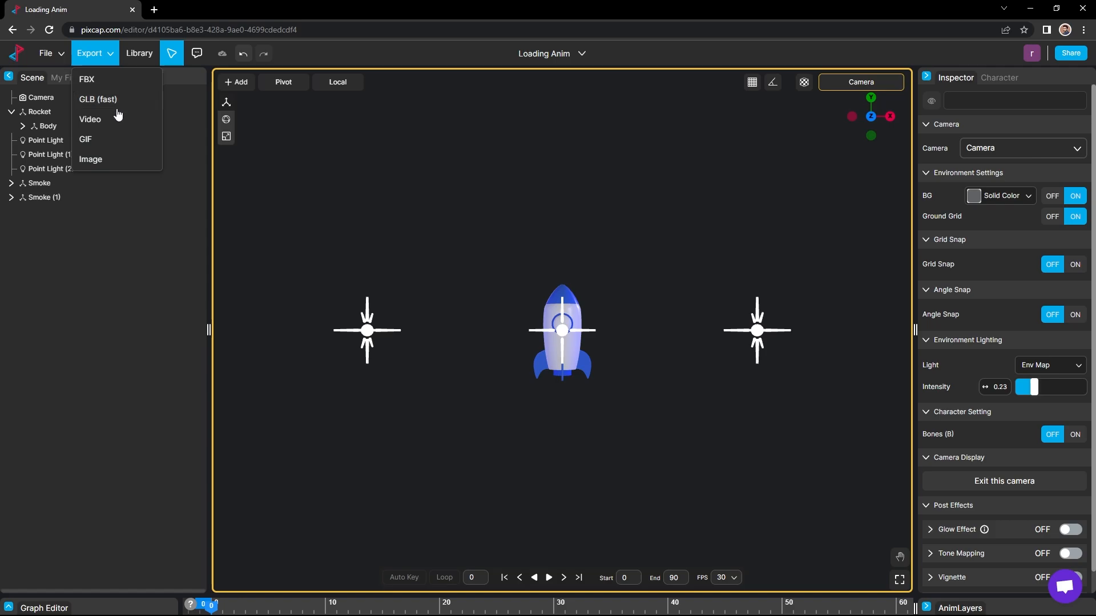
mouse_move(118, 144)
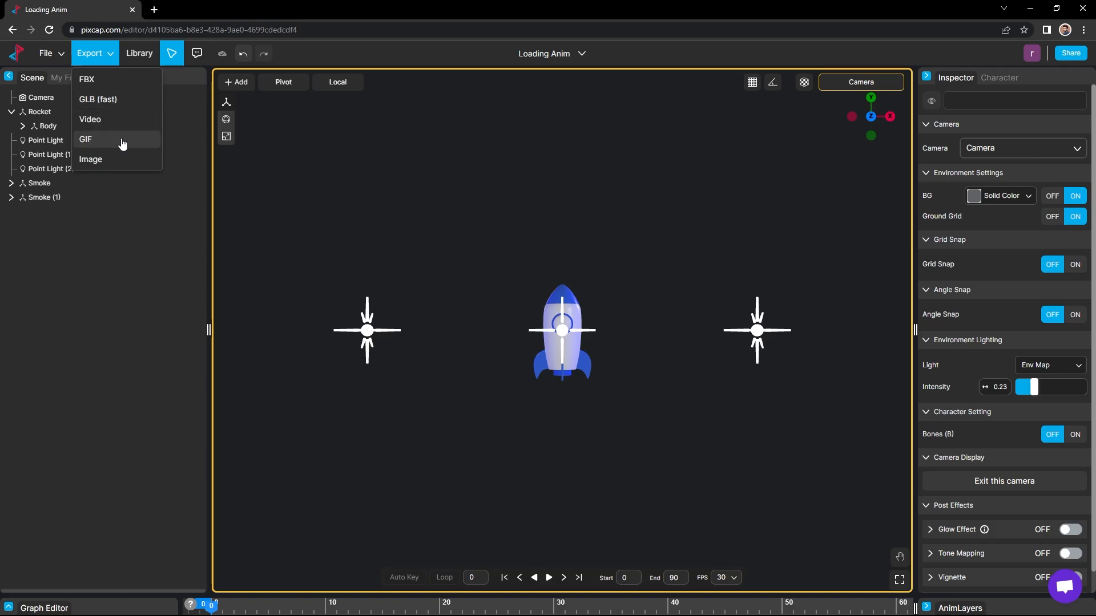
Export a 1920 × 1920 GIF with transparent background and frame drop 0.
left_click(86, 139)
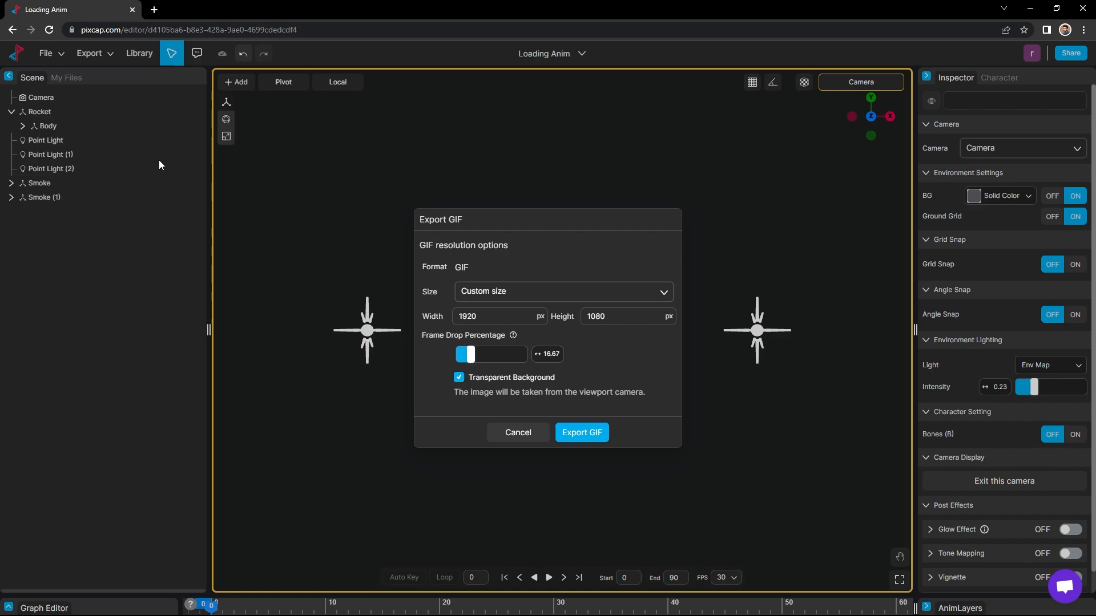
left_click(622, 316)
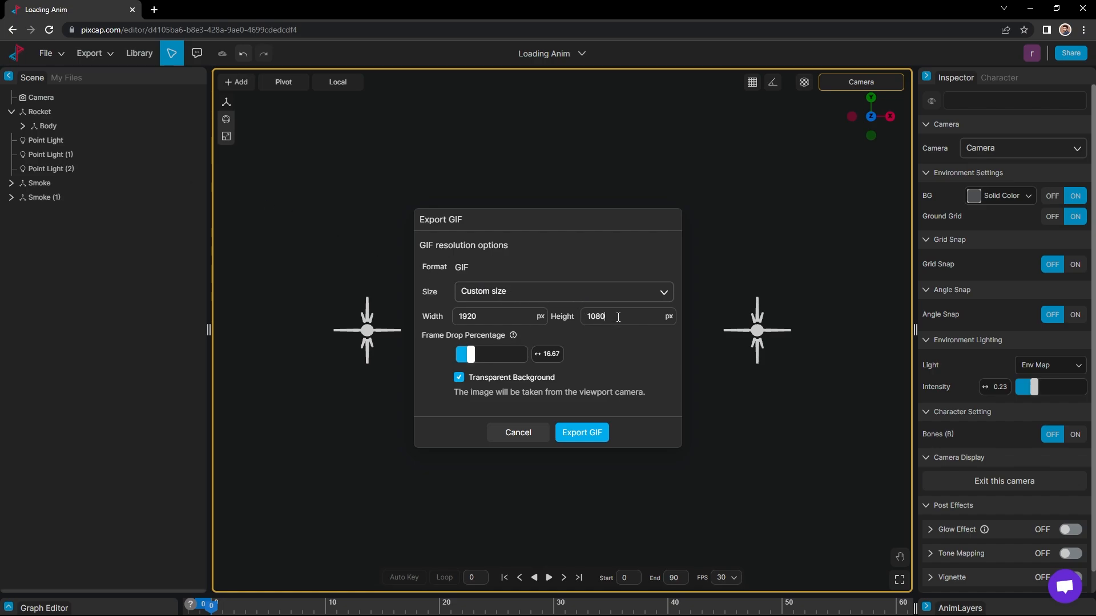
key("Backspace")
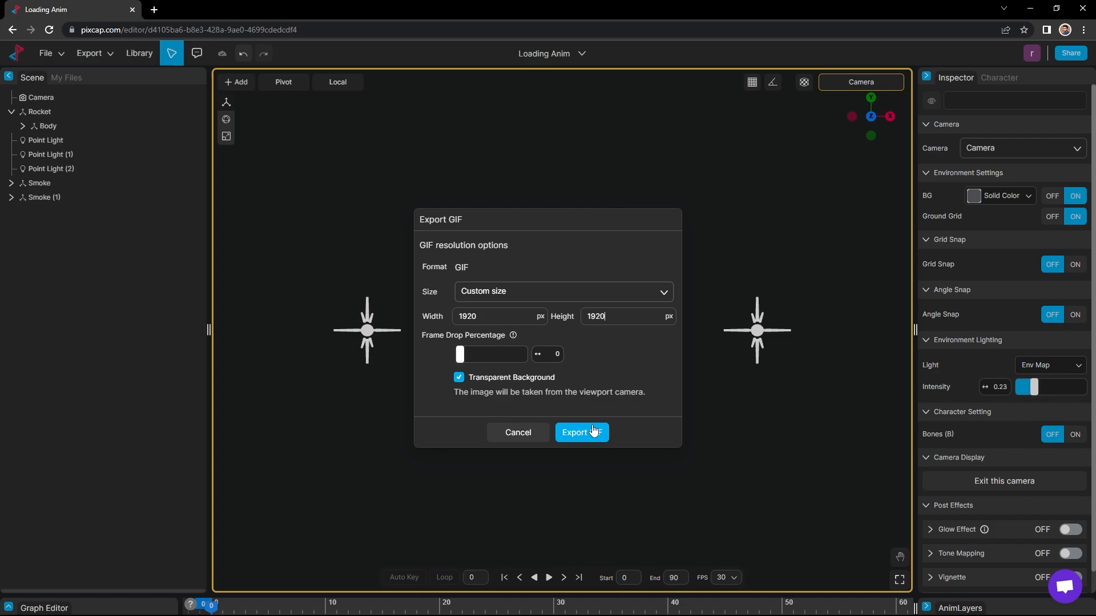
left_click(581, 431)
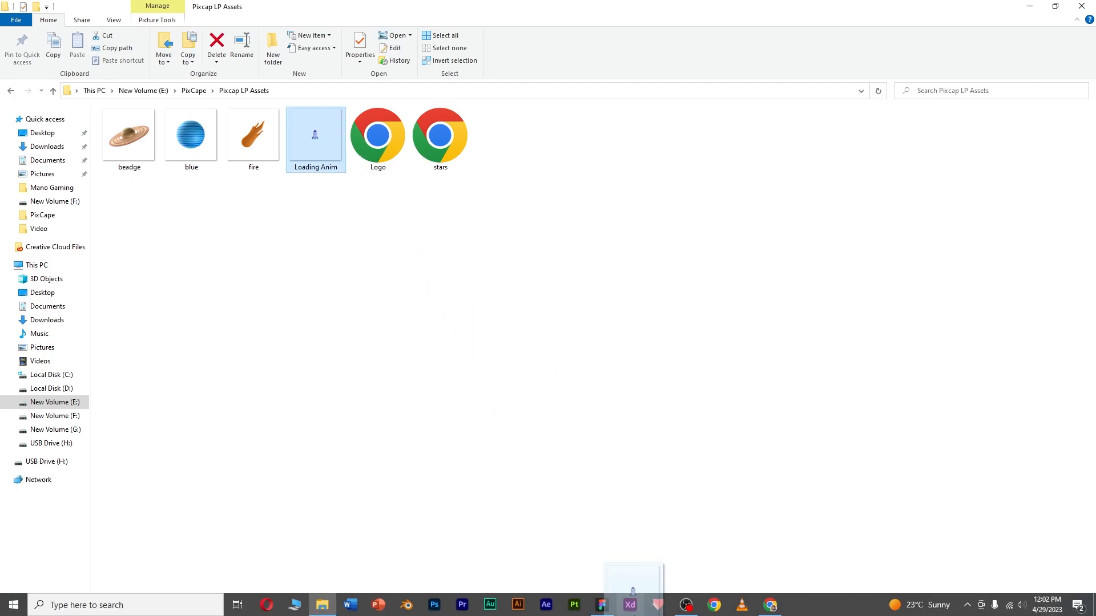
Drag the Loading Anim GIF from the Pixcap LP Assets folder onto the Figma window.
left_click(599, 605)
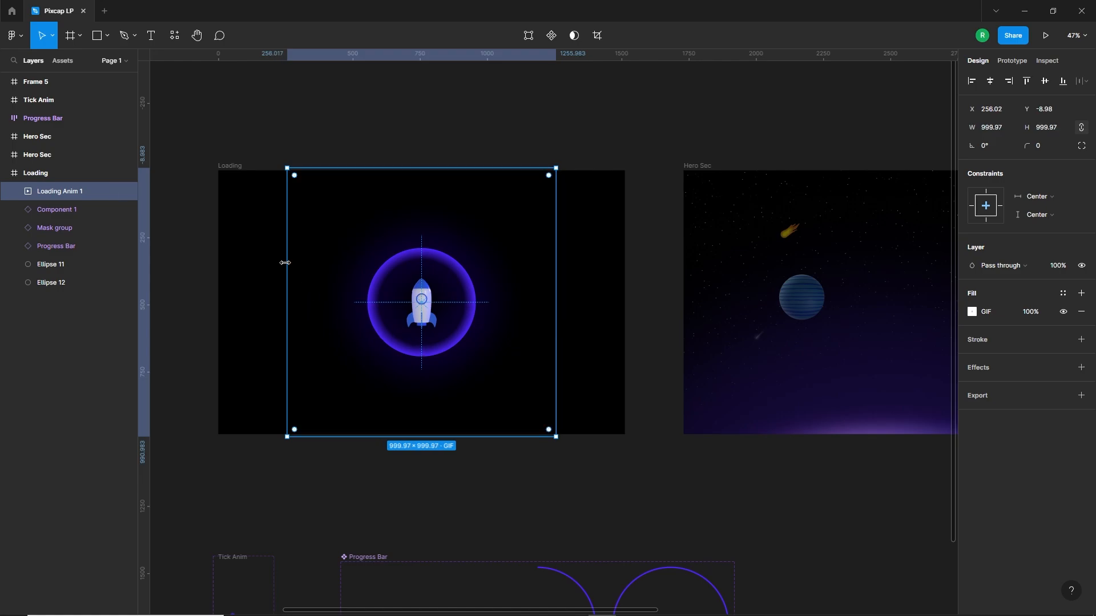
Select the Loading frame holding the rocket GIF, then switch over to the PixCap site.
left_click(35, 173)
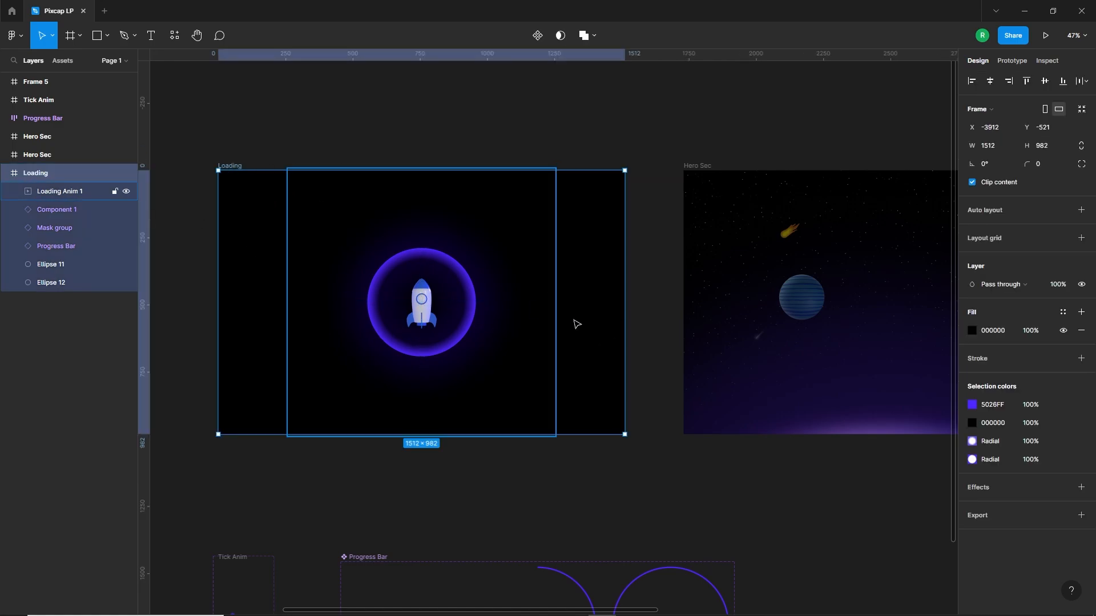
left_click(1047, 35)
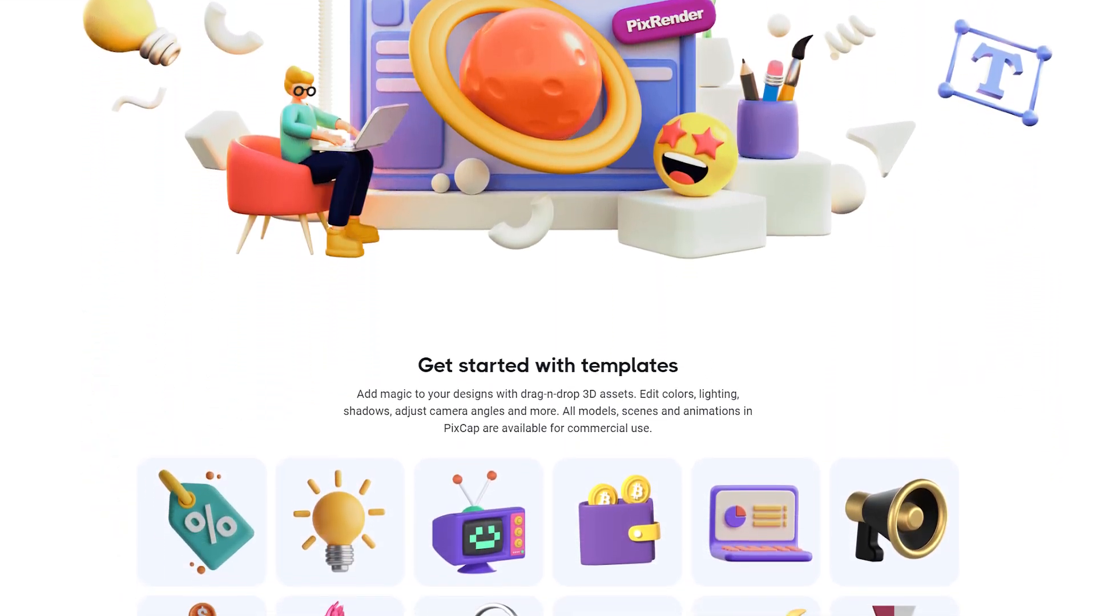
scroll("down", 3)
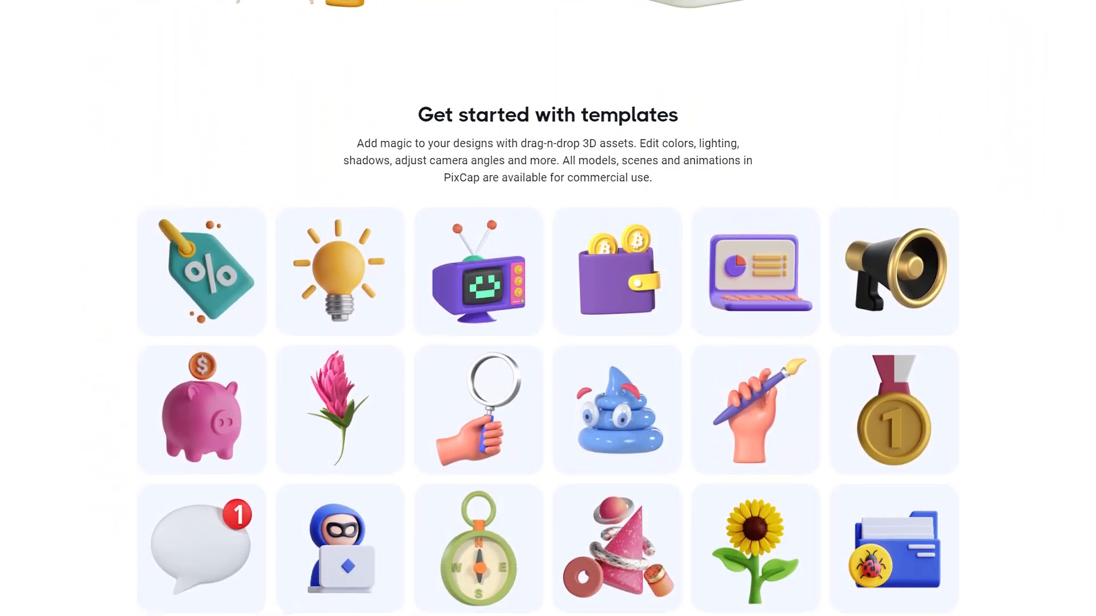
scroll("down", 3)
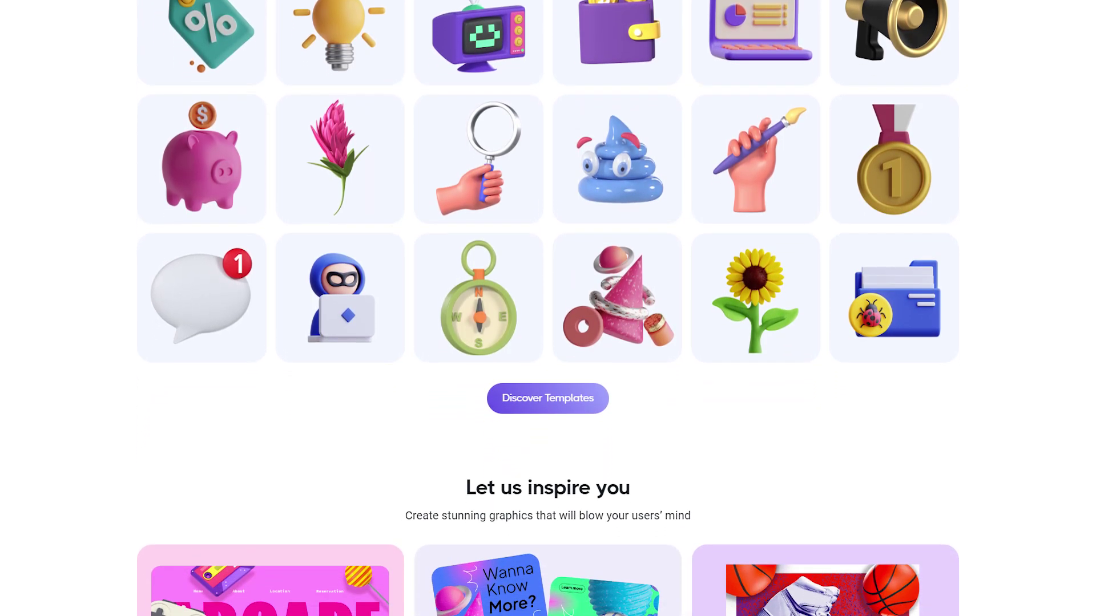
scroll("down", 3)
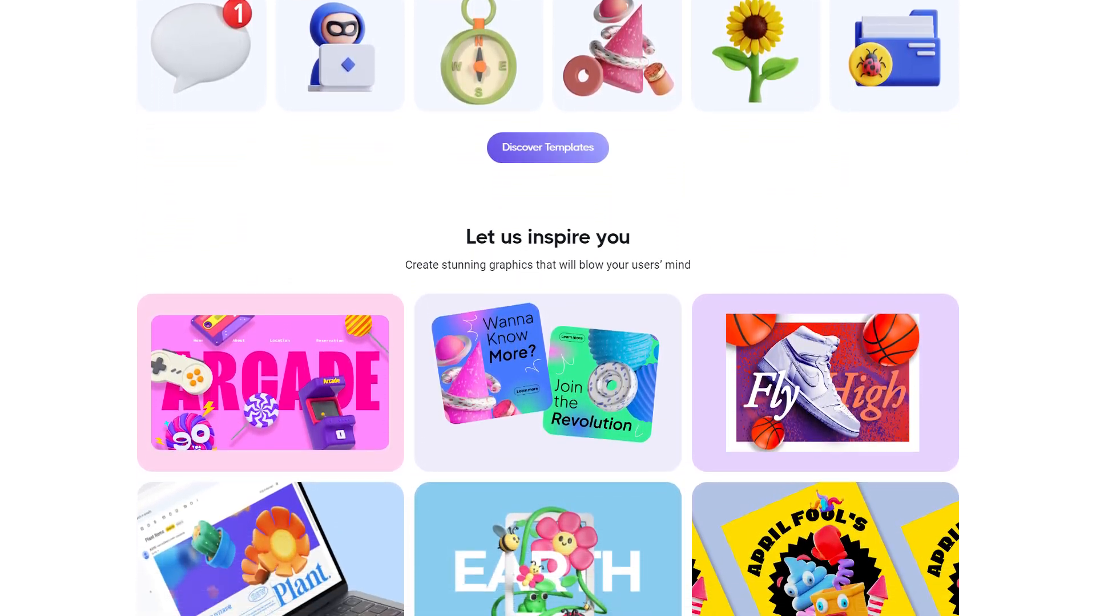
scroll("down", 3)
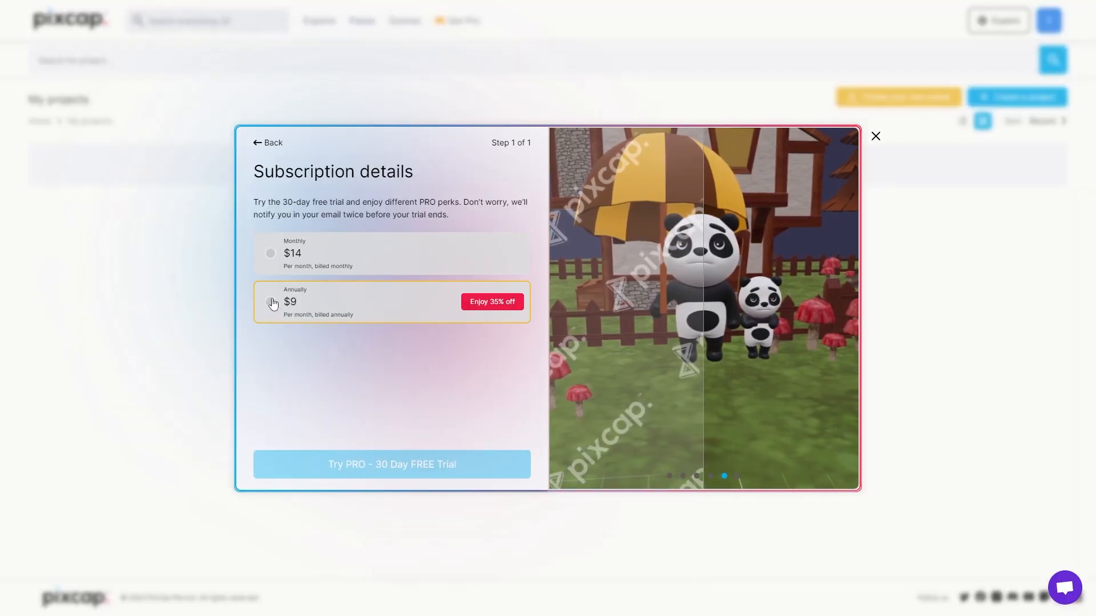
Choose the Annually $9 billing option and start the Try PRO 30-day free trial checkout.
left_click(392, 465)
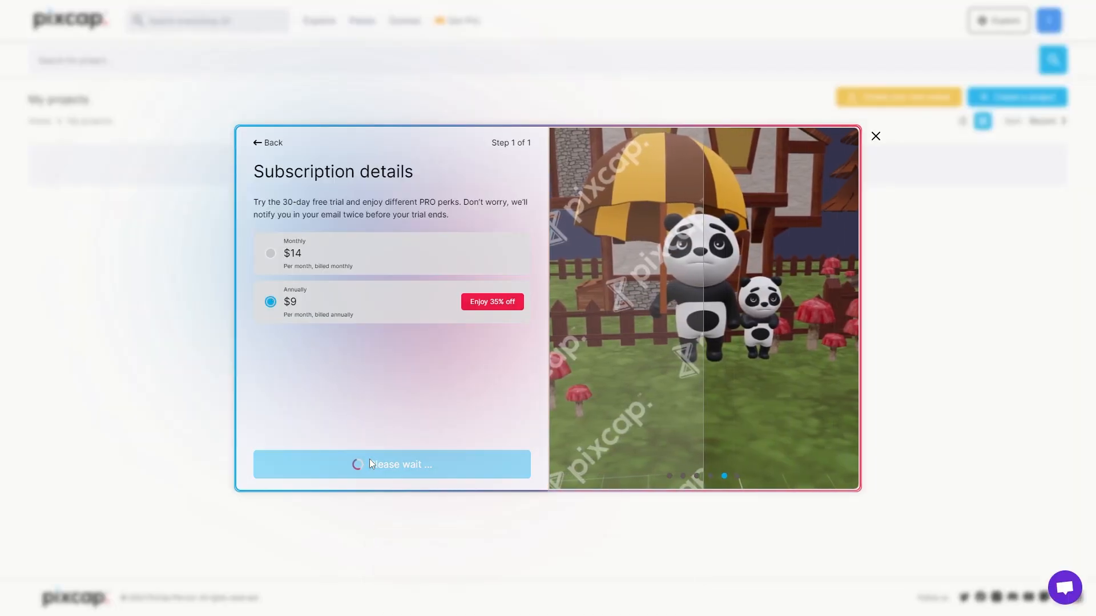
left_click(391, 465)
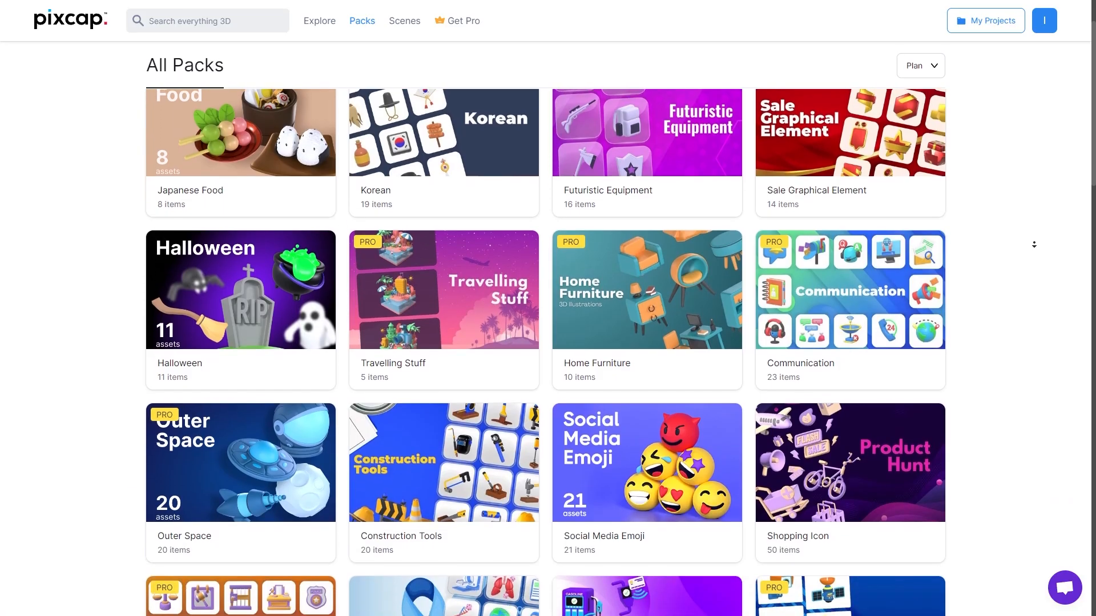
scroll("down", 3)
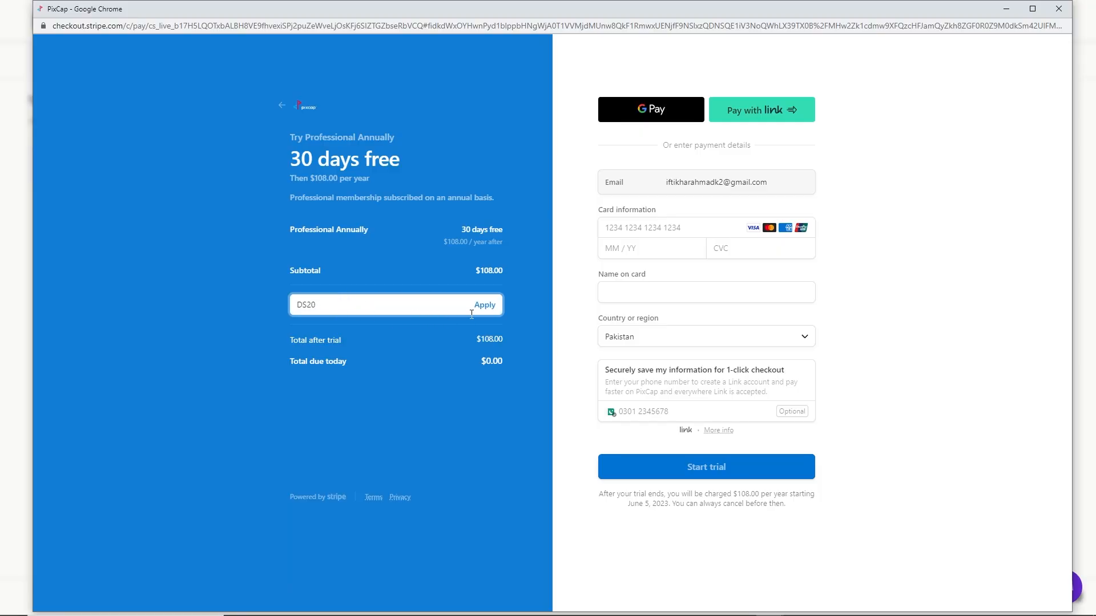
Apply the DS20 promo code, lowering the post-trial annual total from $108.00 to $86.40.
left_click(484, 304)
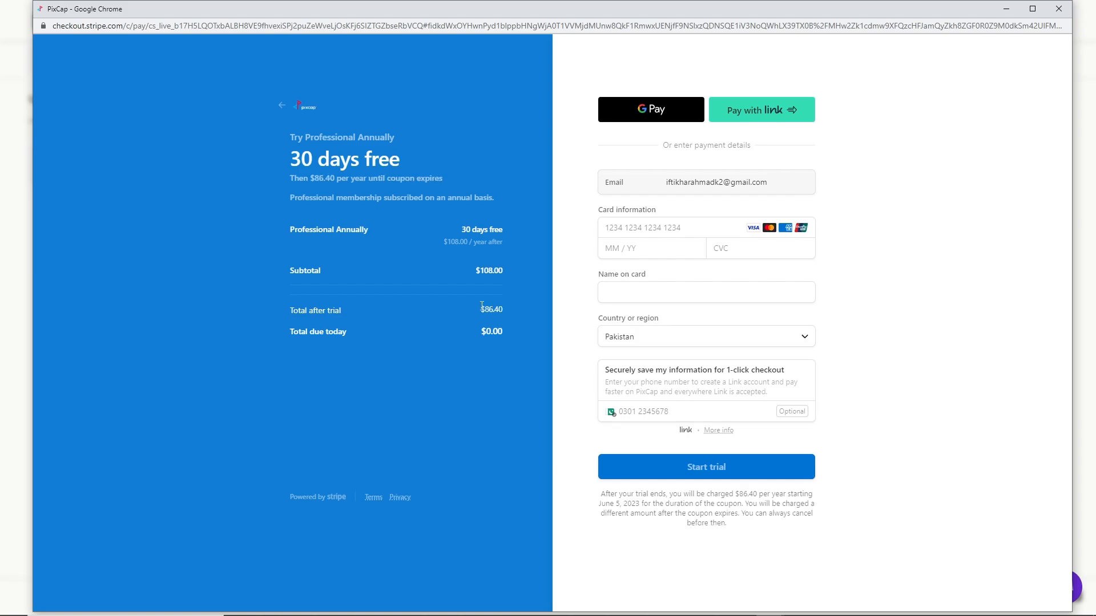